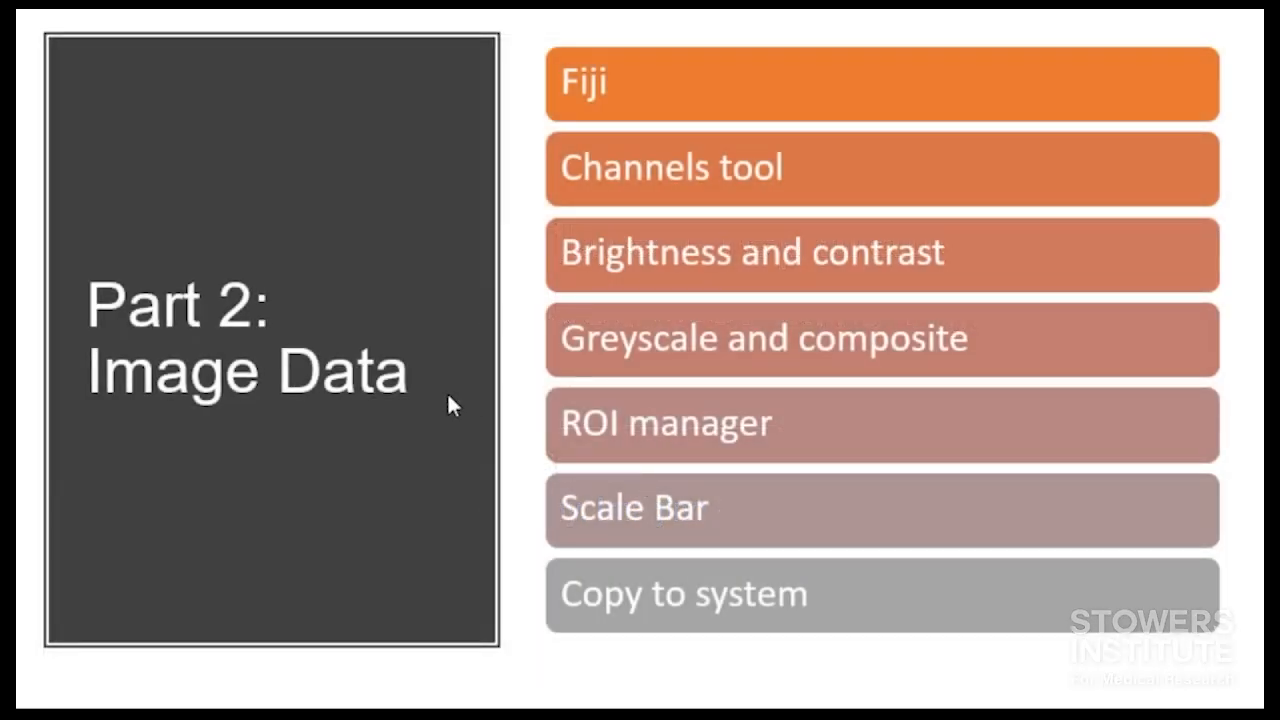
mouse_move(544, 172)
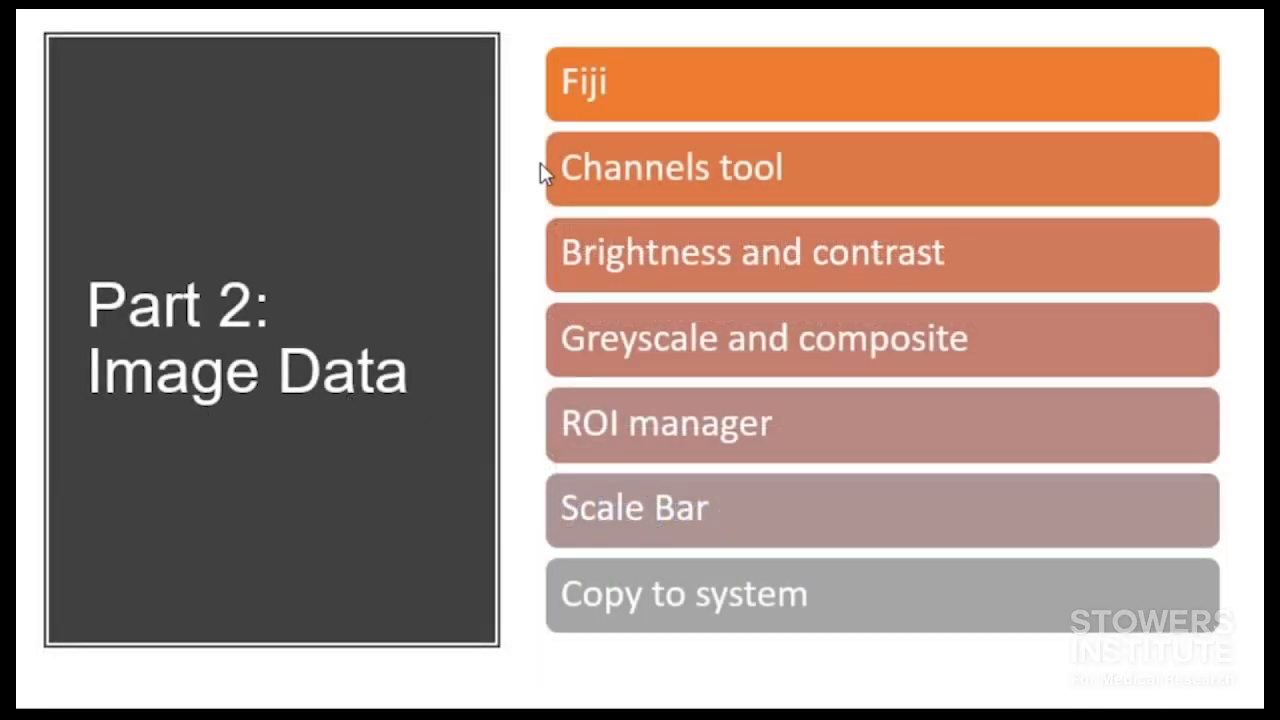
mouse_move(618, 170)
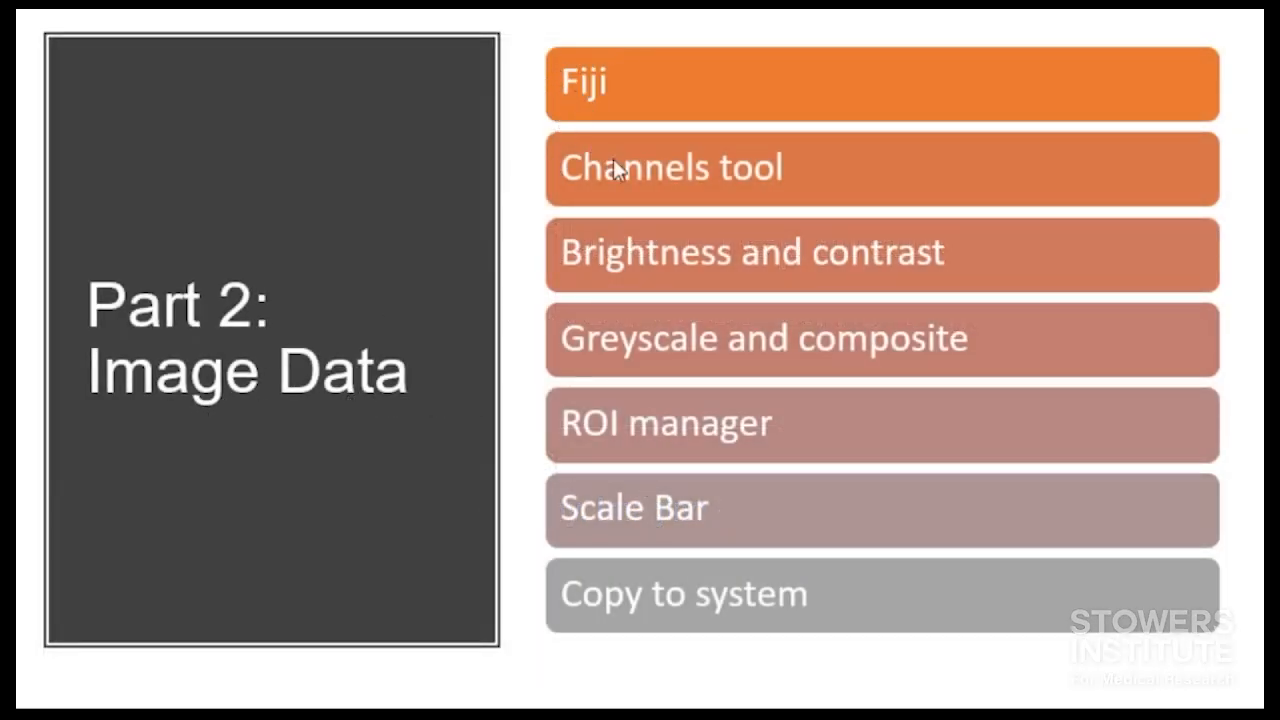
mouse_move(672, 148)
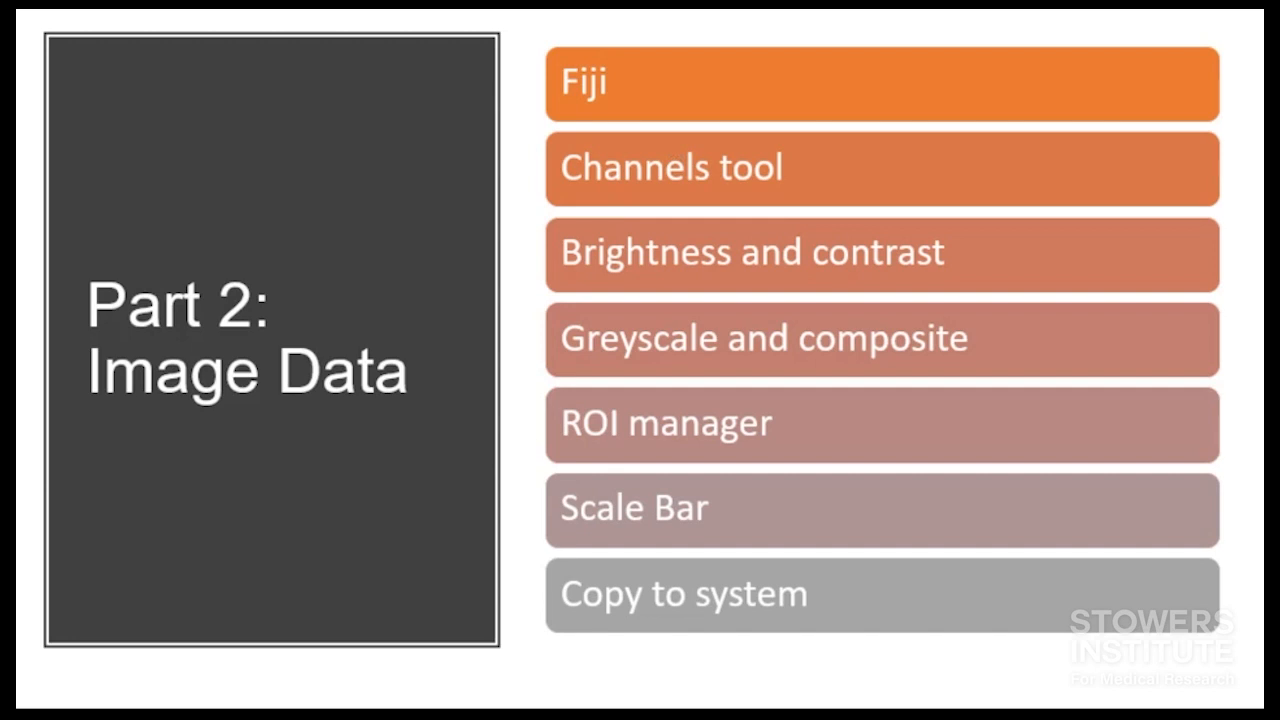
mouse_move(772, 364)
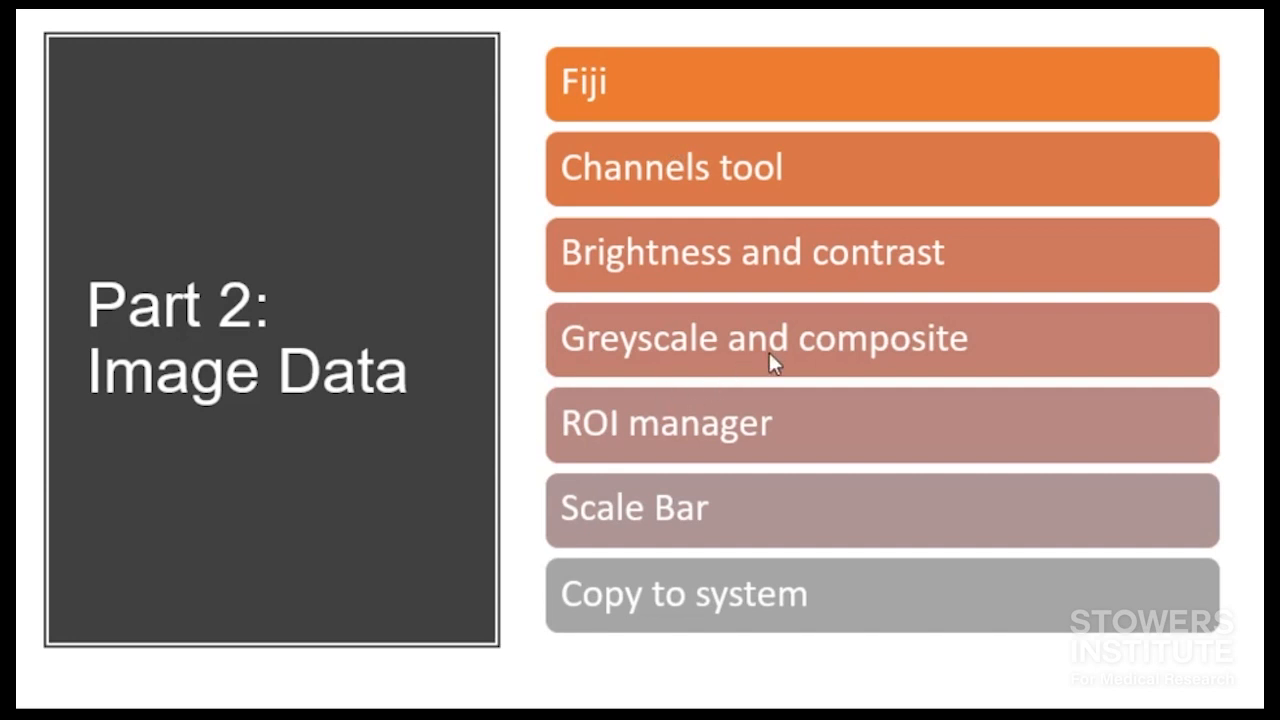
mouse_move(732, 550)
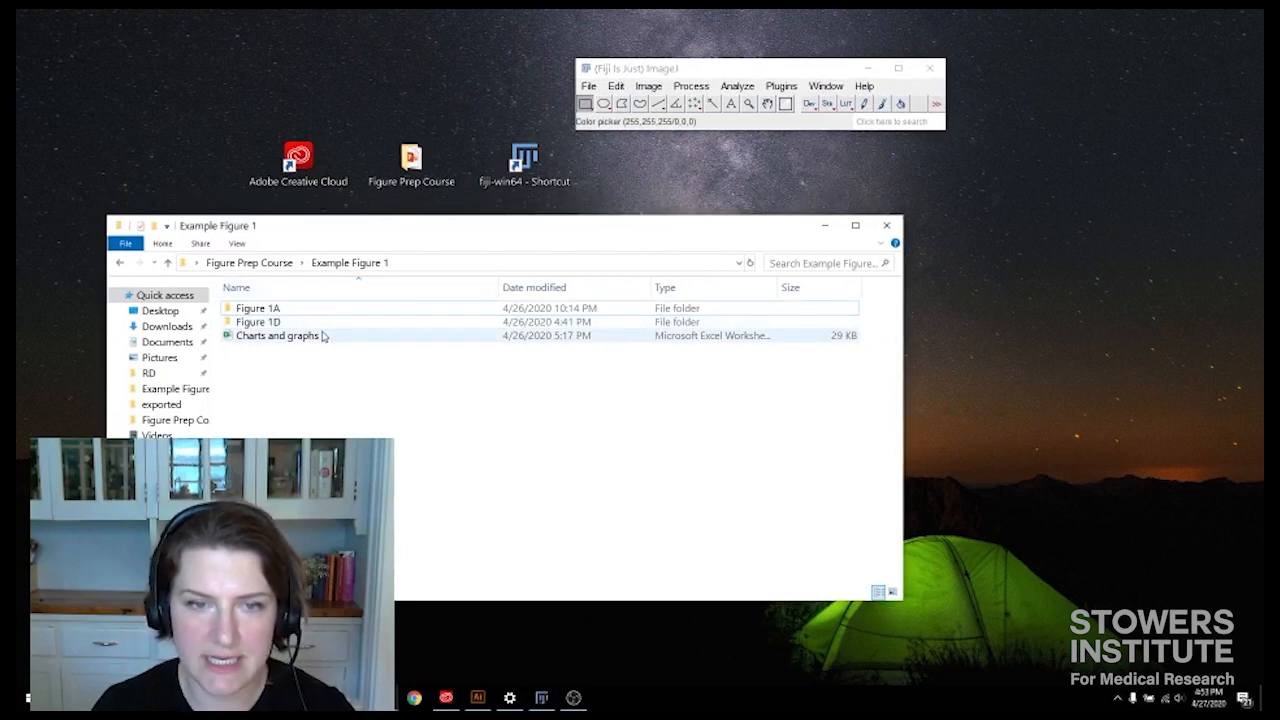
Open the Figure 1A folder and select the FluoCells_3channels image file.
double_click(258, 308)
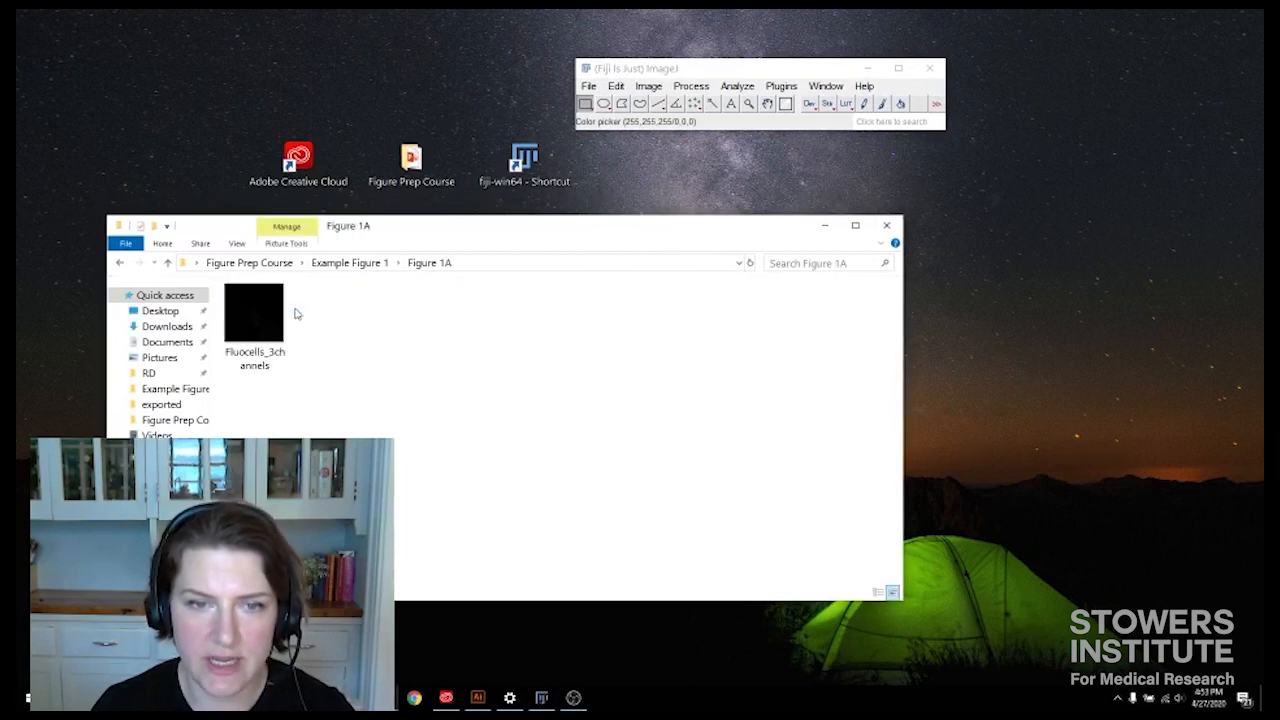
left_click(254, 316)
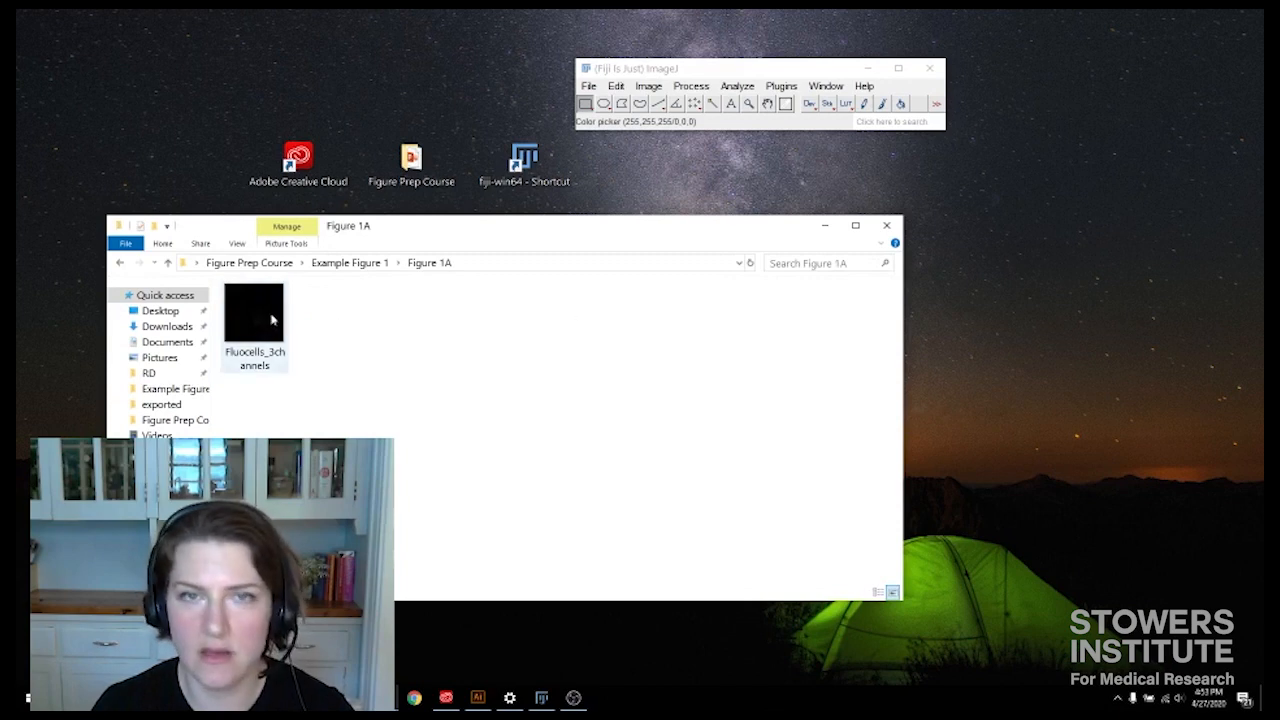
mouse_move(256, 316)
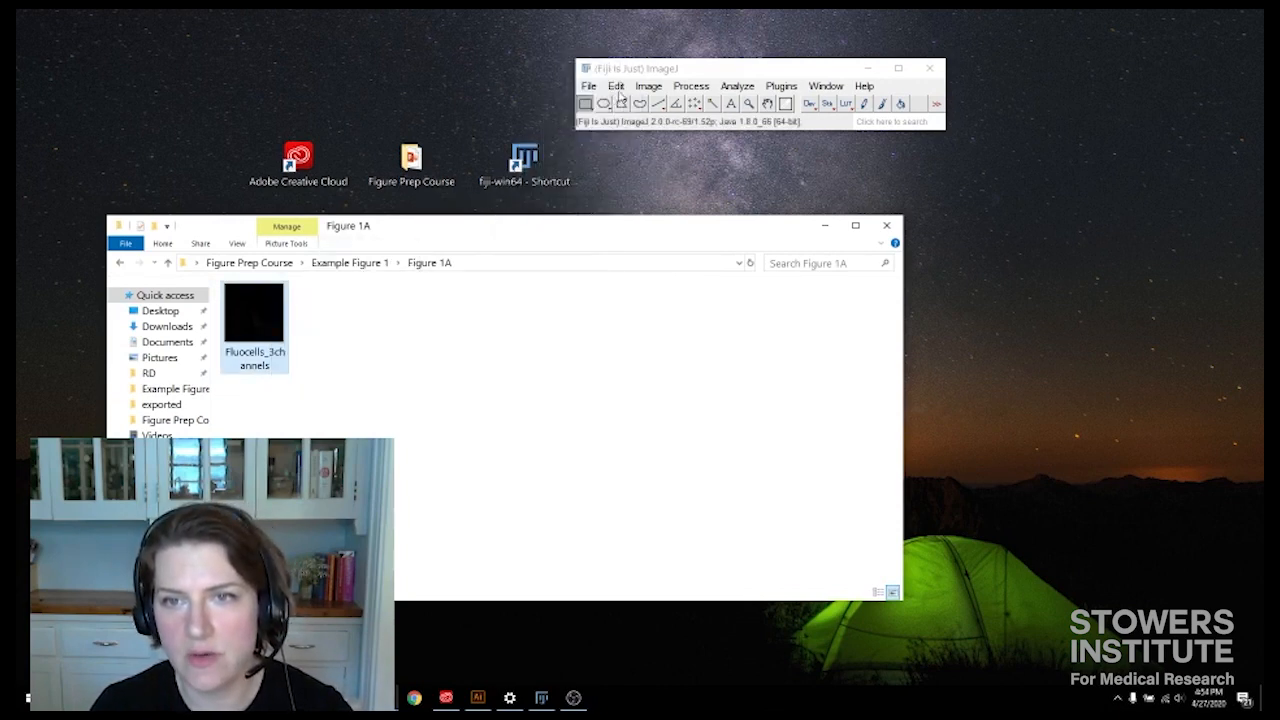
Open FluoCells_3channels.tif in Fiji from the folder.
double_click(254, 312)
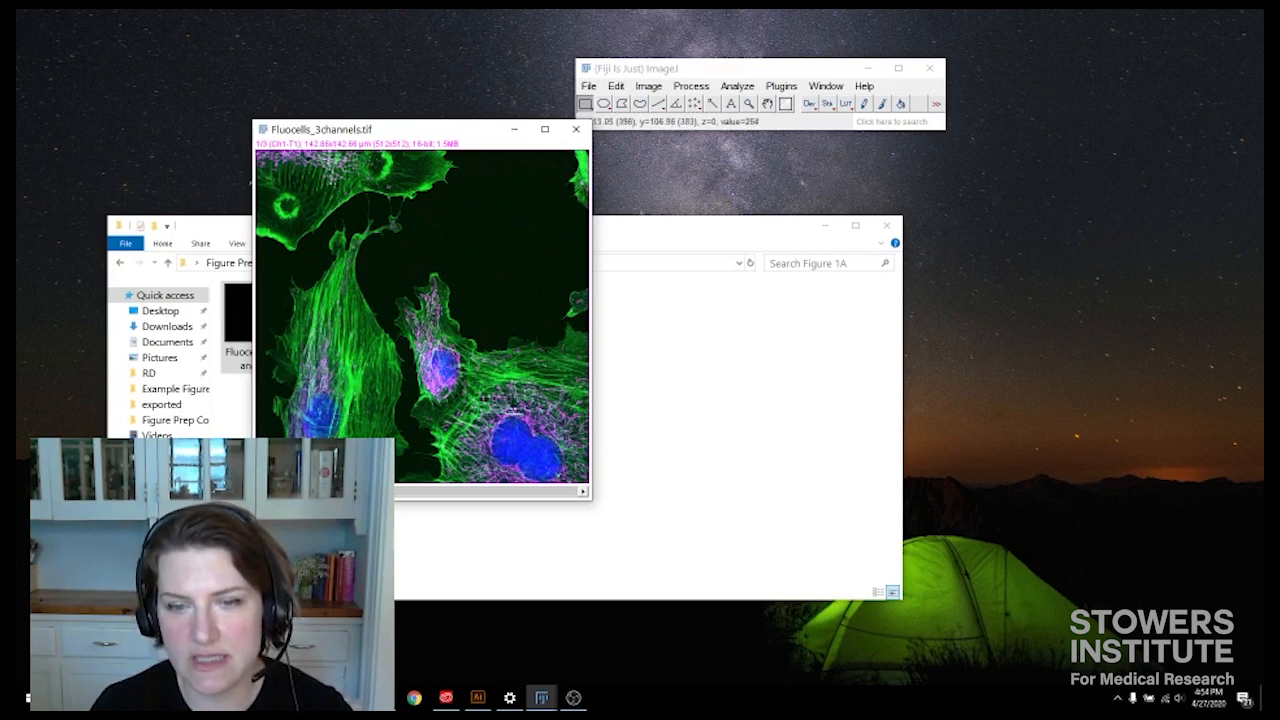
mouse_move(516, 458)
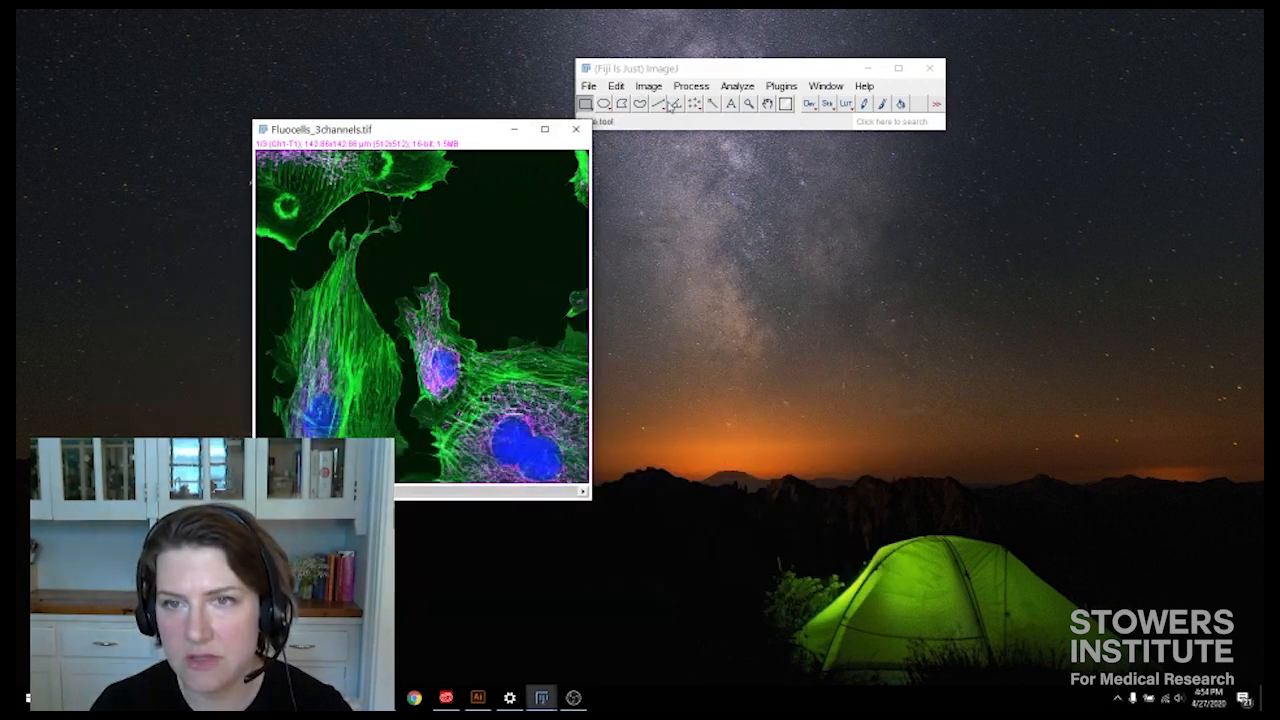
Open the Channels Tool and Brightness/Contrast window for the cells image.
left_click(648, 84)
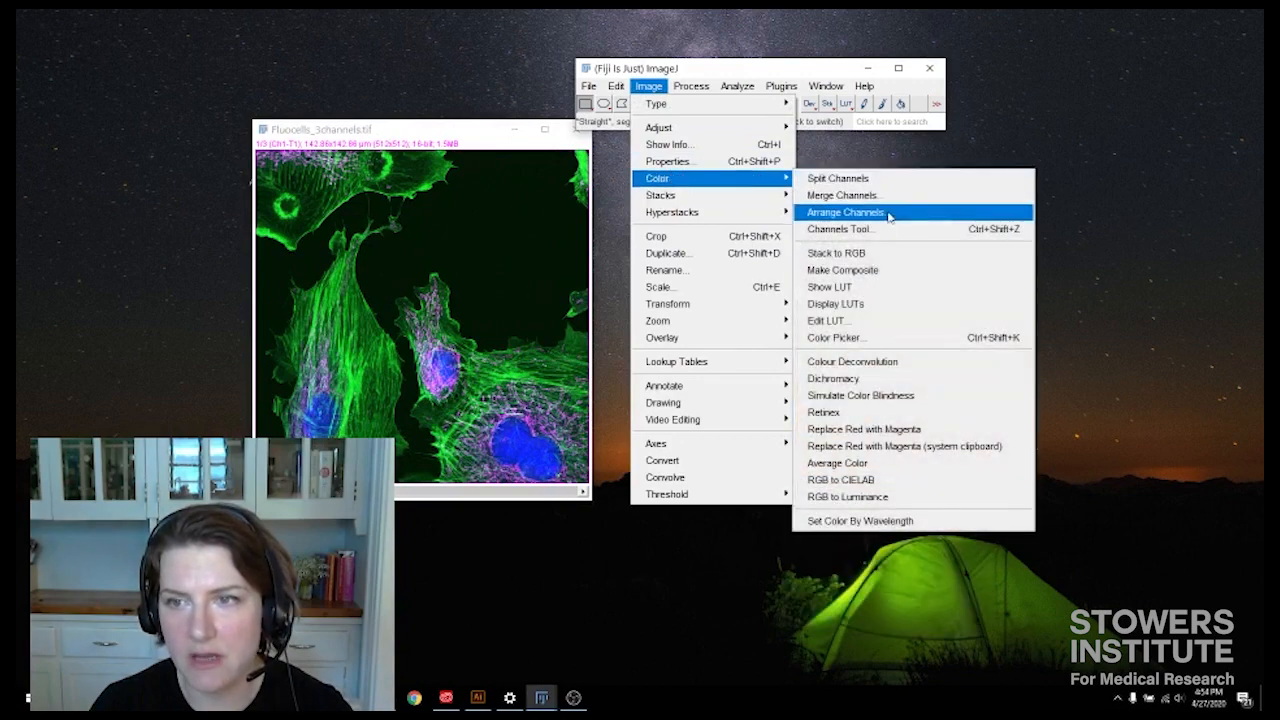
left_click(840, 228)
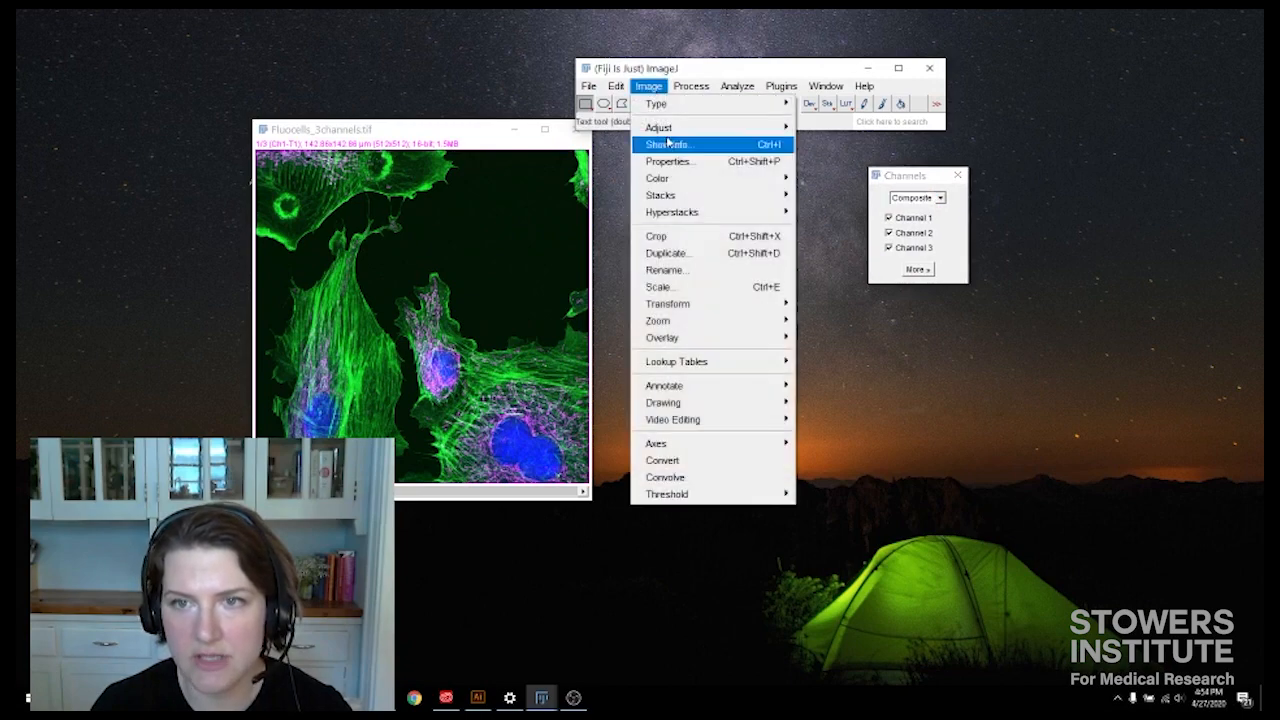
left_click(660, 126)
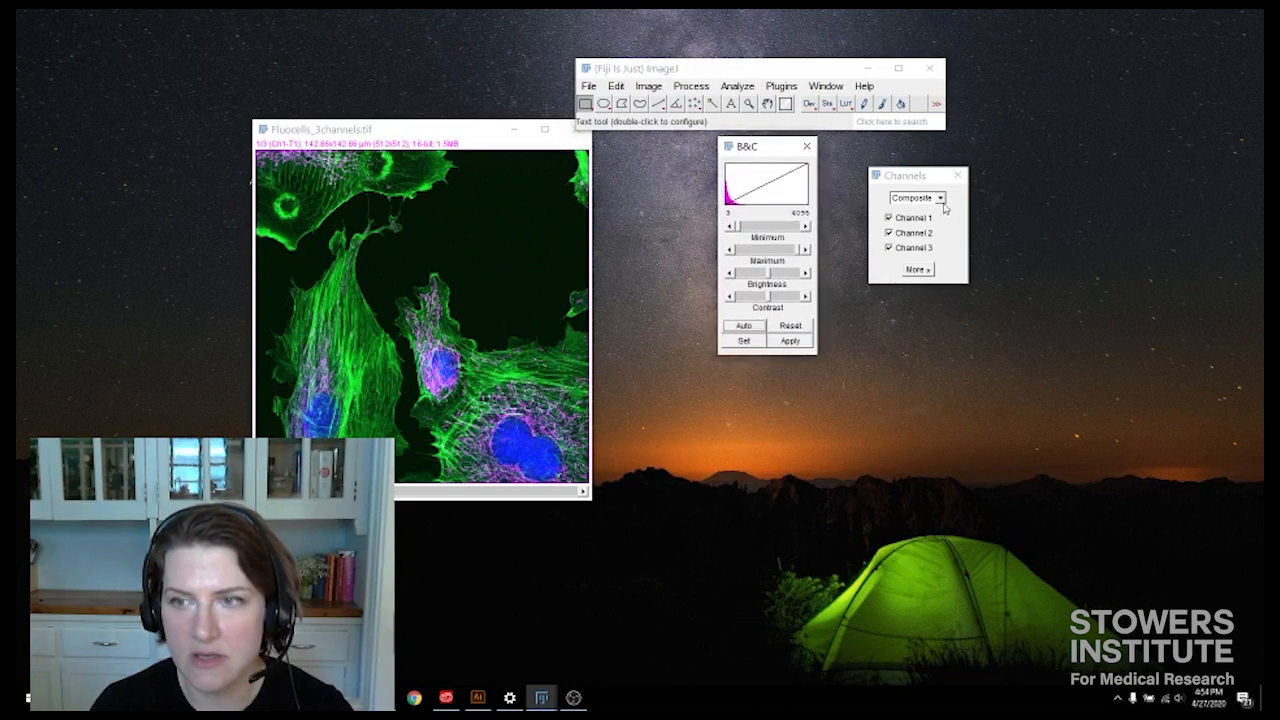
left_click(940, 198)
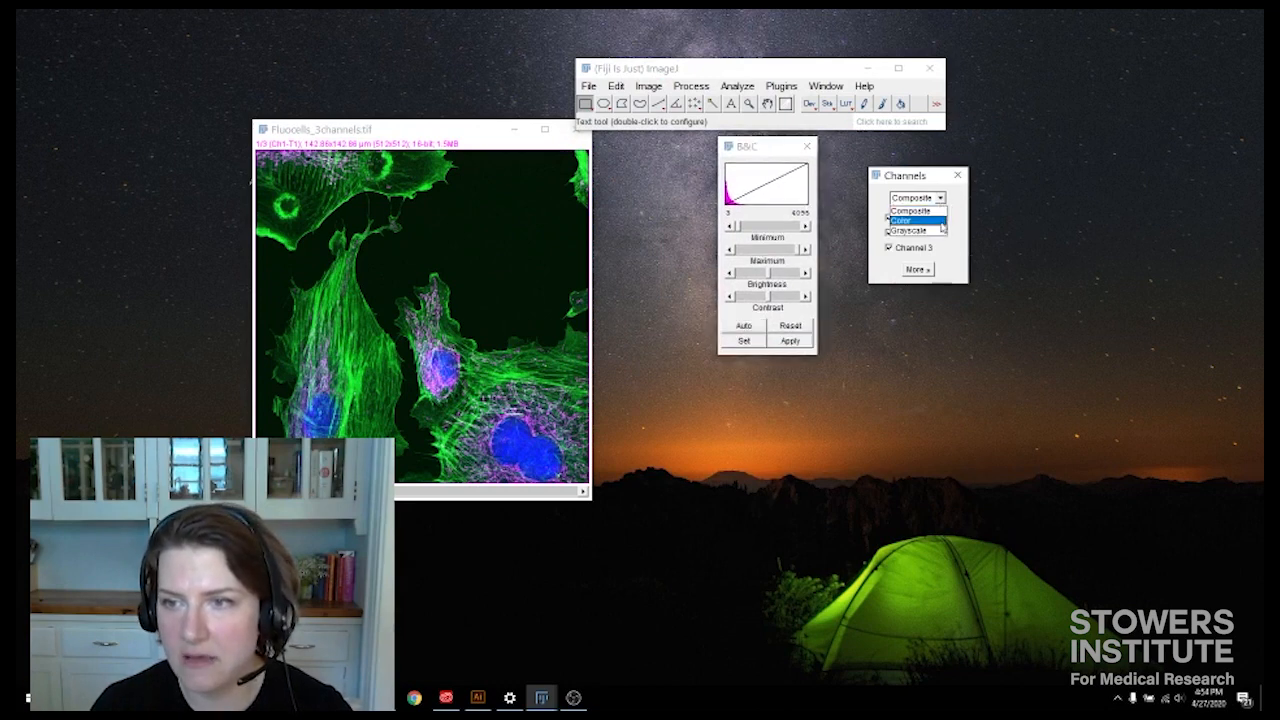
Show channel 1 alone in Grayscale and tune its display range with Auto and the Maximum slider.
left_click(914, 228)
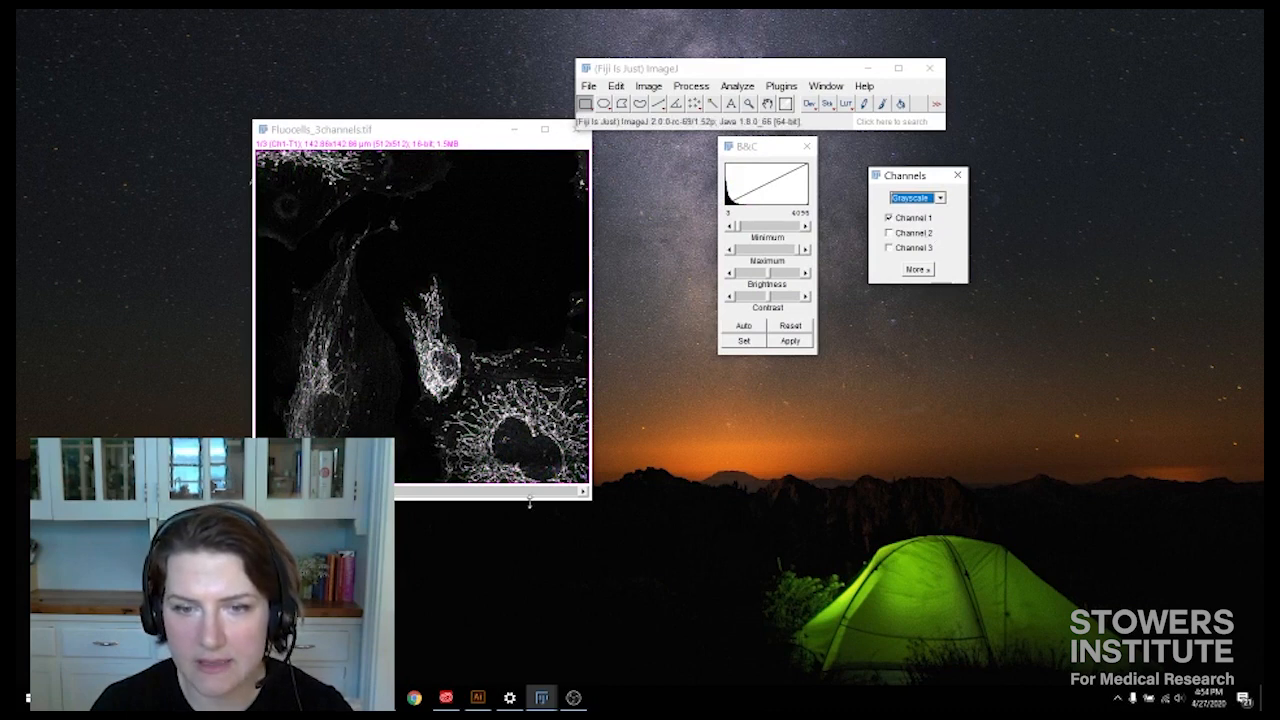
mouse_move(424, 328)
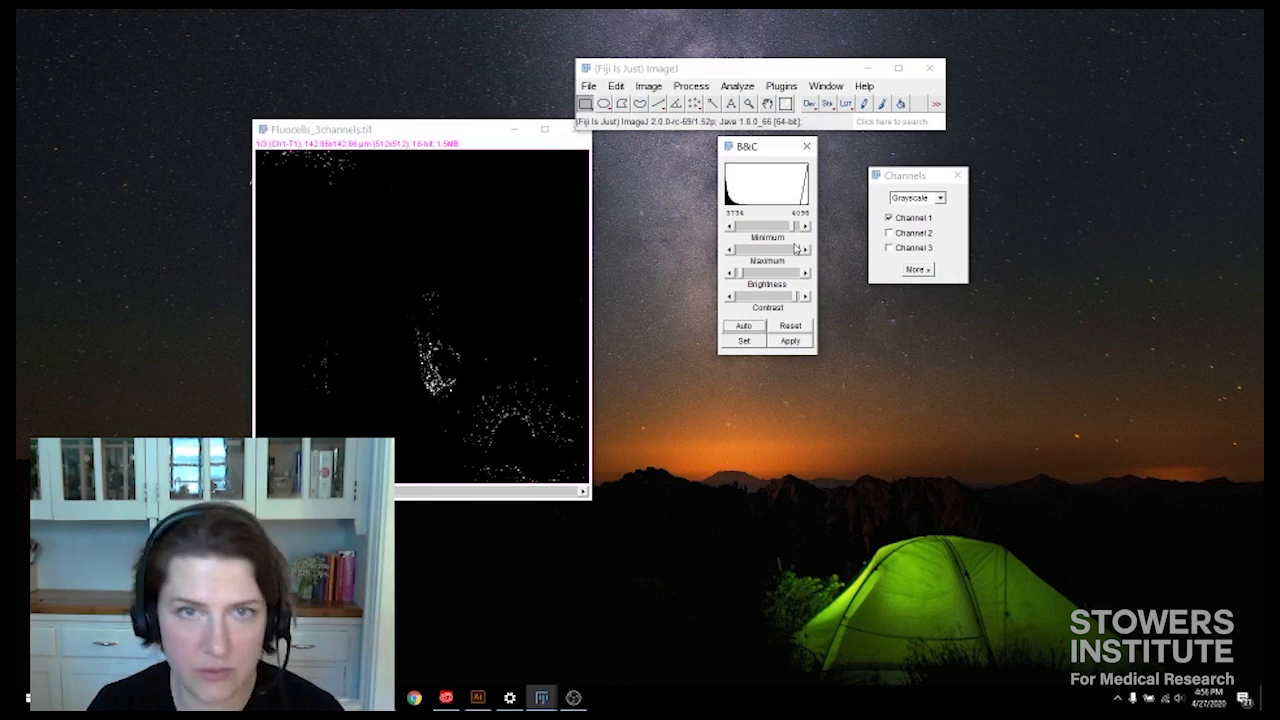
left_click(744, 324)
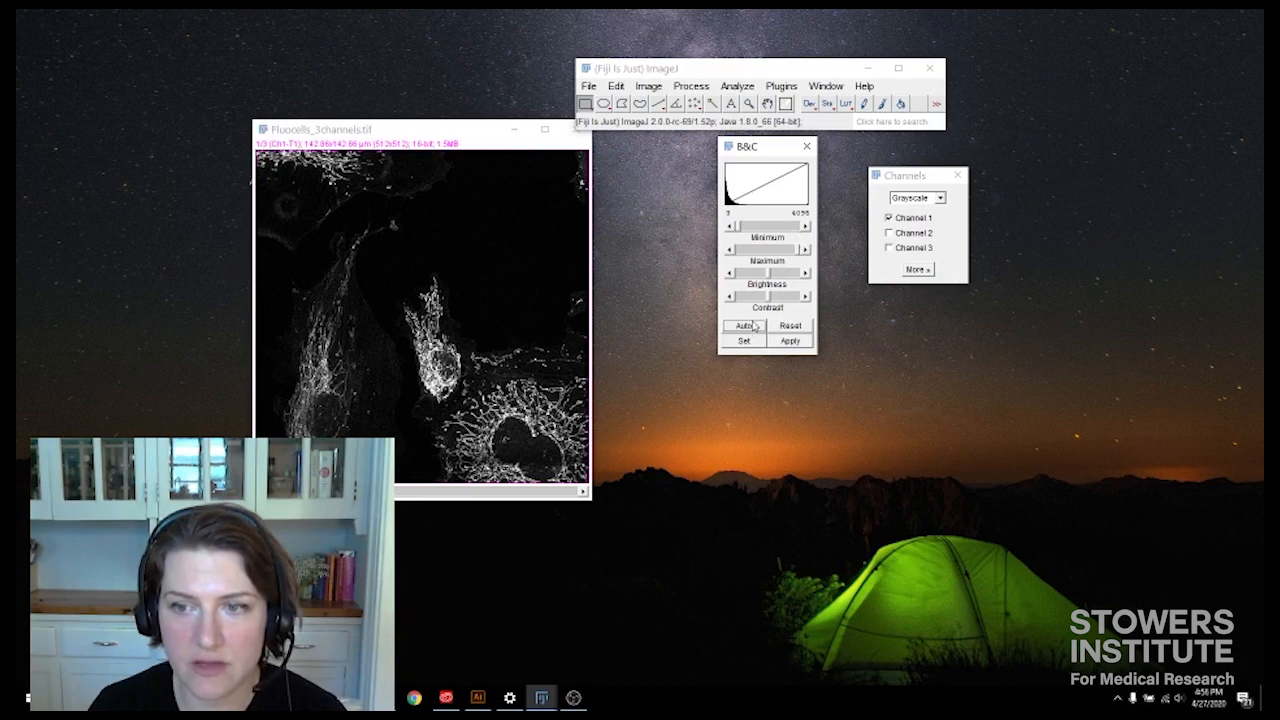
mouse_move(776, 244)
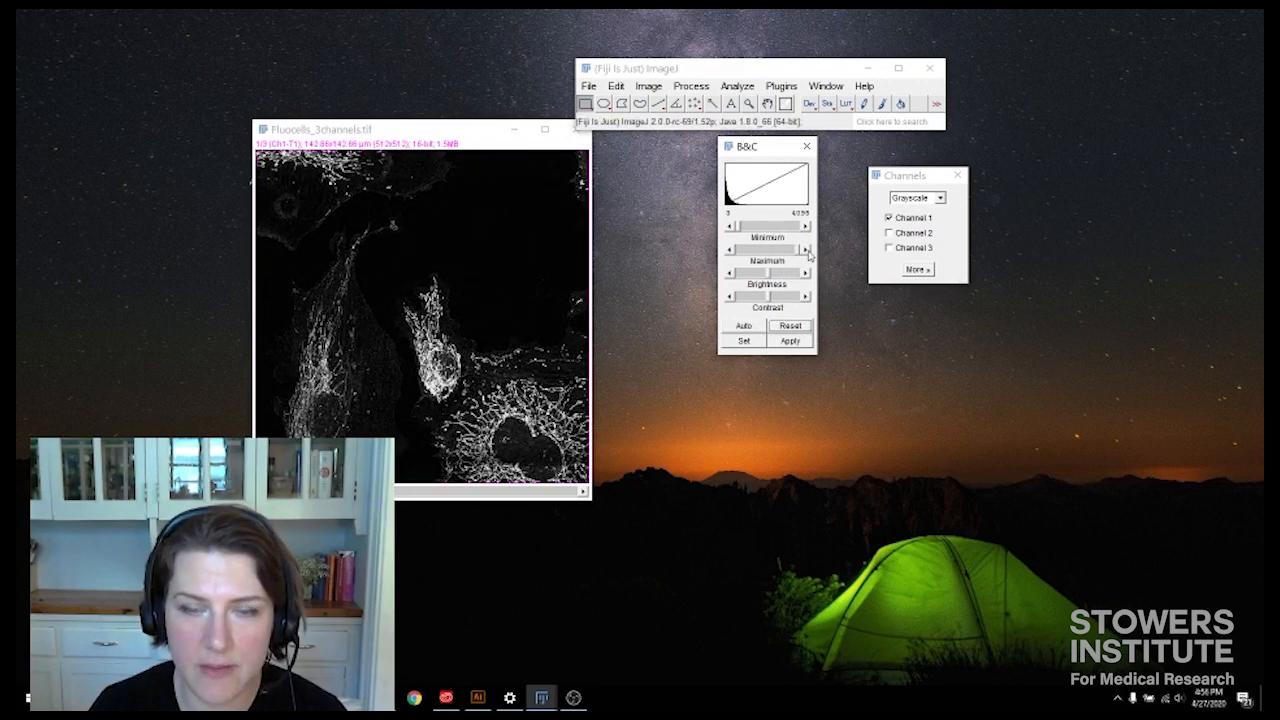
left_click_drag(800, 248, 750, 248)
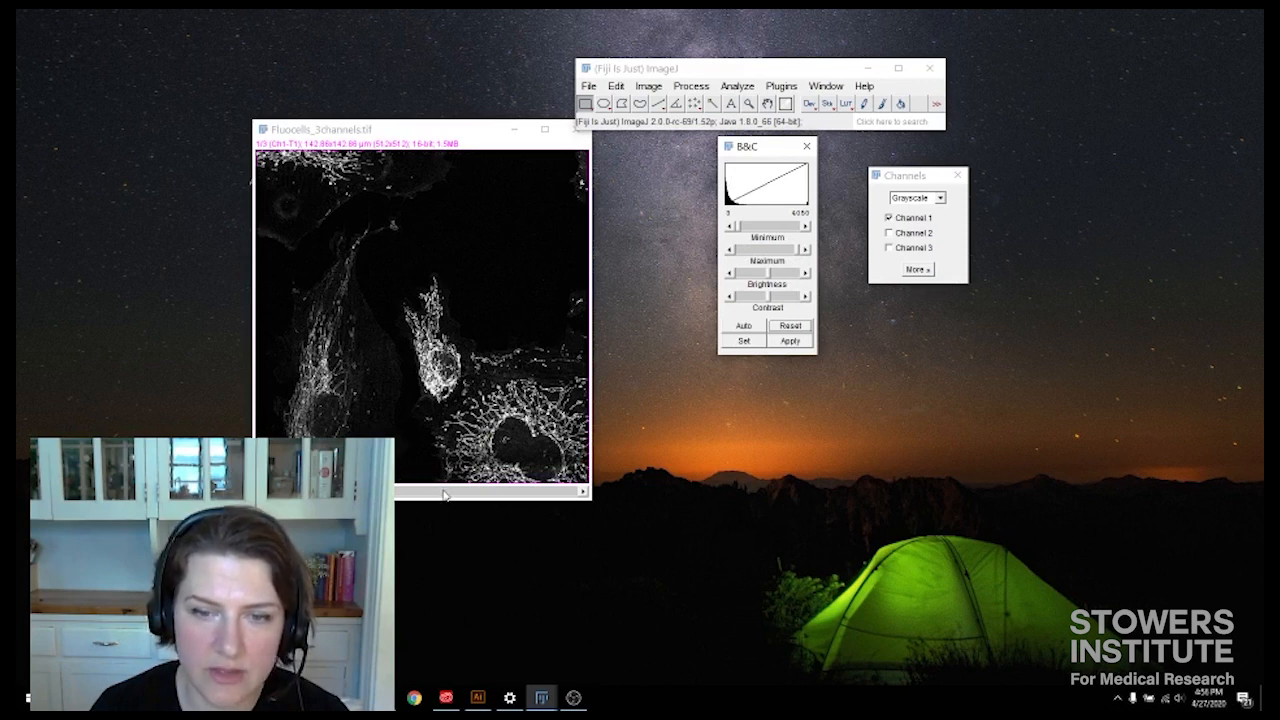
Move to channel 2 and adjust its display range in Brightness/Contrast.
left_click(888, 232)
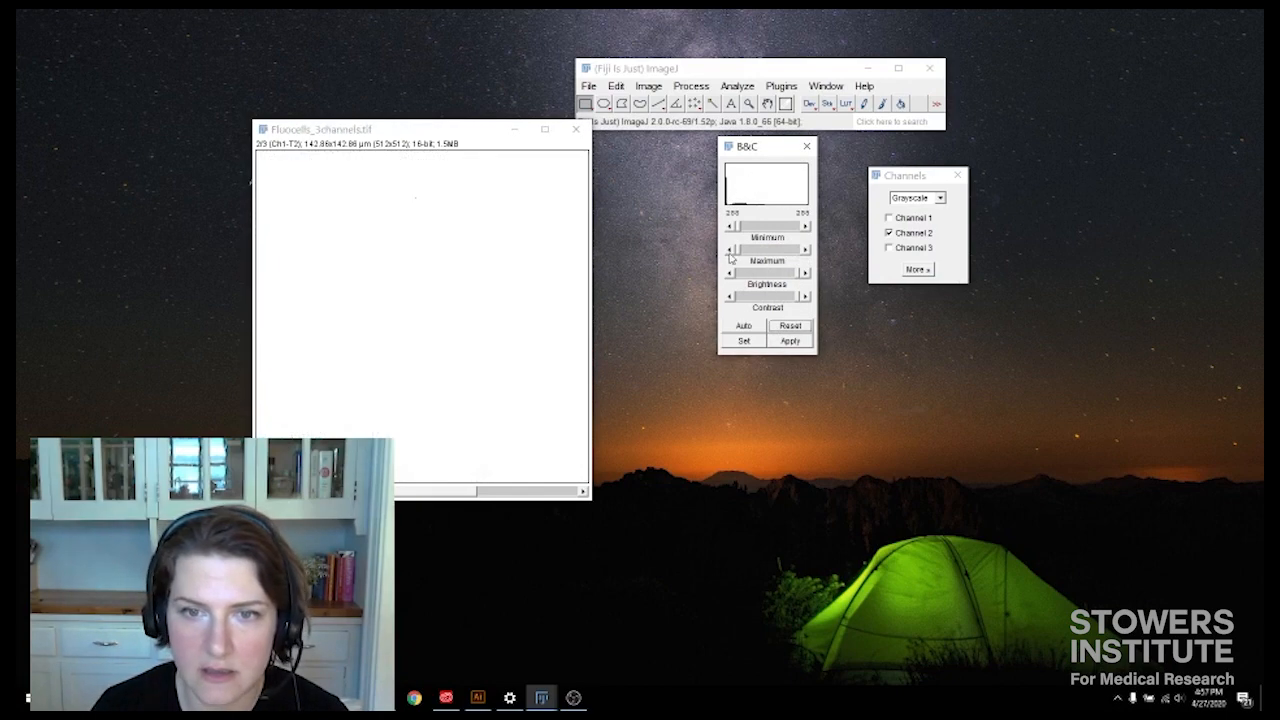
left_click(744, 324)
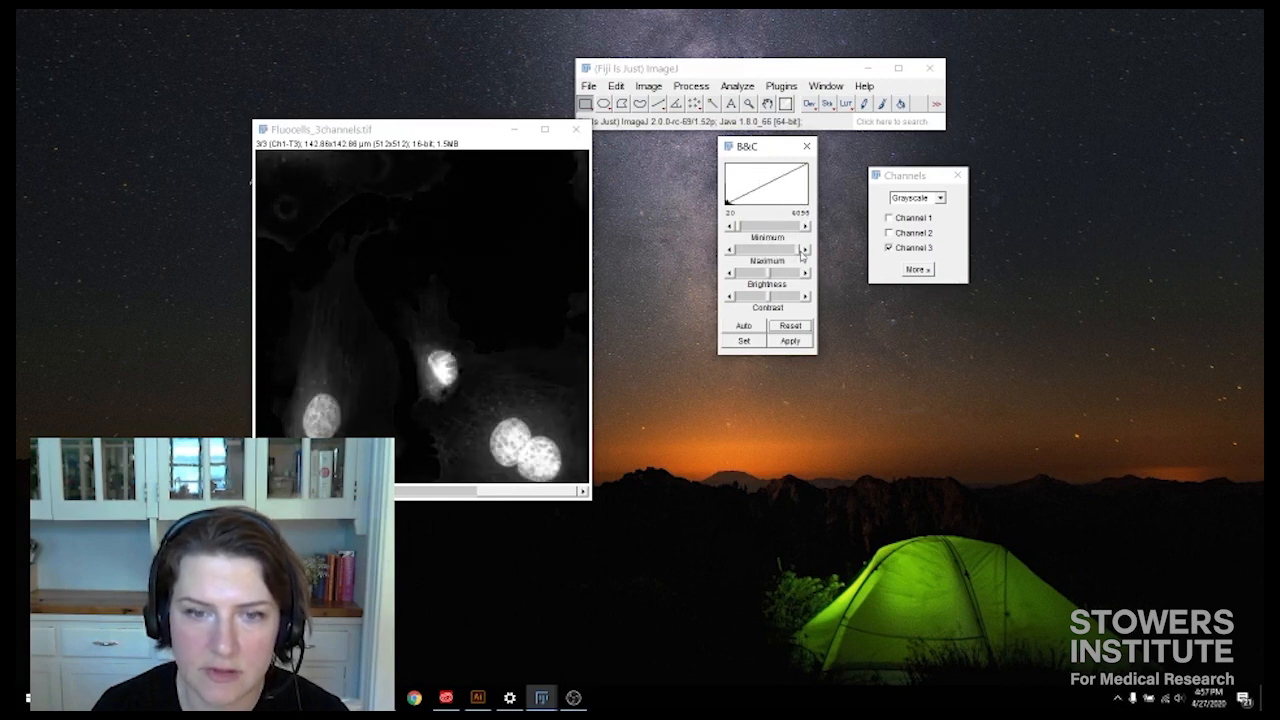
mouse_move(996, 220)
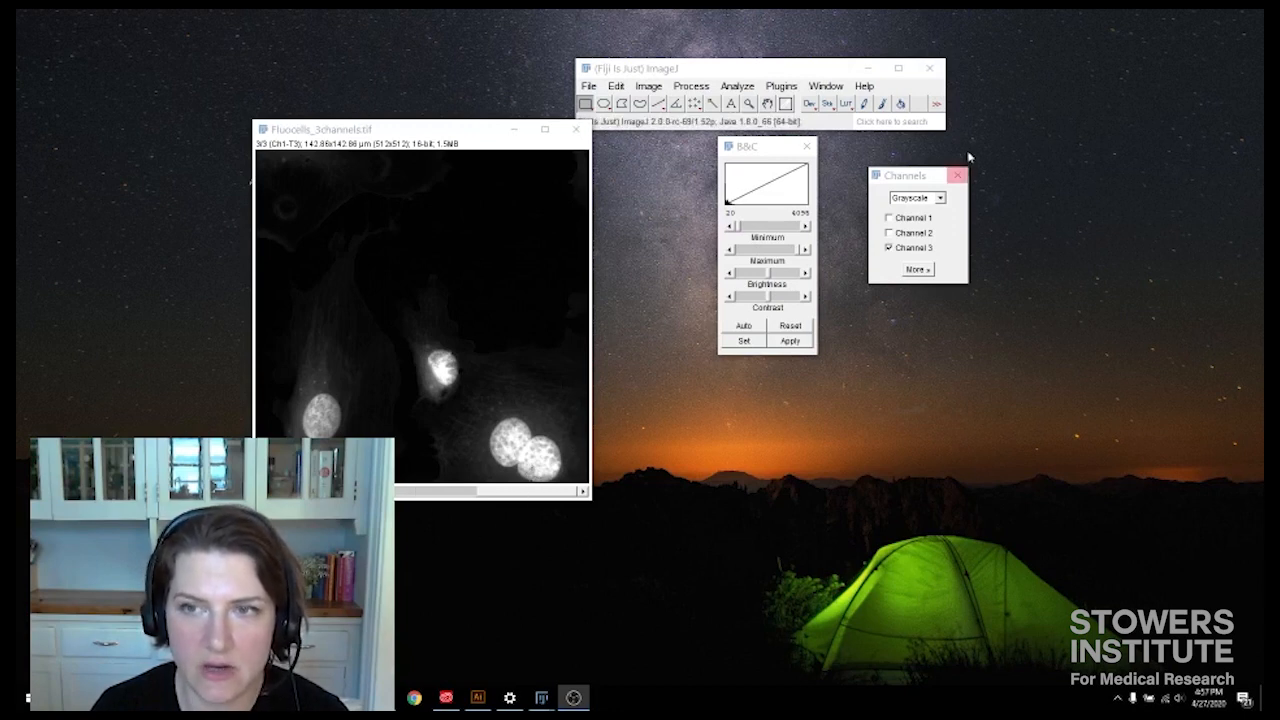
Return to Composite mode and draw a rectangular selection over the lower-right cells.
left_click(912, 198)
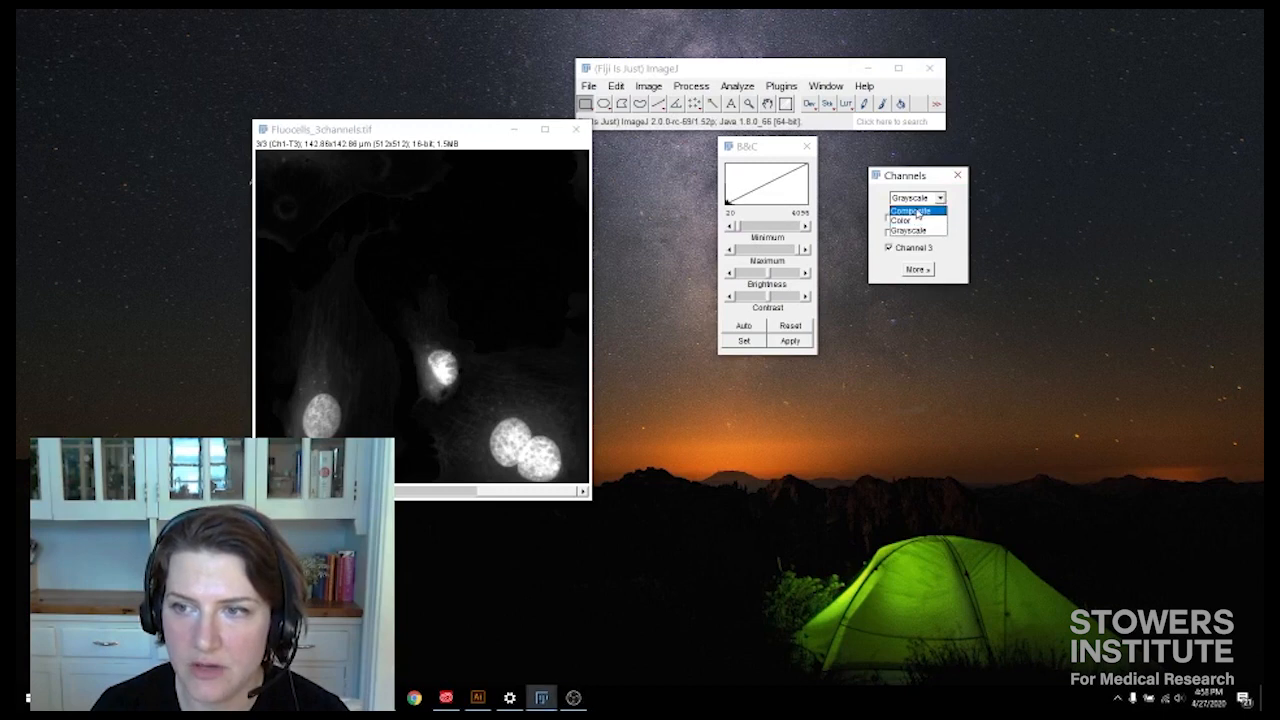
left_click(912, 212)
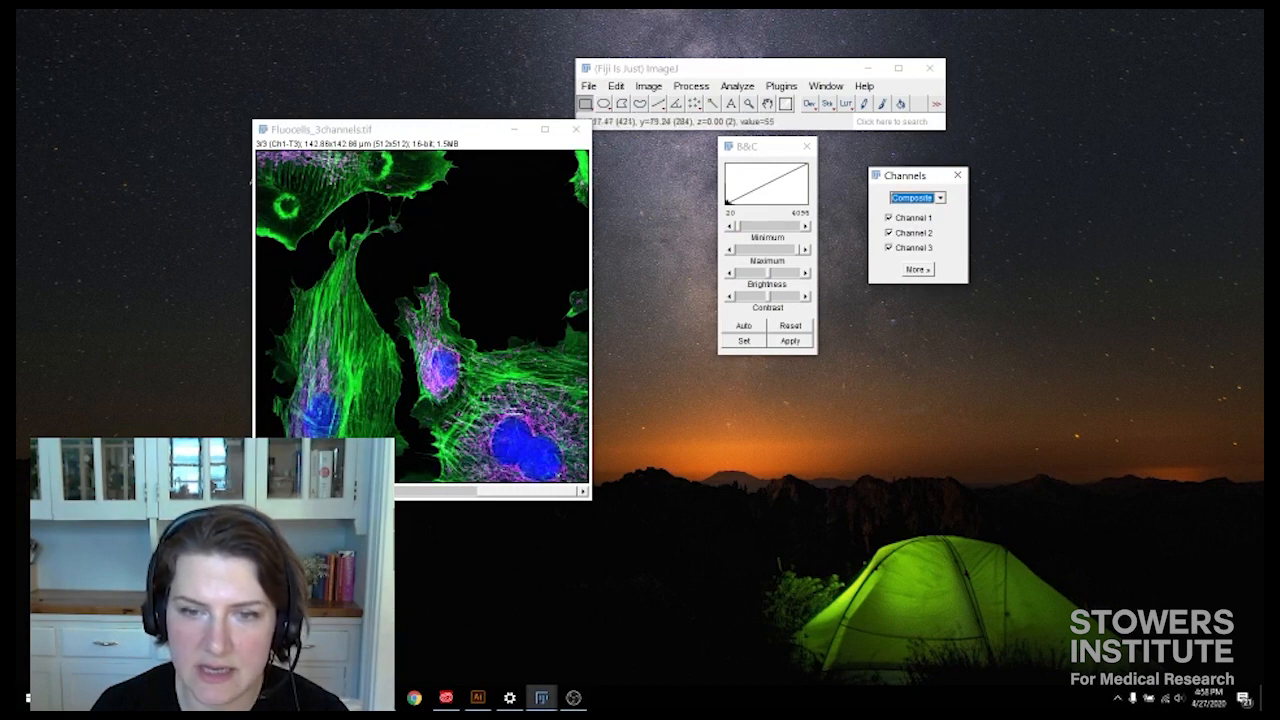
mouse_move(510, 430)
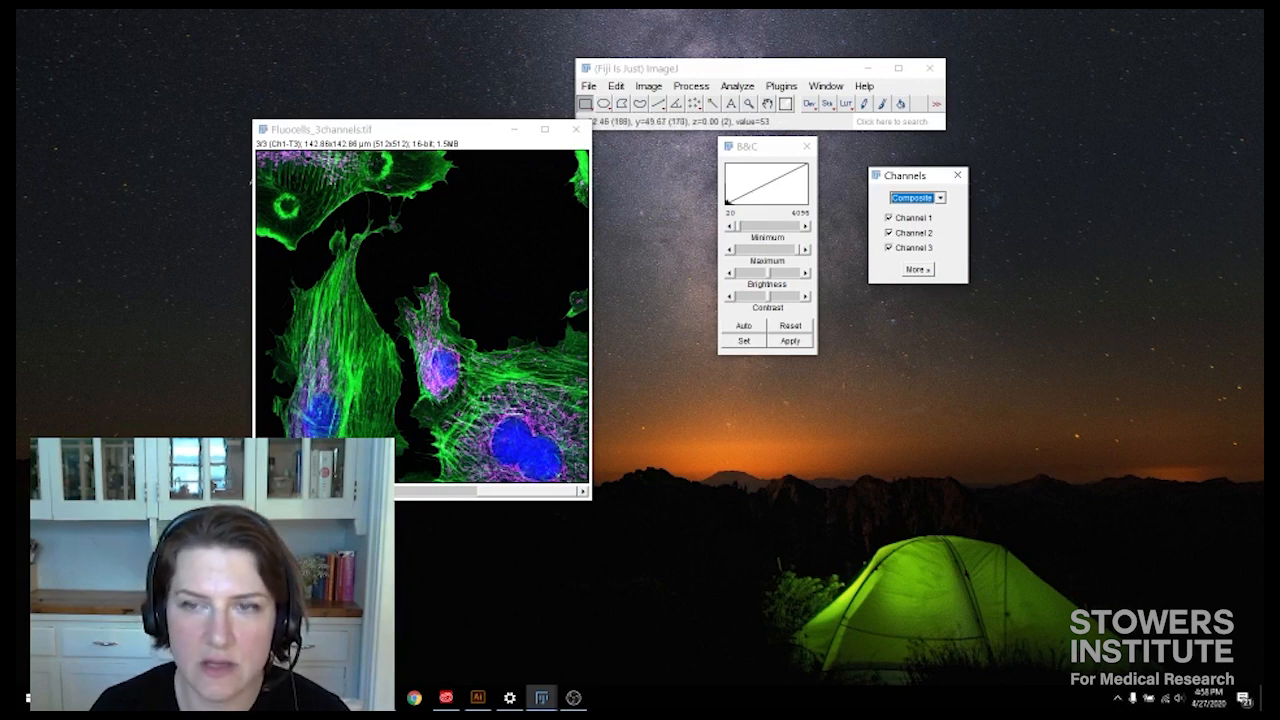
left_click_drag(384, 266, 536, 420)
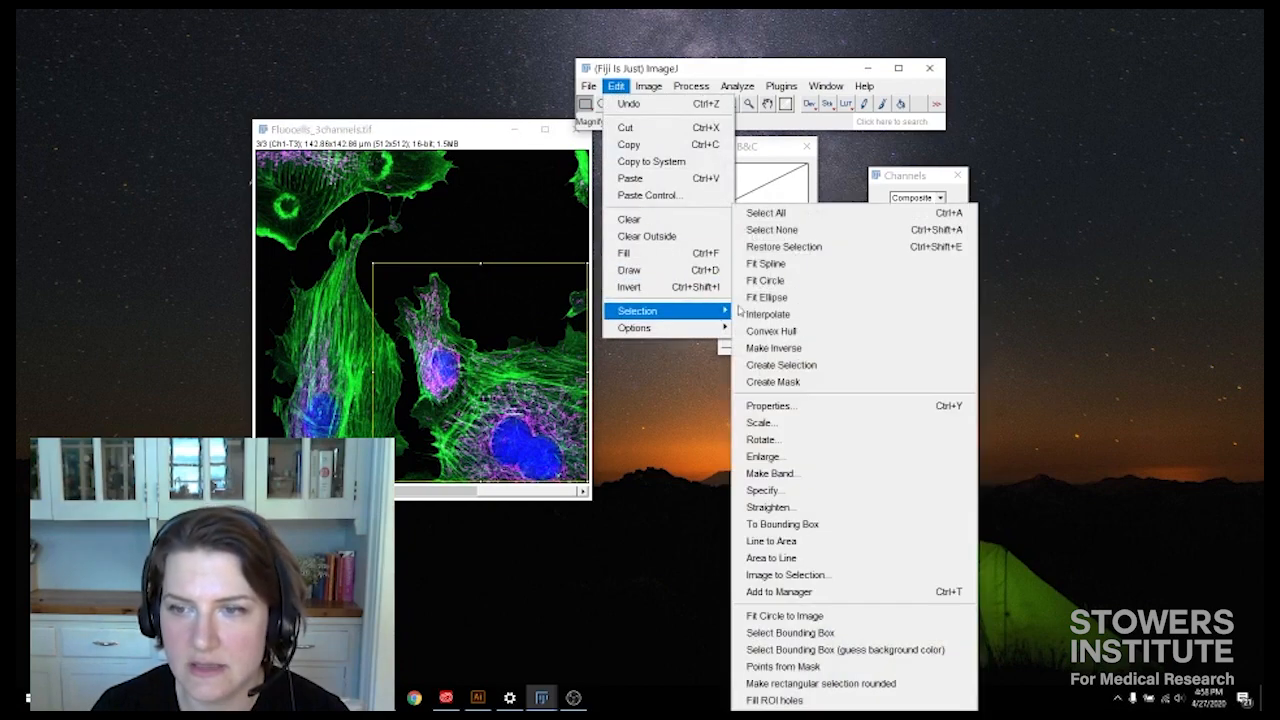
mouse_move(790, 490)
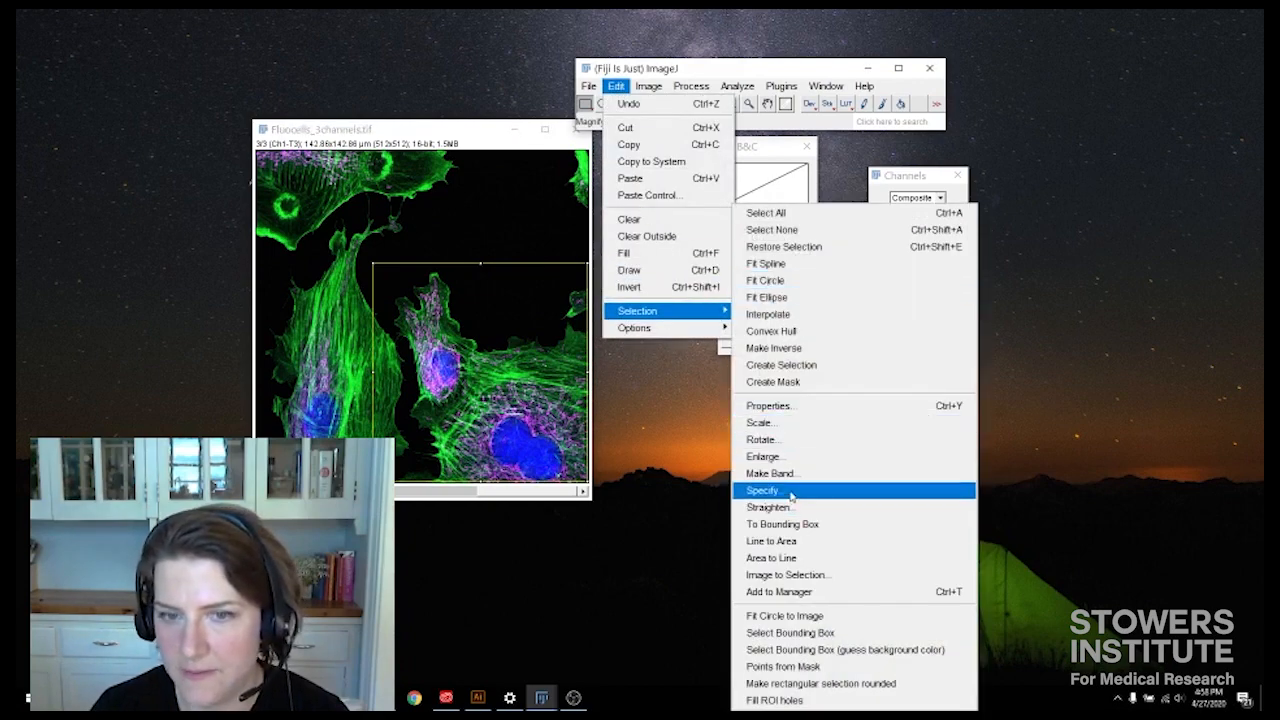
Give the rectangle exact width, height and coordinates via Edit > Selection > Specify.
left_click(764, 490)
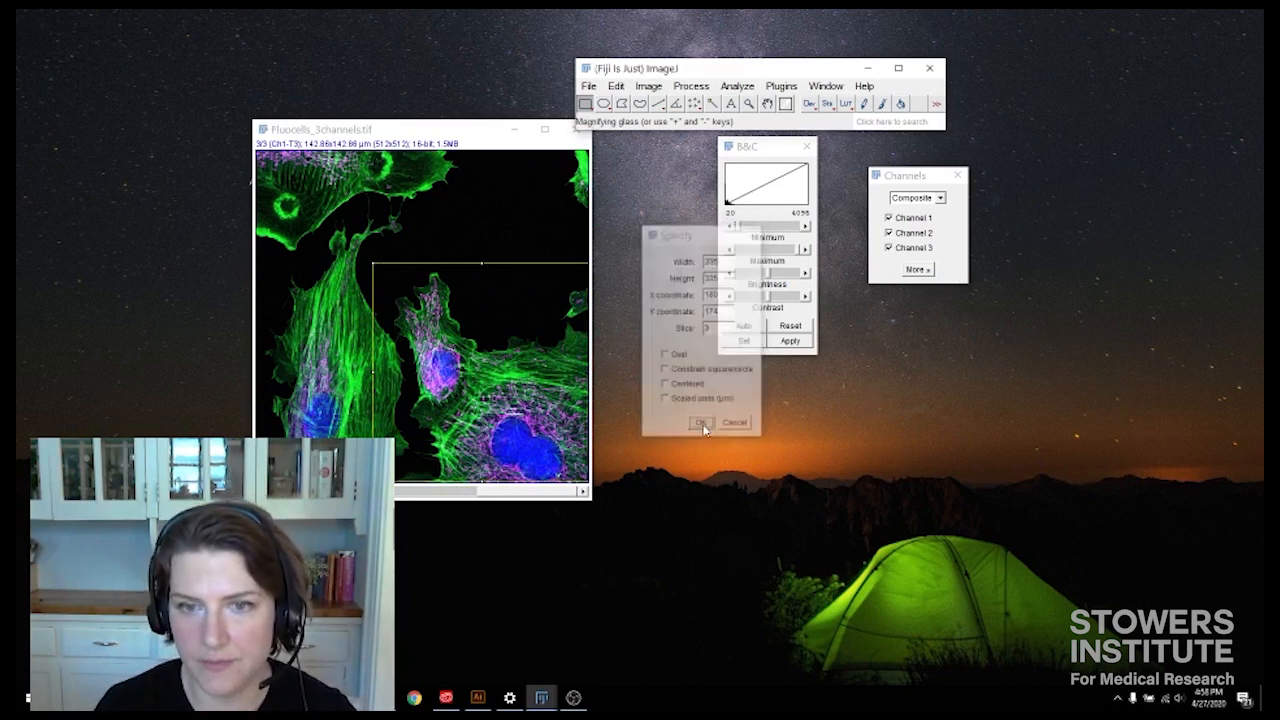
left_click(700, 420)
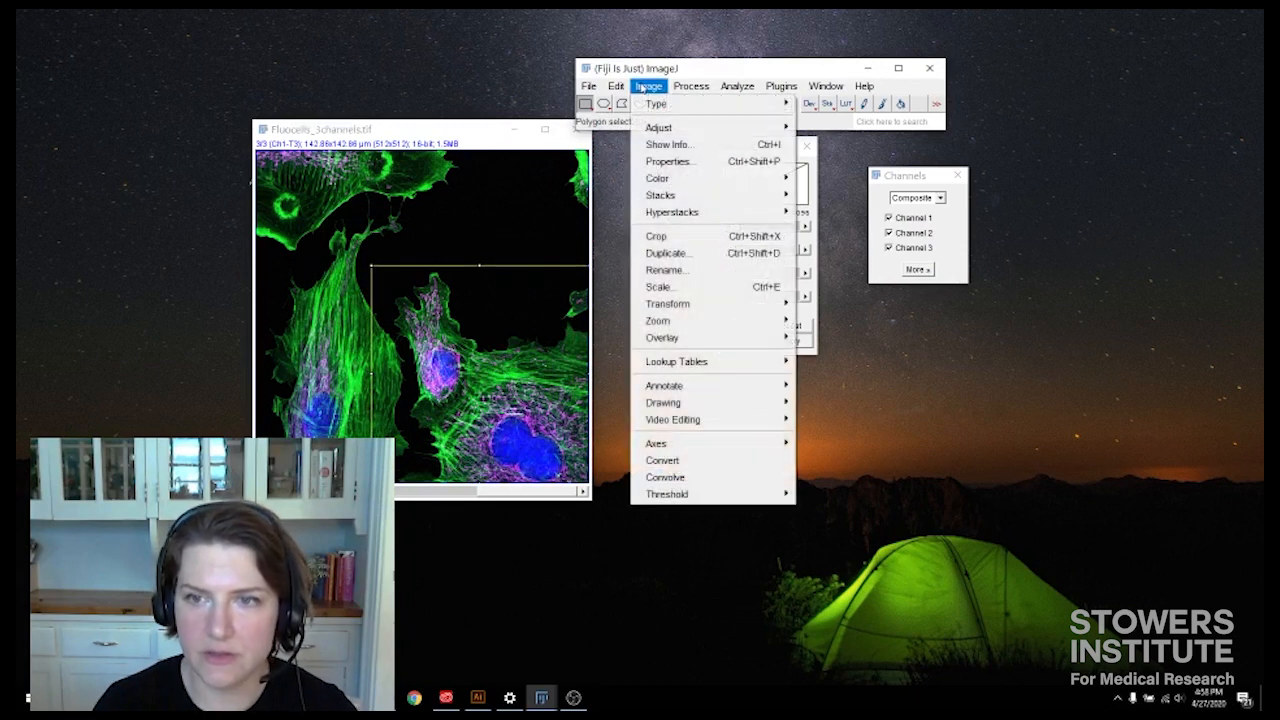
mouse_move(668, 252)
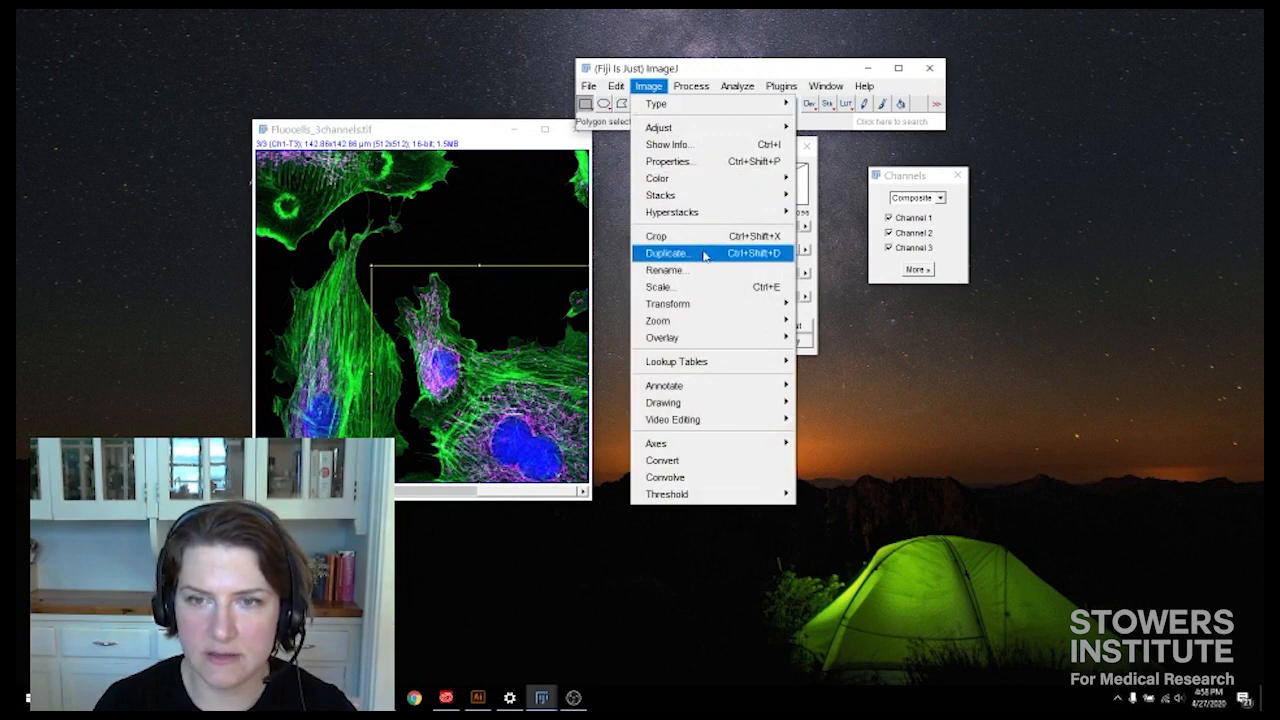
Duplicate the selection as a new three-channel hyperstack and close the original full image.
left_click(668, 252)
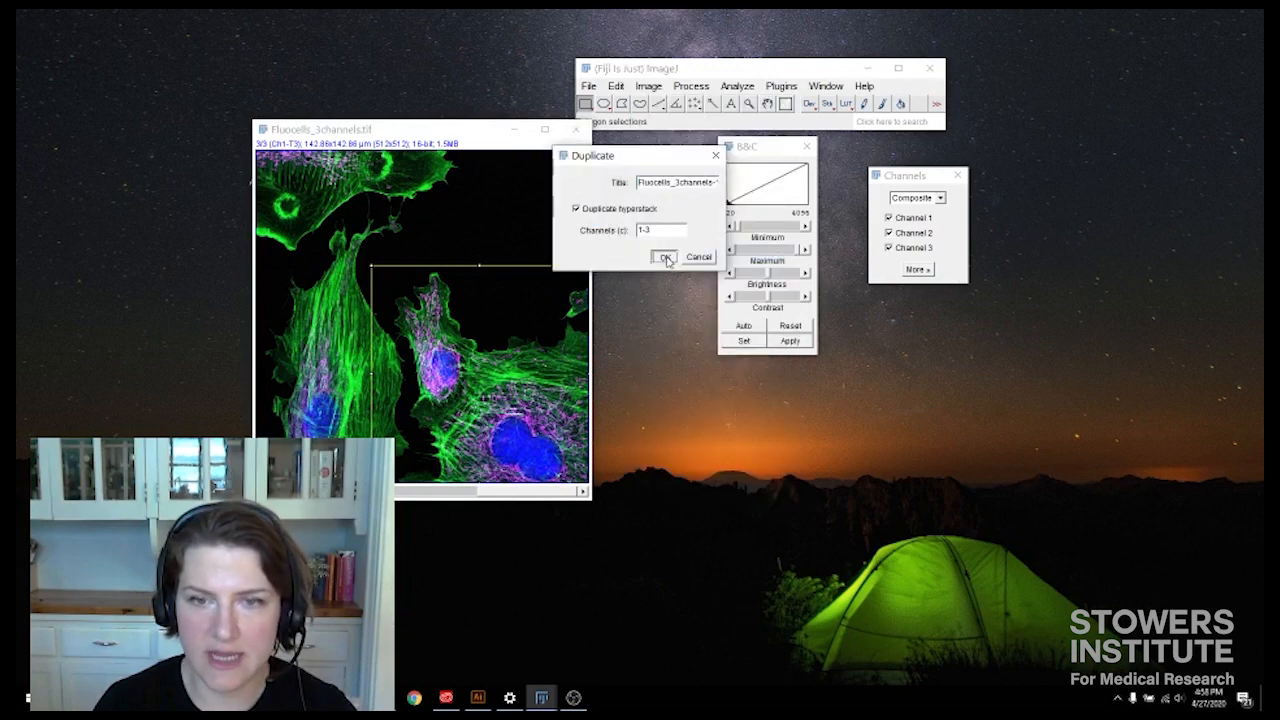
left_click(662, 256)
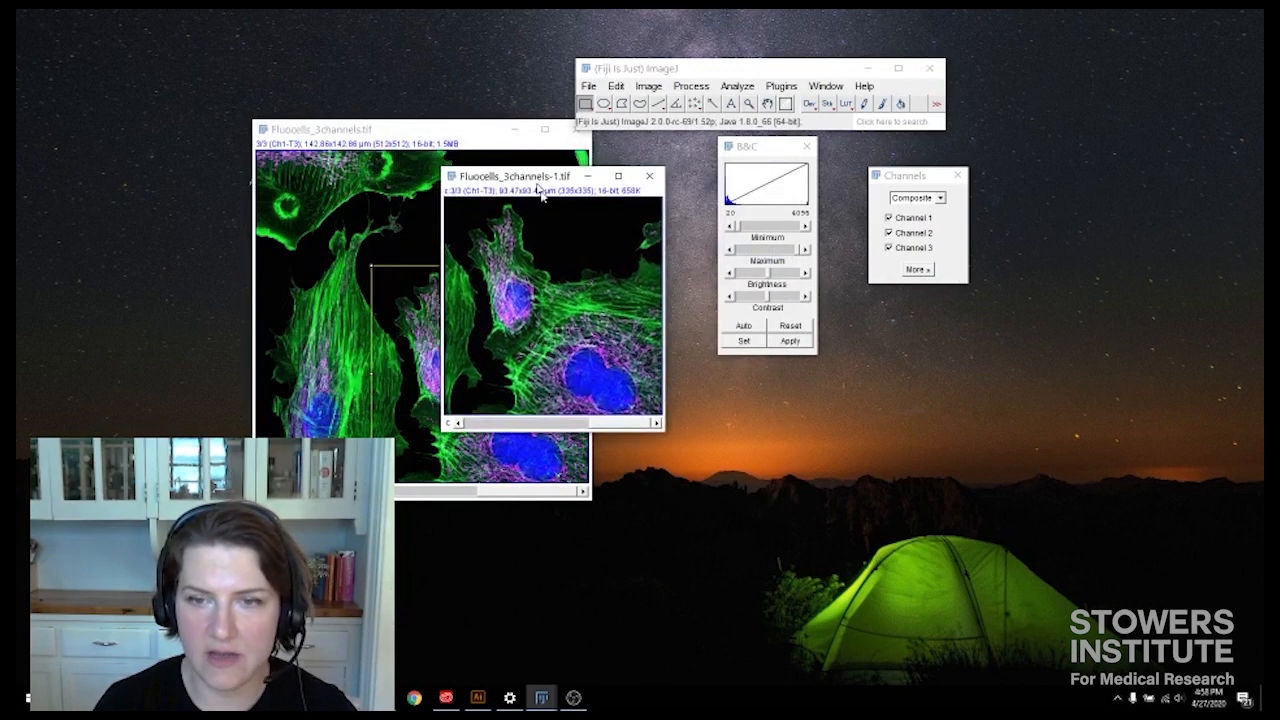
left_click_drag(540, 176, 576, 216)
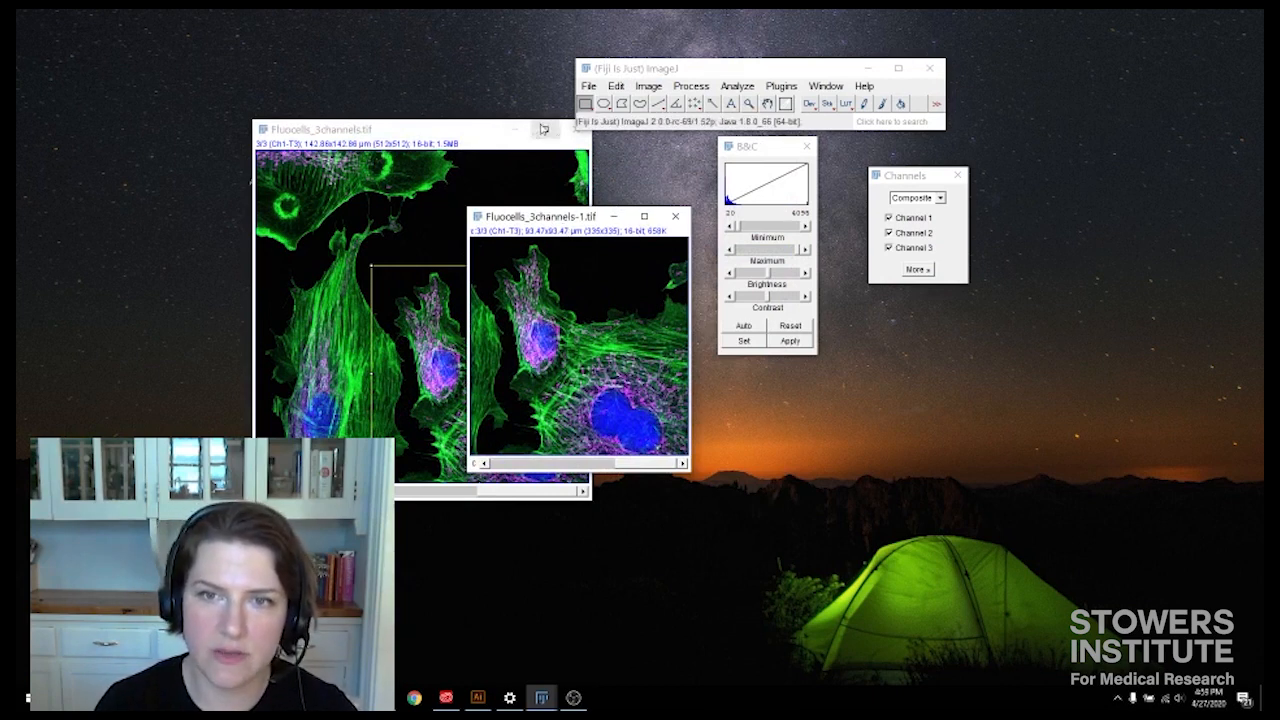
left_click(536, 128)
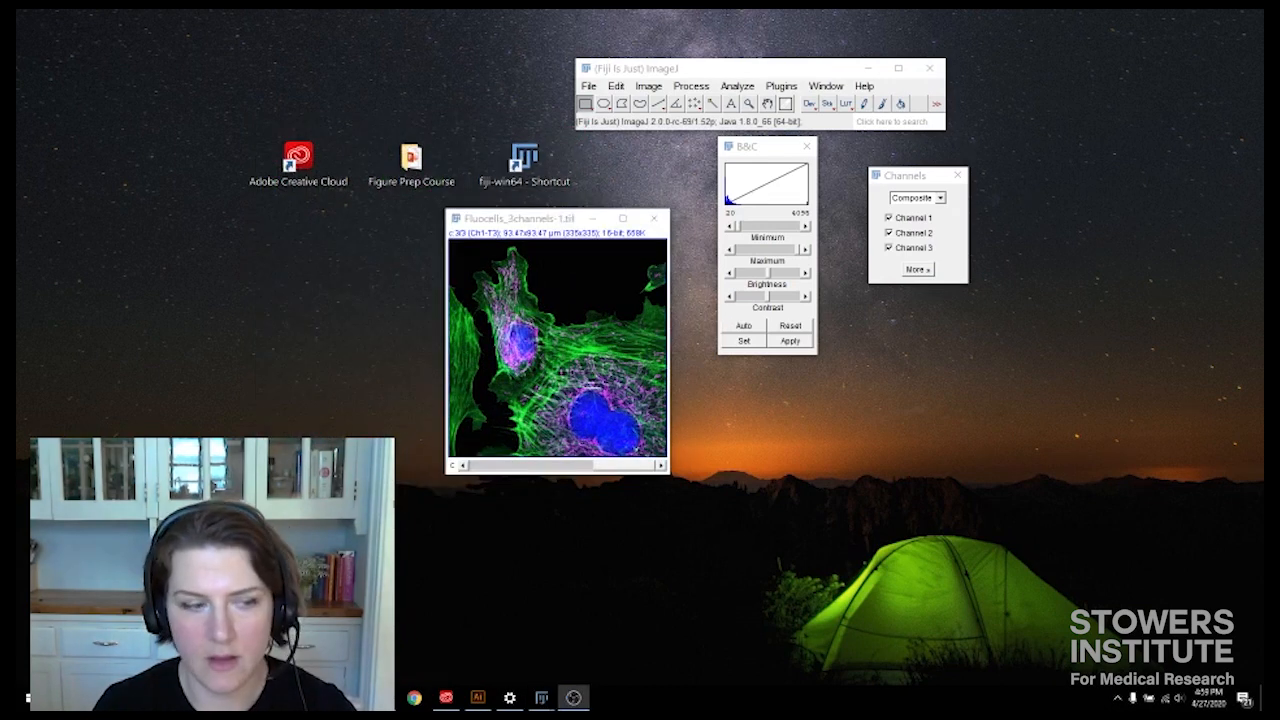
mouse_move(844, 248)
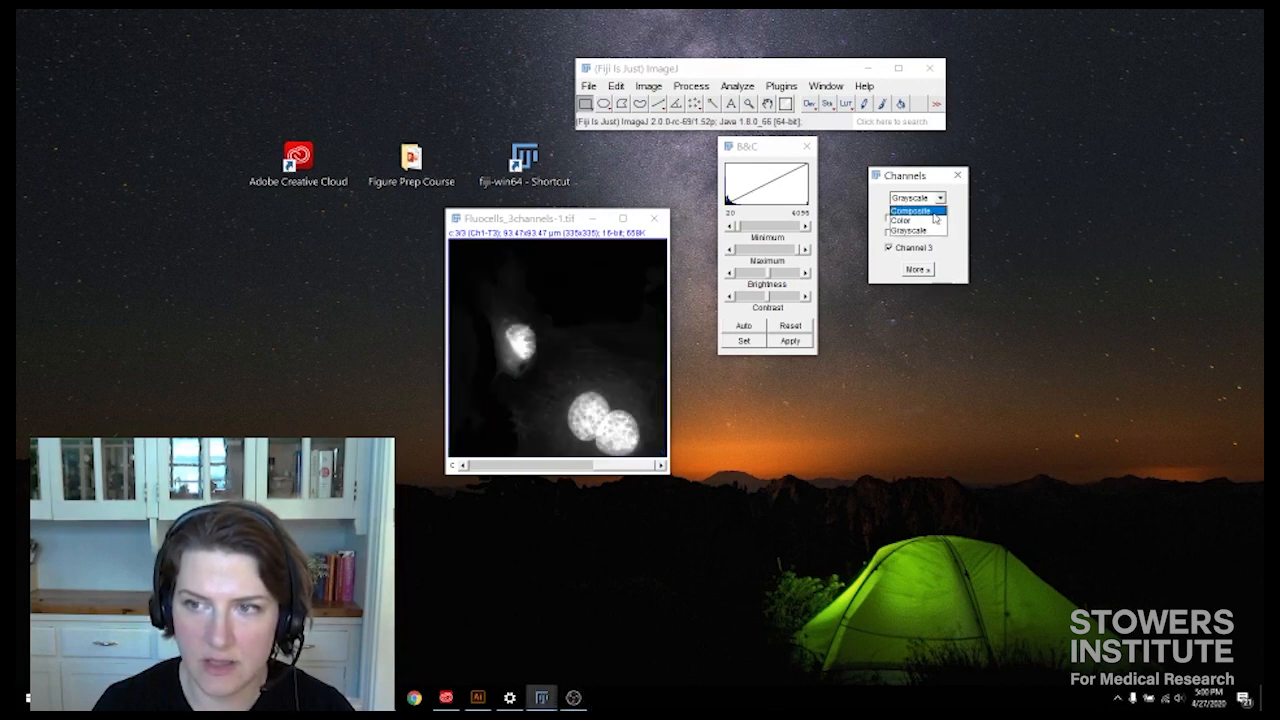
Compare the crop in Composite, single-channel Color and Grayscale modes, returning to Composite.
left_click(908, 198)
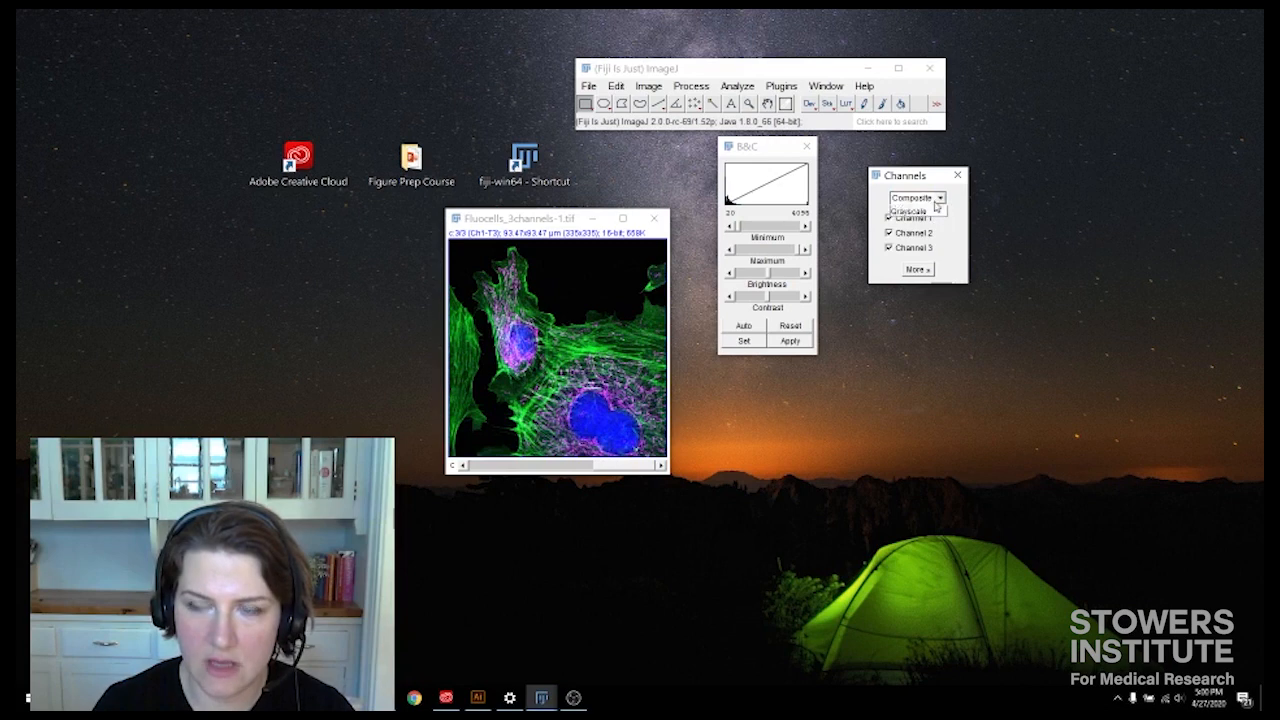
left_click(912, 198)
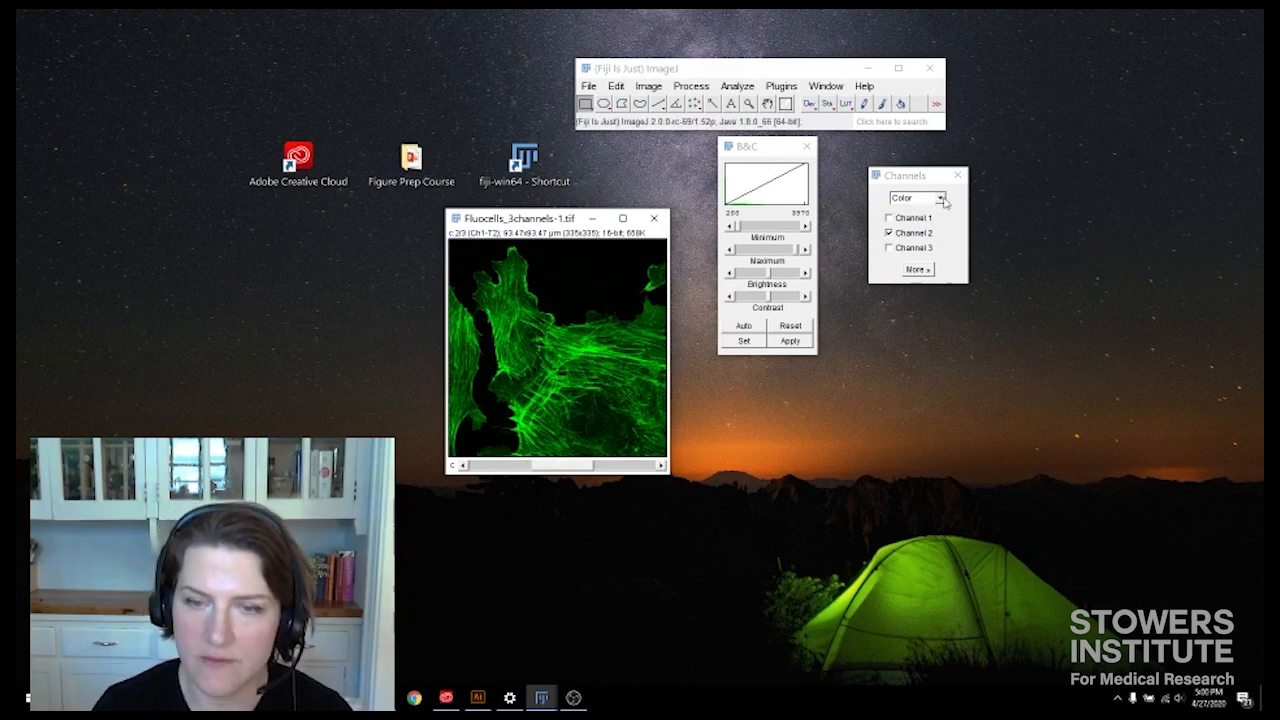
left_click(916, 198)
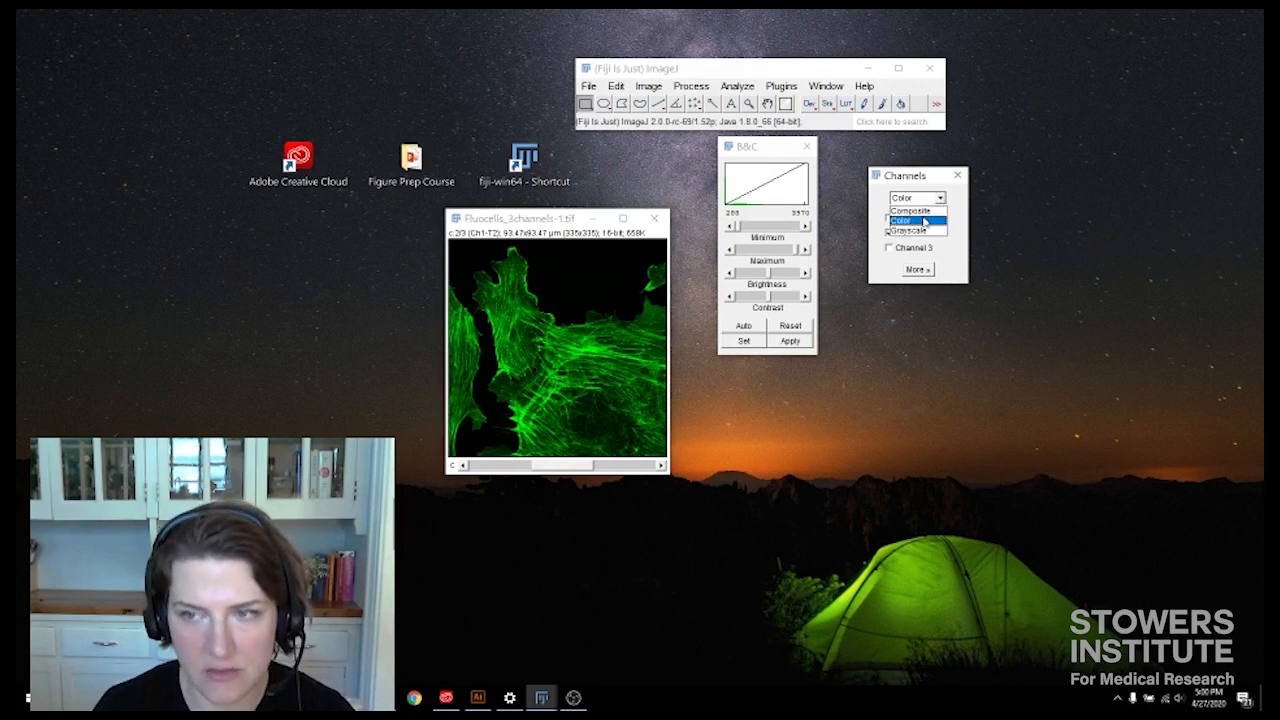
left_click(908, 232)
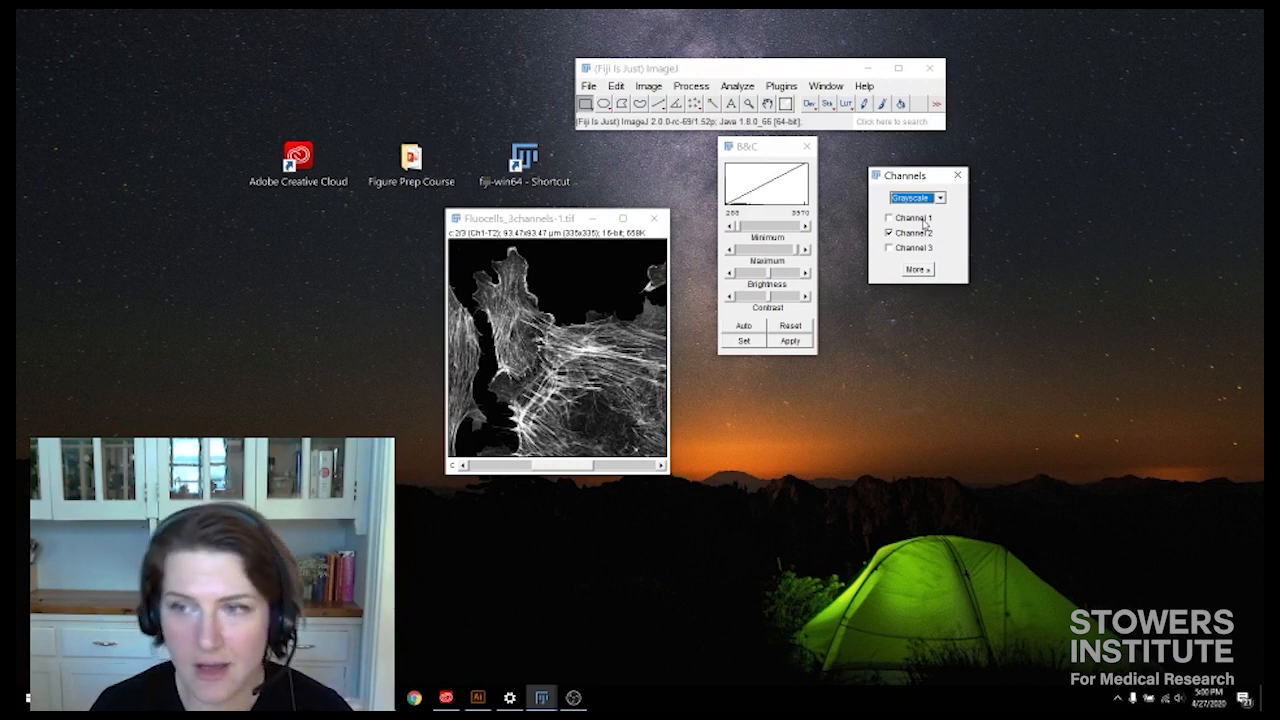
left_click(916, 198)
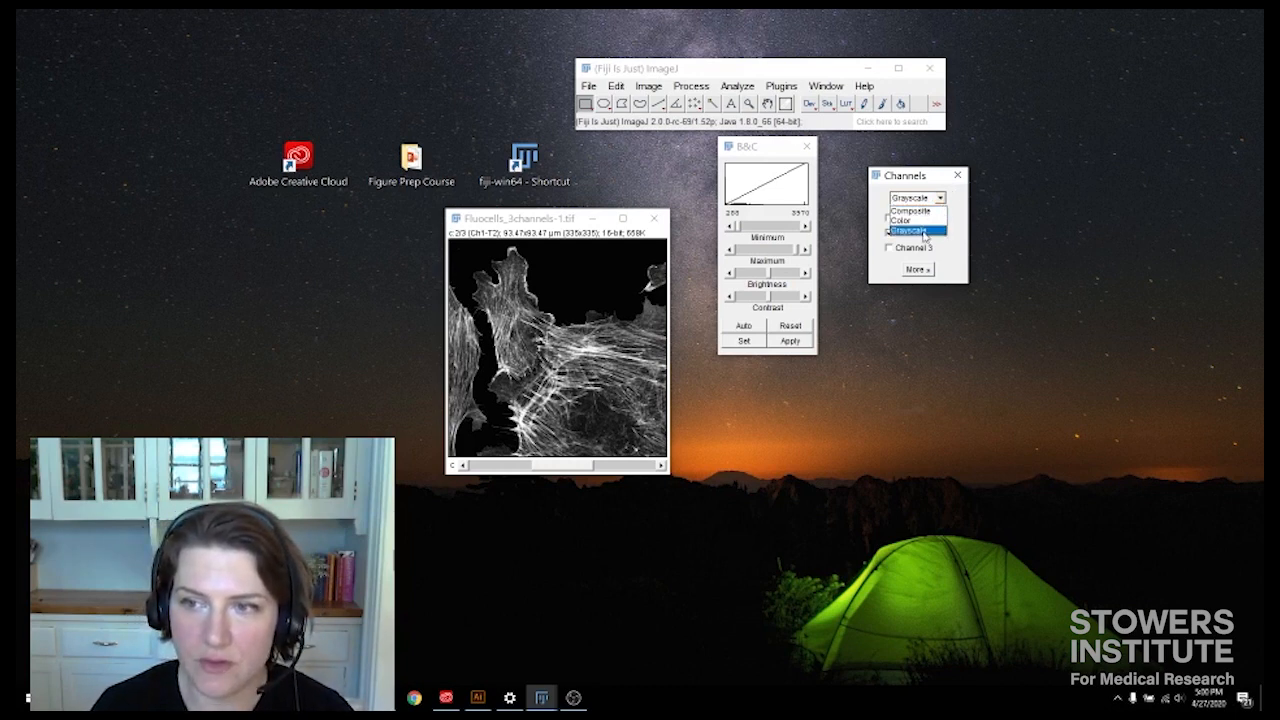
left_click(910, 198)
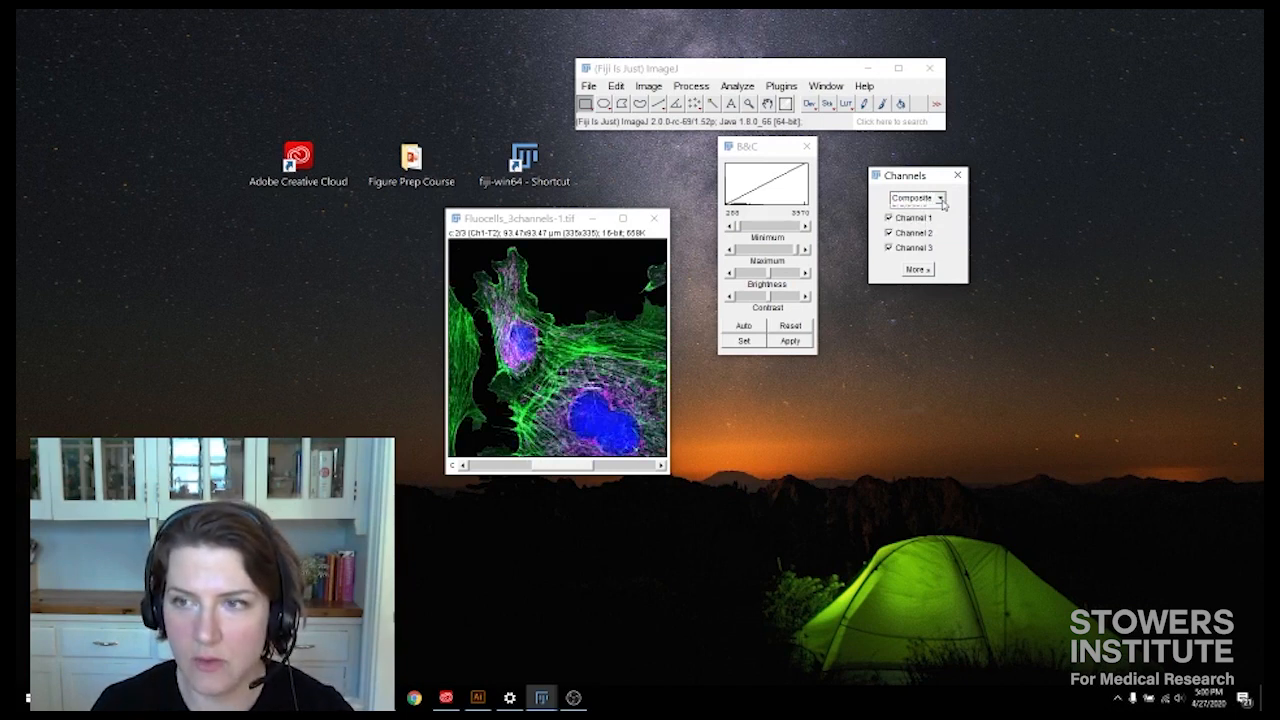
Switch to Color mode on channel 1 and review its LUT options, keeping it magenta.
left_click(936, 198)
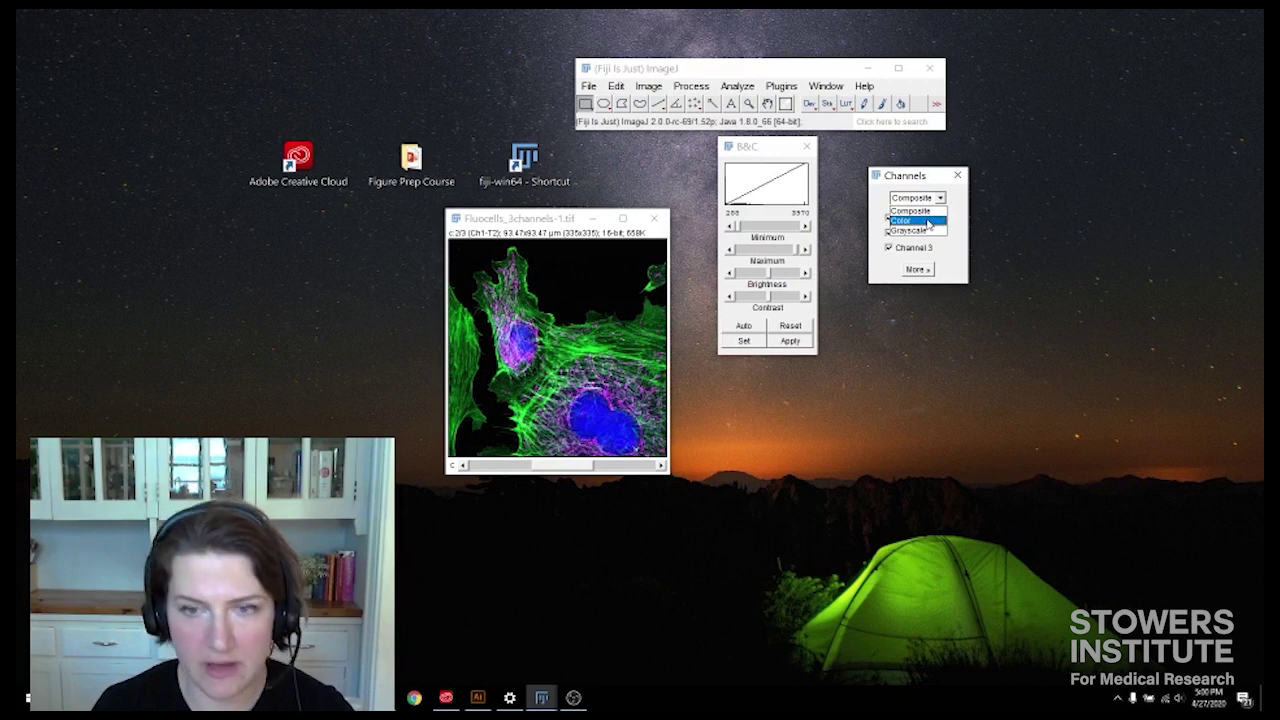
left_click(910, 218)
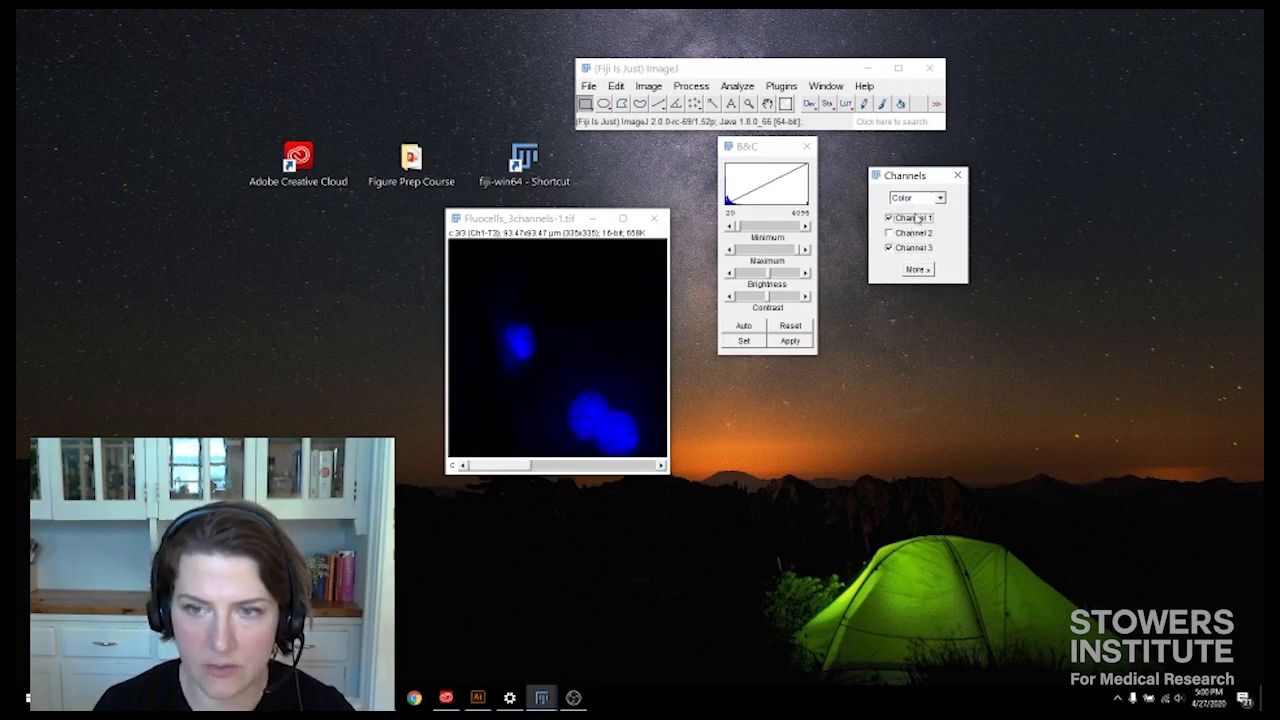
left_click(888, 216)
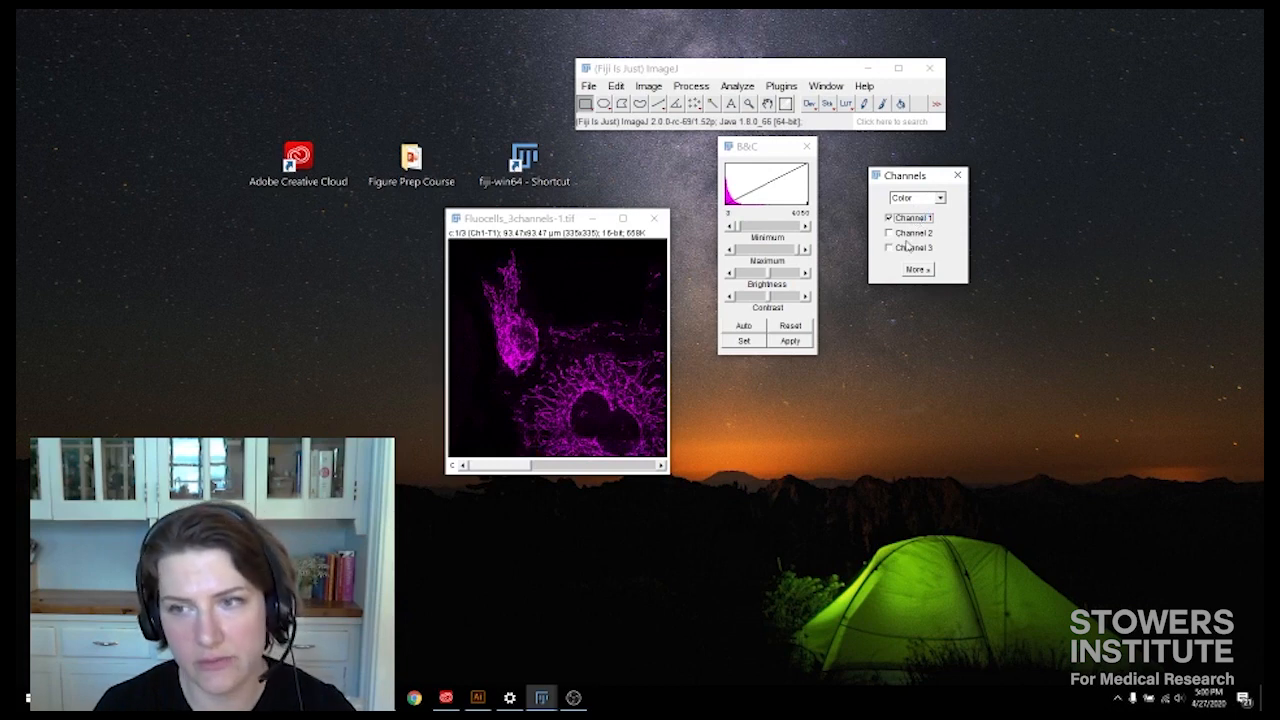
left_click(916, 268)
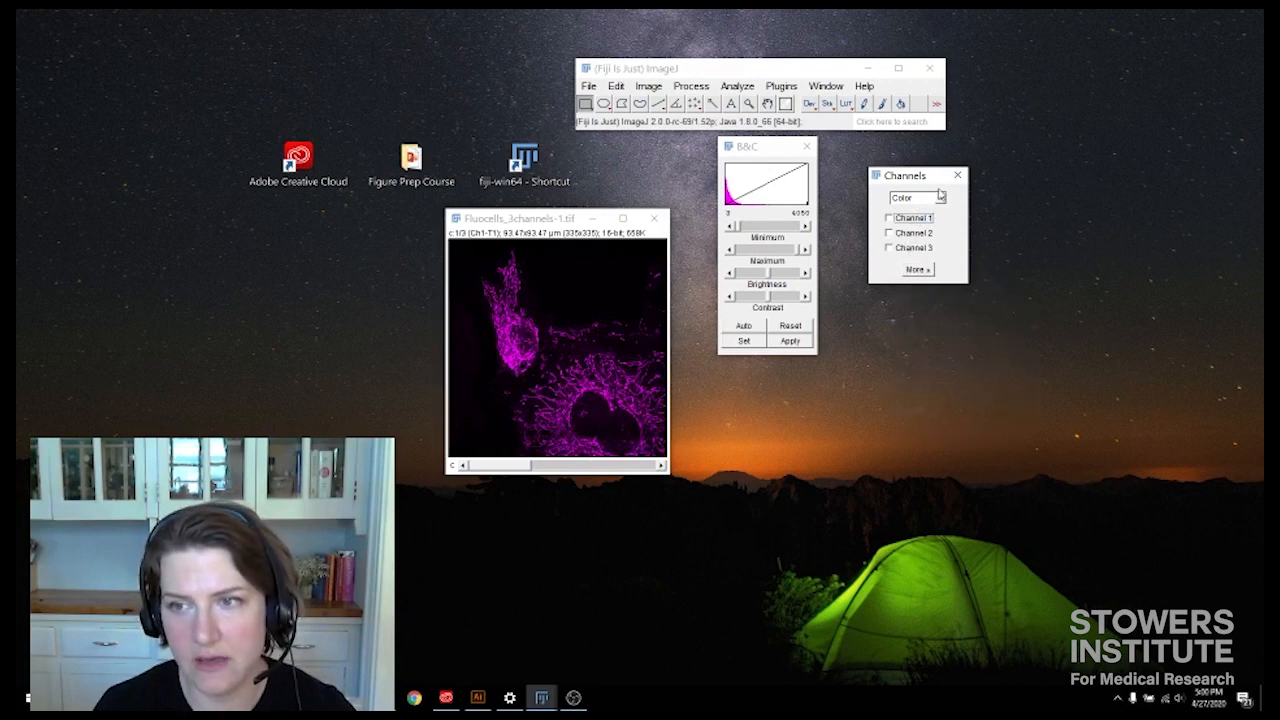
left_click(888, 218)
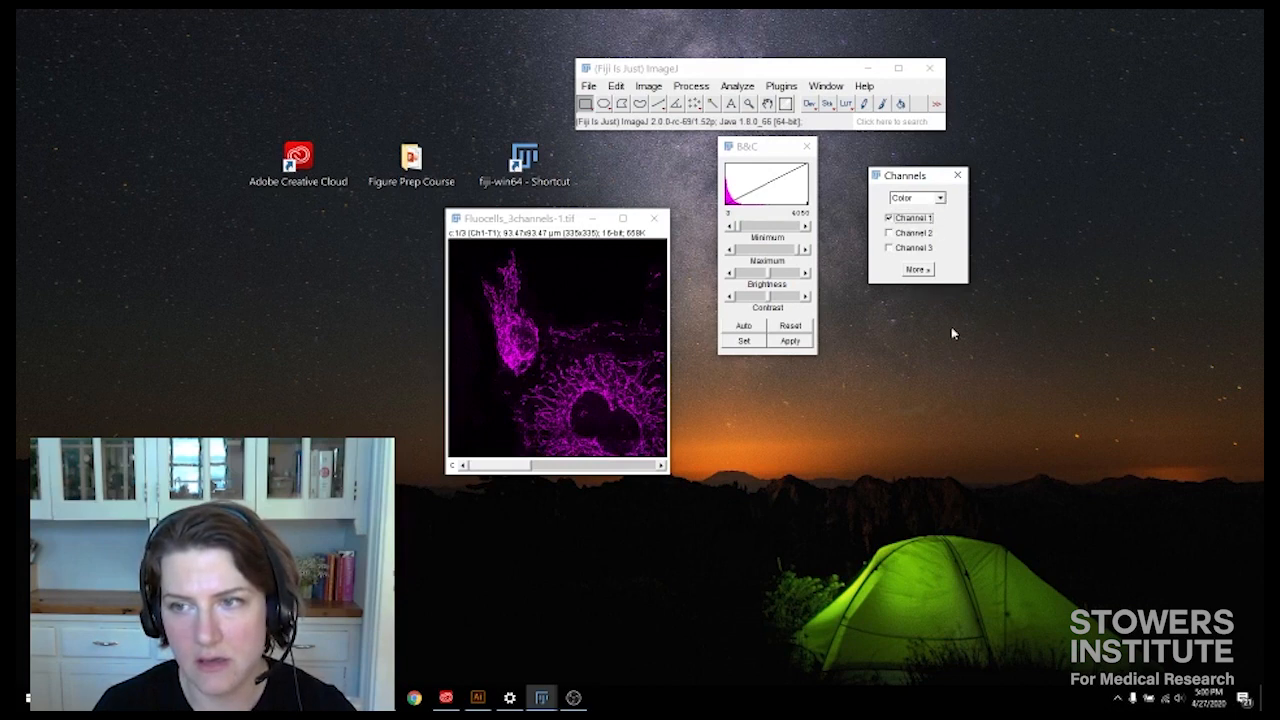
left_click(916, 268)
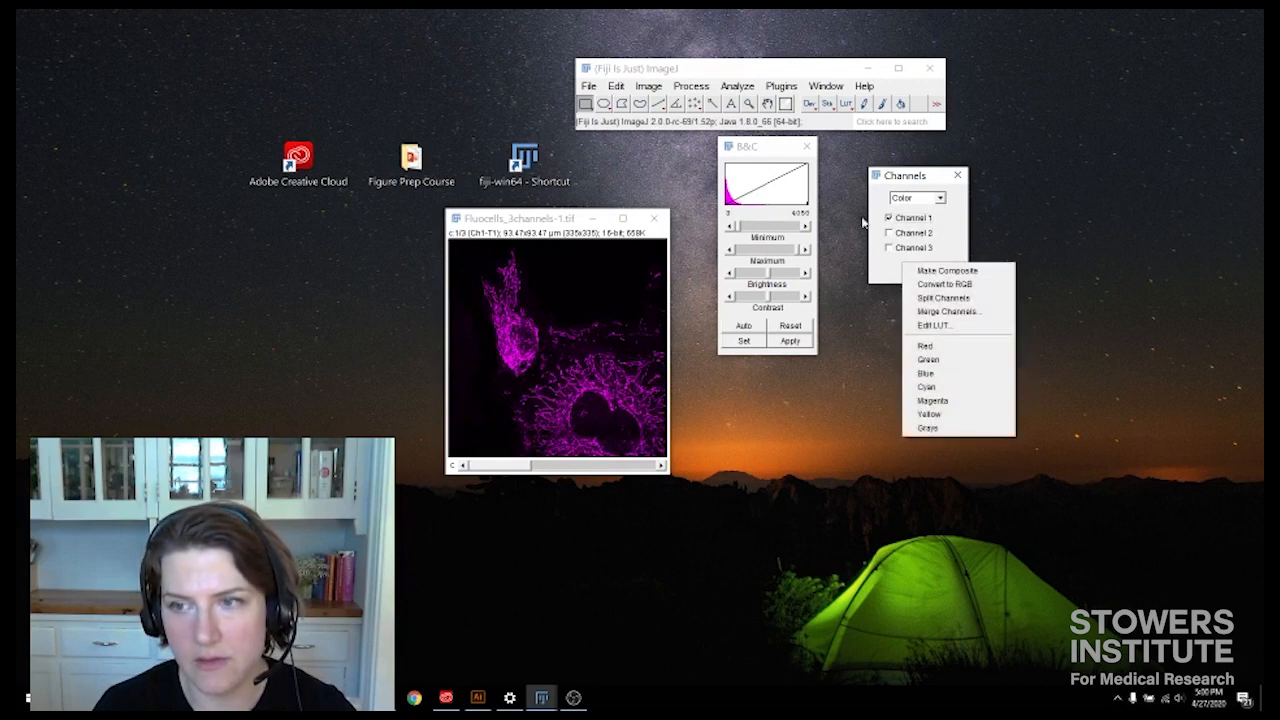
mouse_move(924, 344)
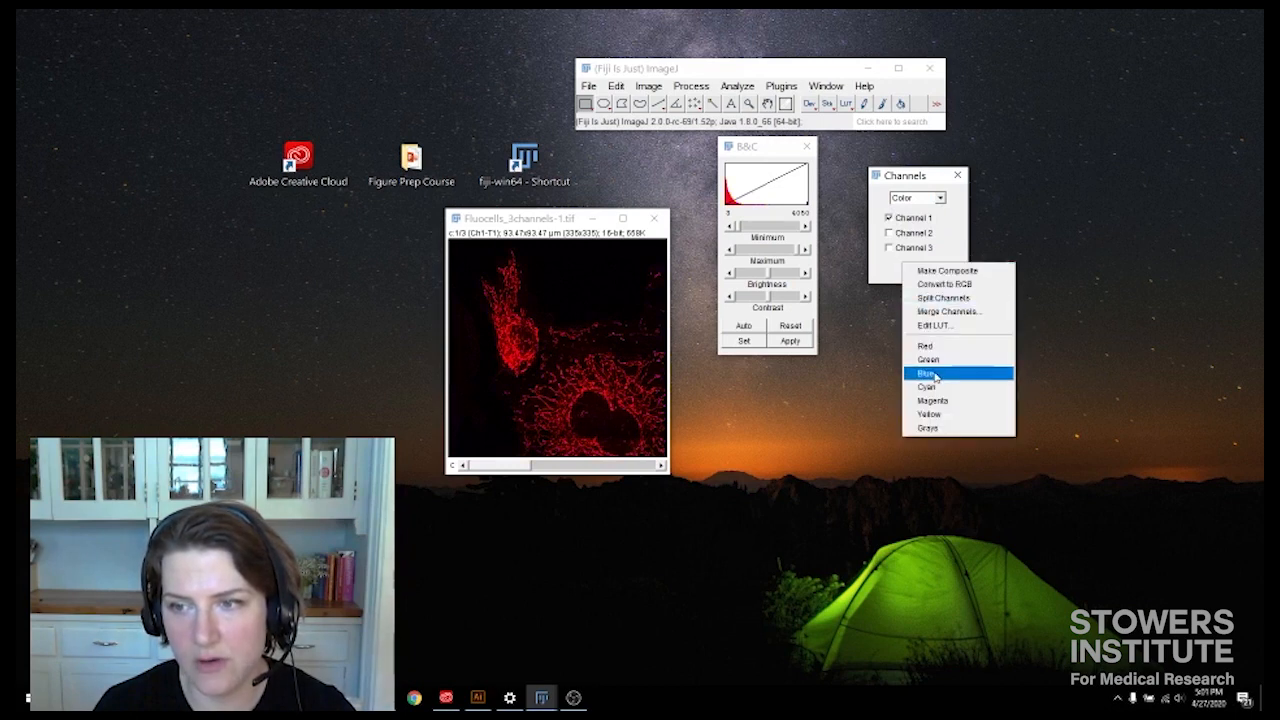
left_click(934, 400)
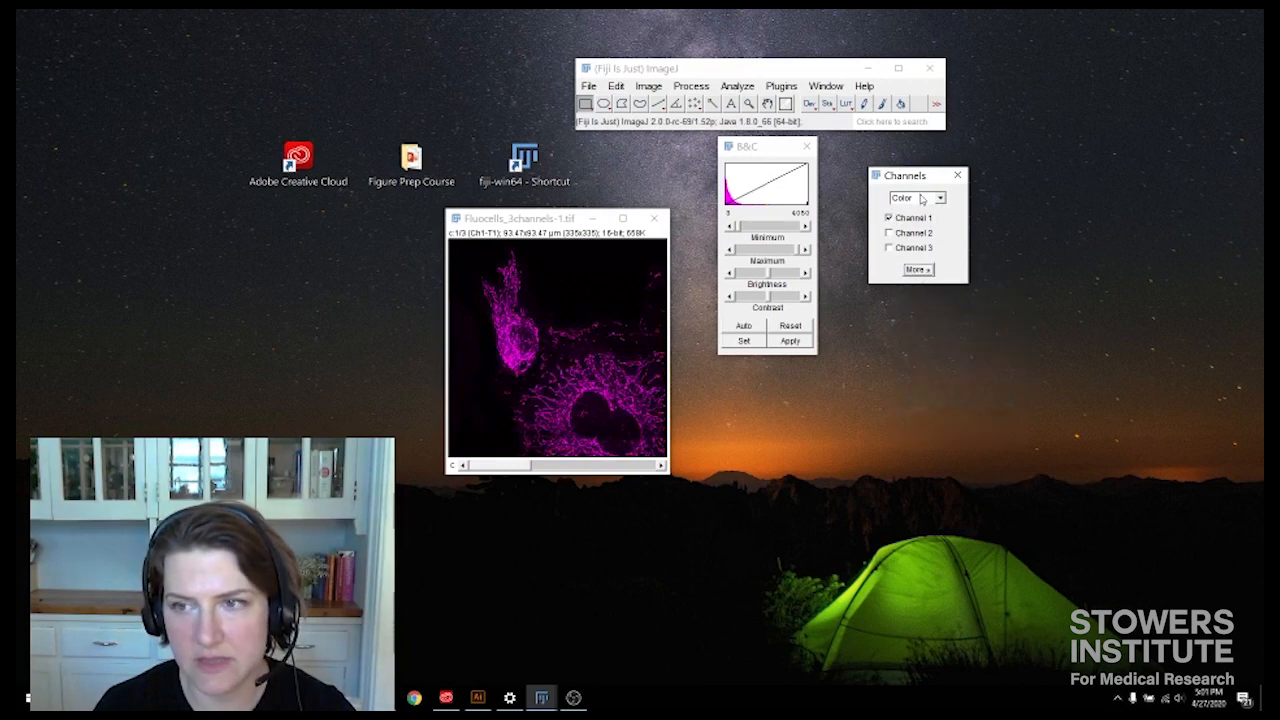
left_click(936, 198)
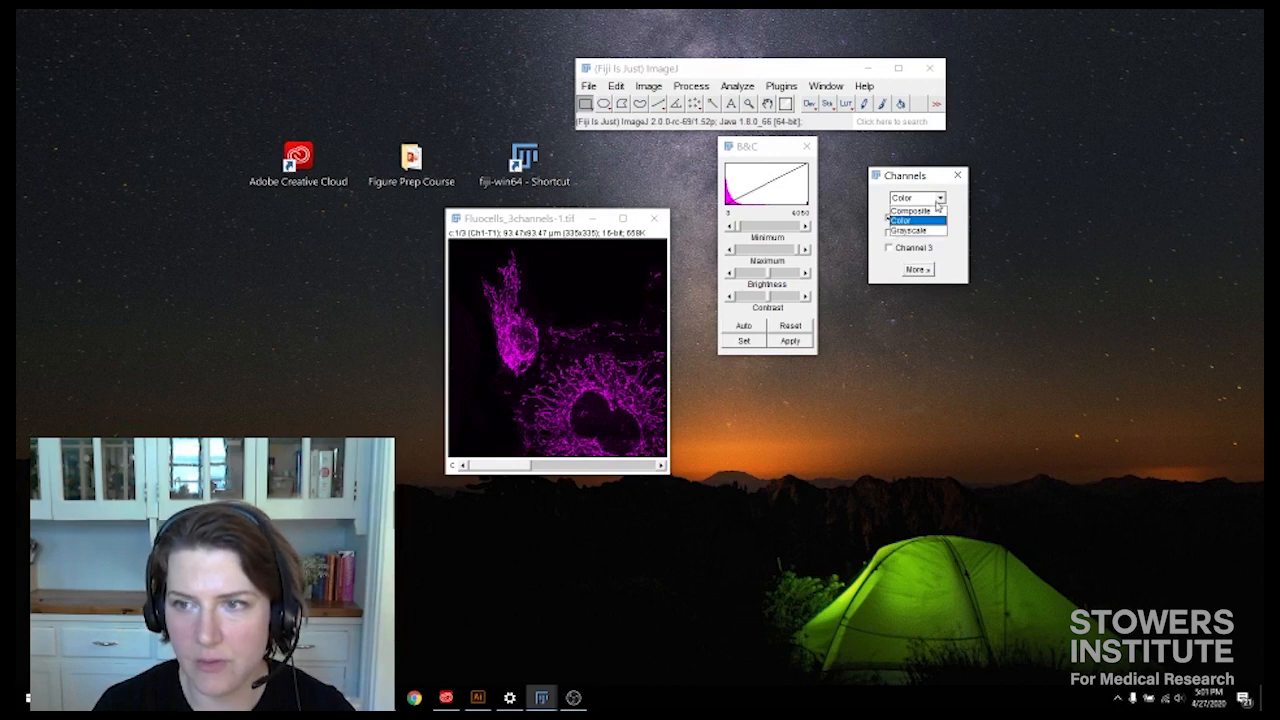
Show channel 1 in Grayscale and copy it to the system clipboard with Copy to System.
left_click(904, 228)
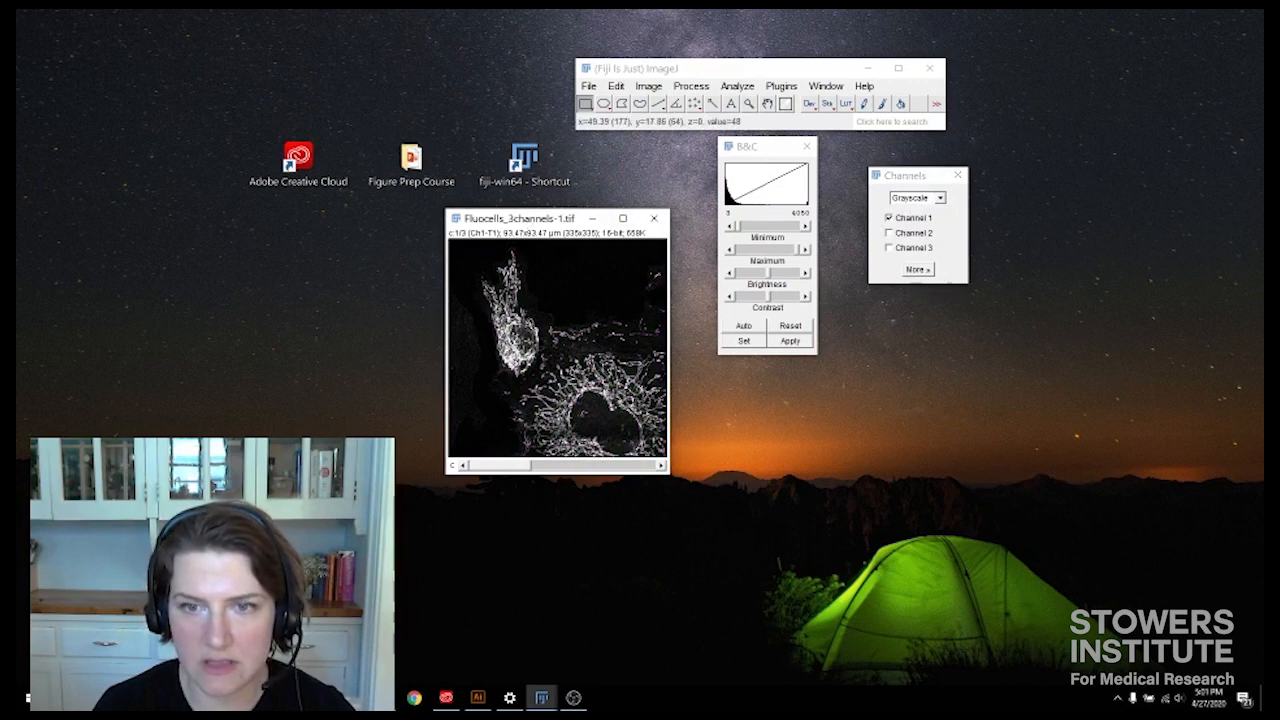
mouse_move(570, 236)
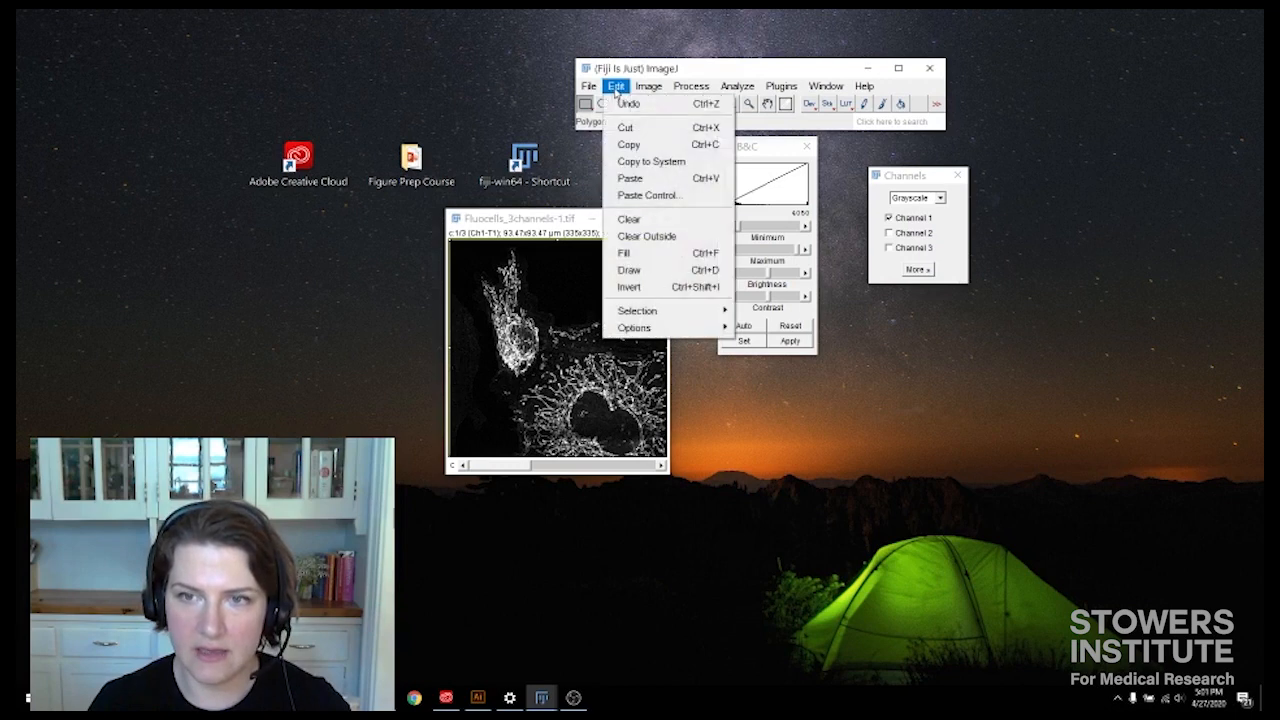
left_click(628, 144)
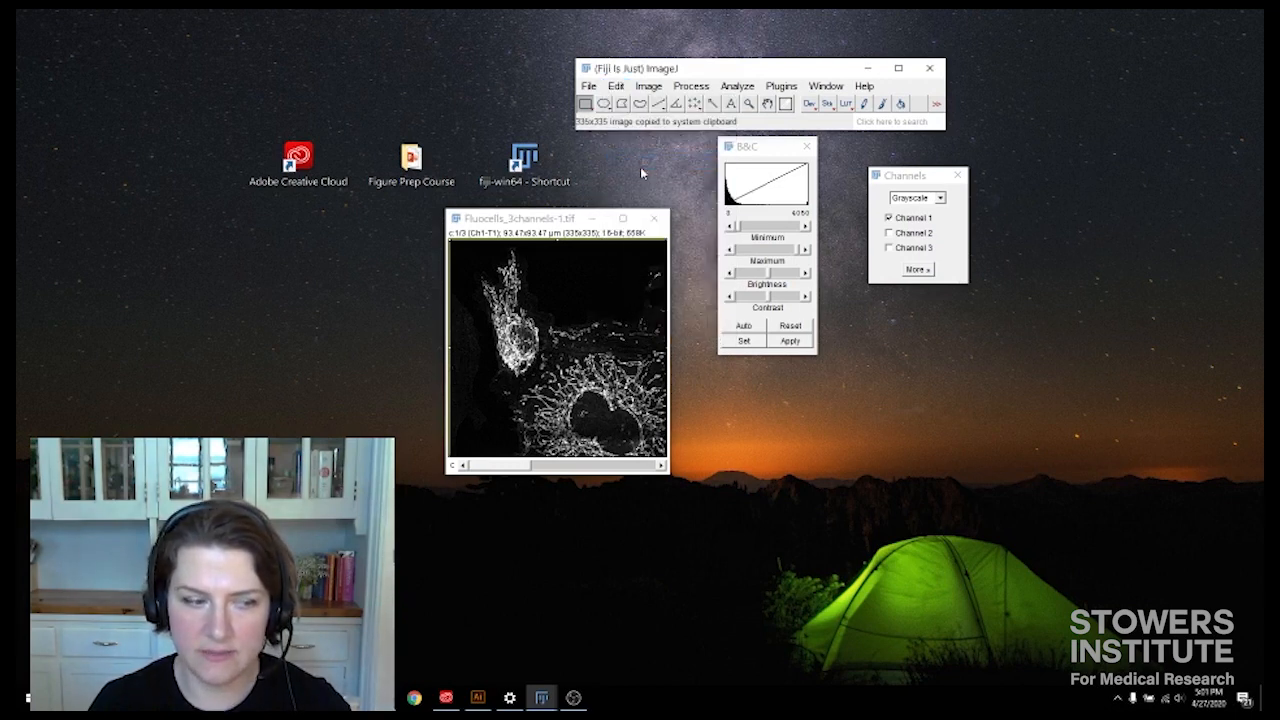
mouse_move(572, 696)
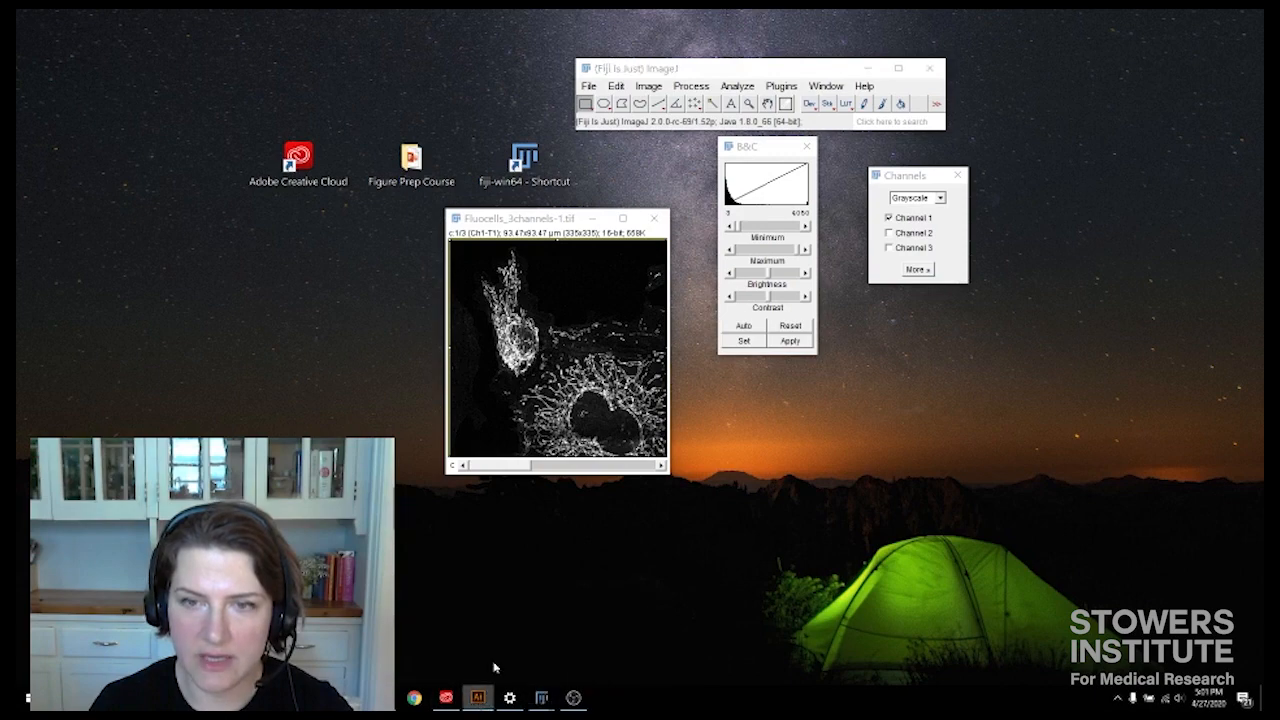
Paste the channel 1 grayscale image into the Illustrator artboard and move it to the upper left.
left_click(476, 696)
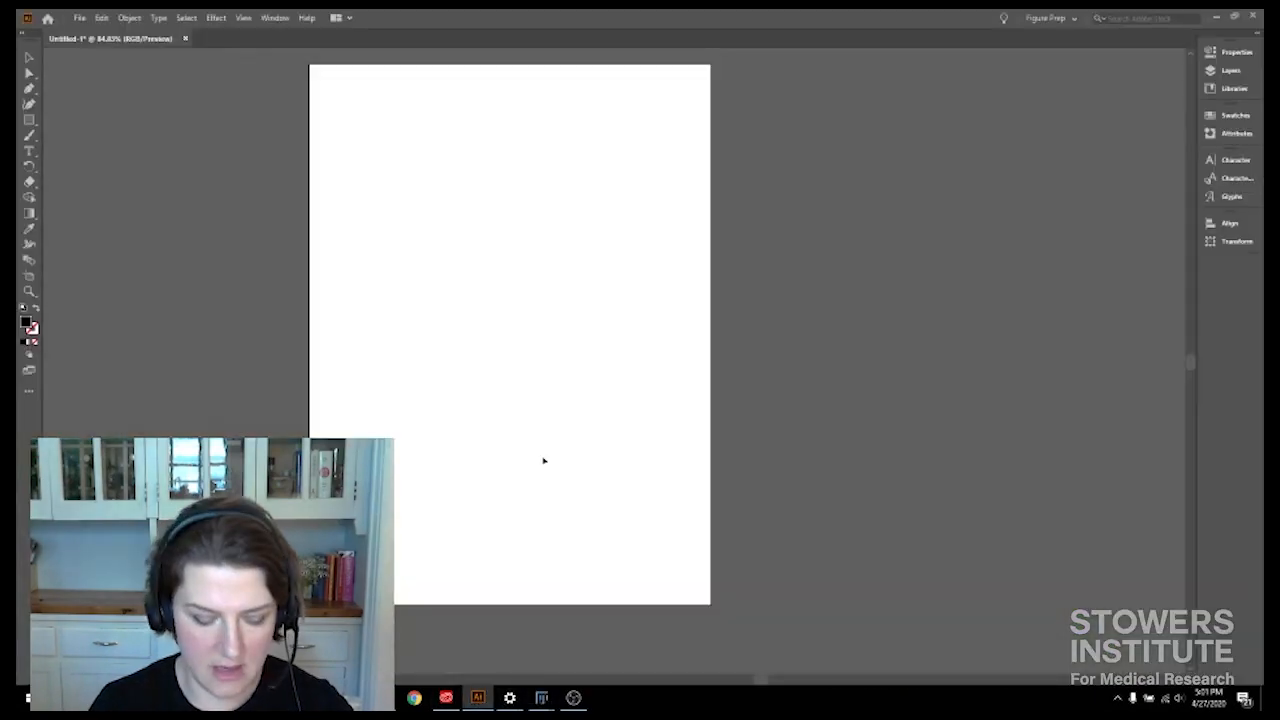
right_click(544, 460)
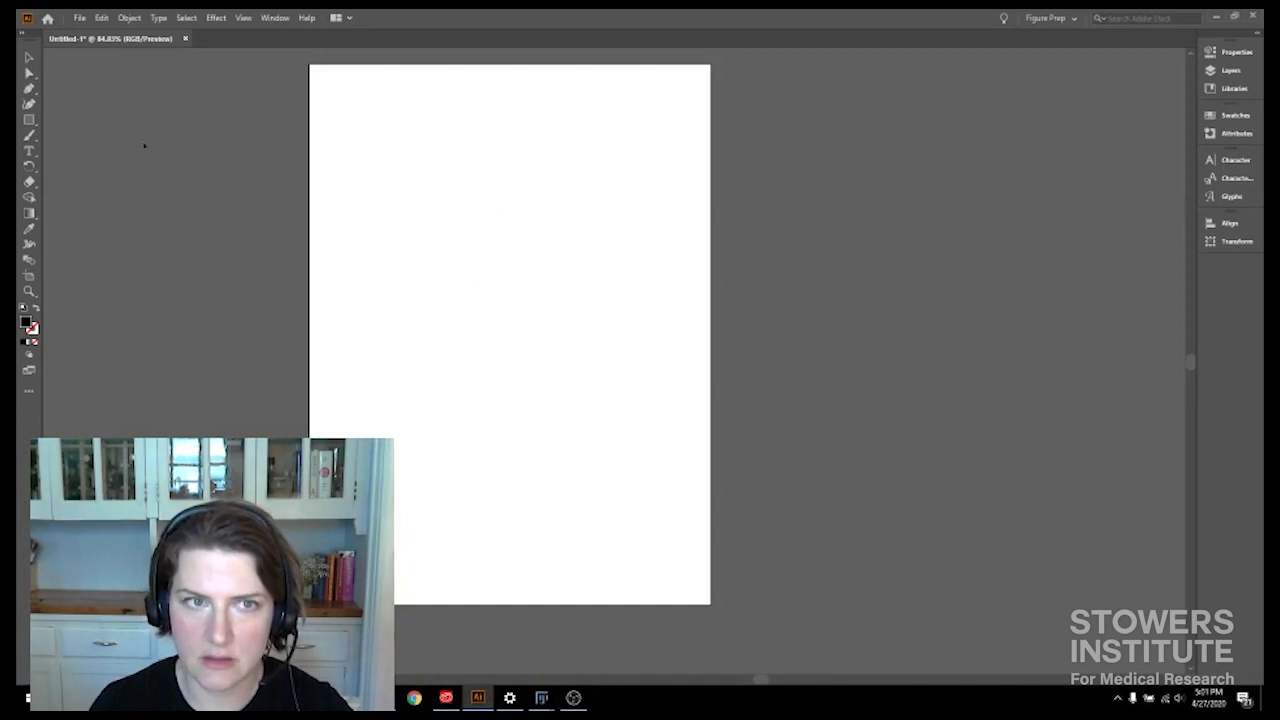
right_click(144, 146)
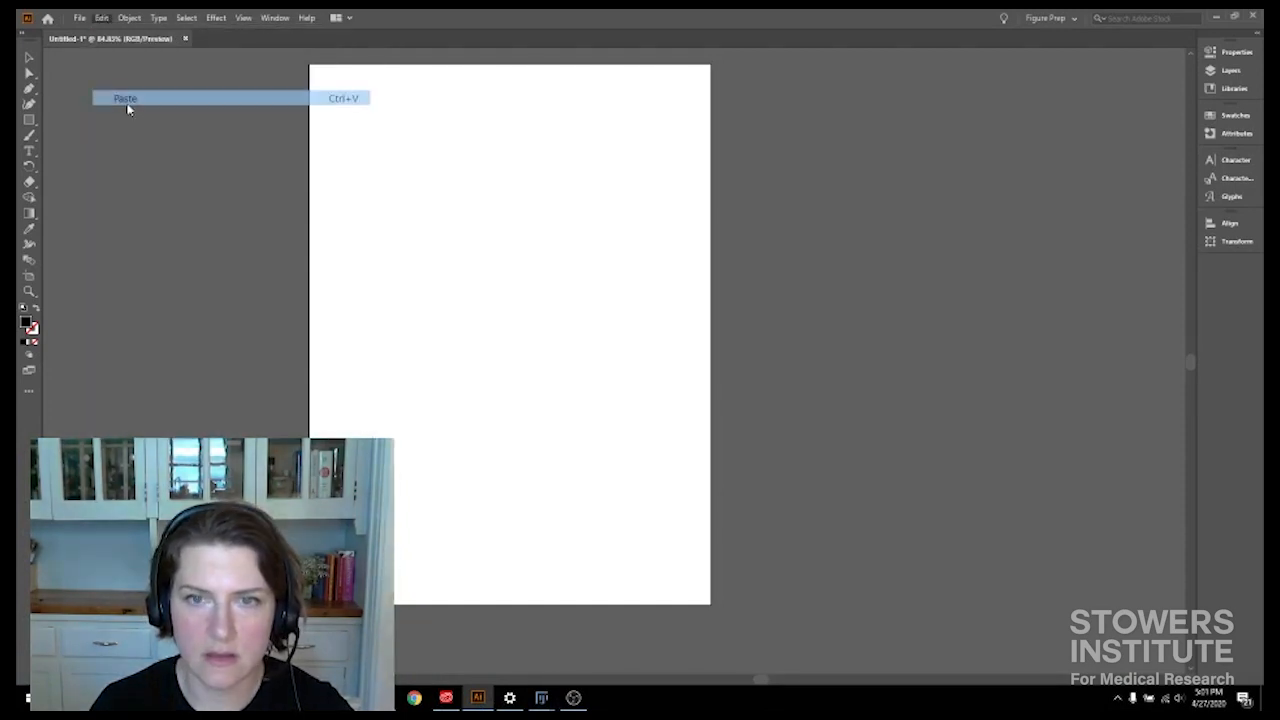
left_click(124, 98)
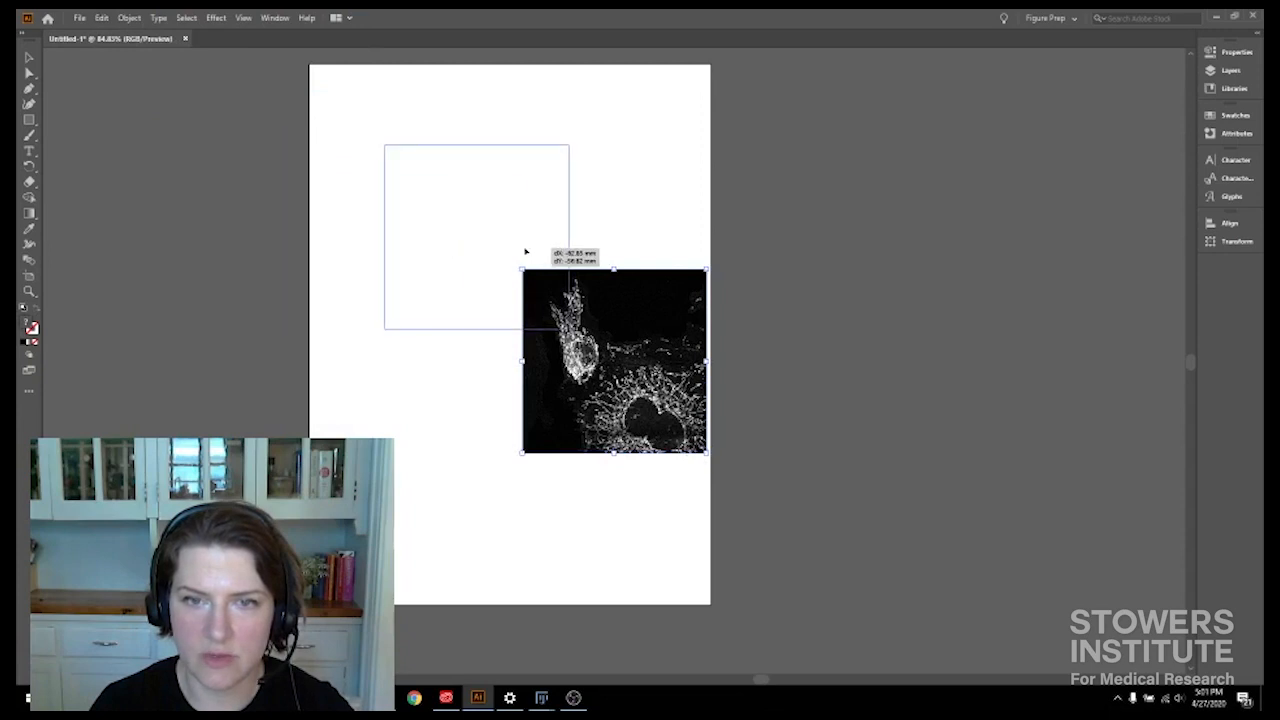
left_click_drag(614, 360, 446, 200)
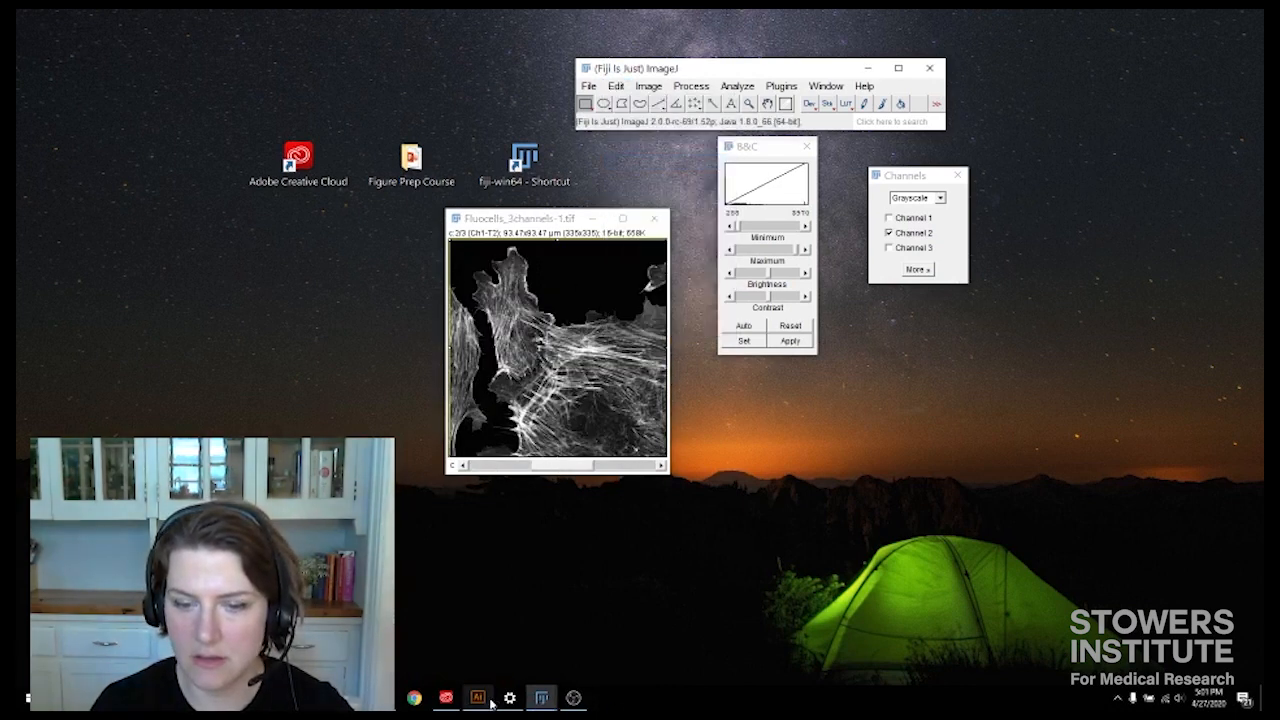
Paste the channel 2 grayscale image and position it below the first on the page.
left_click(476, 696)
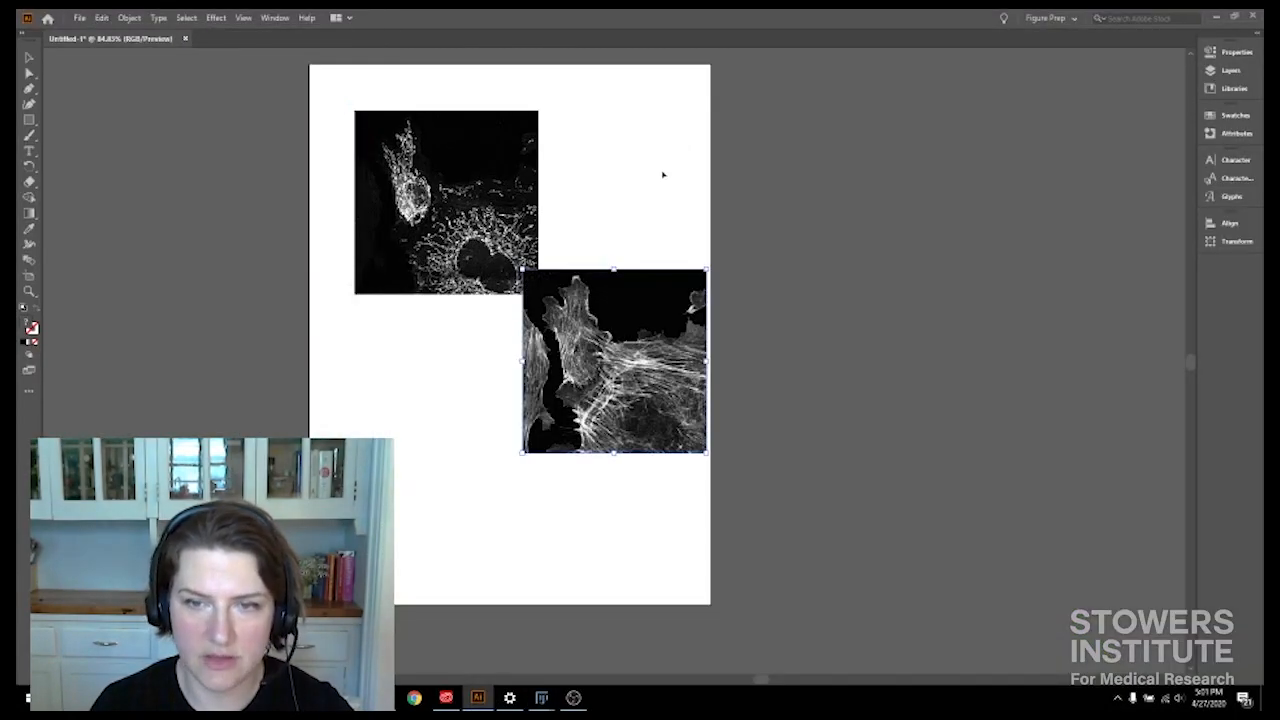
left_click_drag(614, 360, 530, 244)
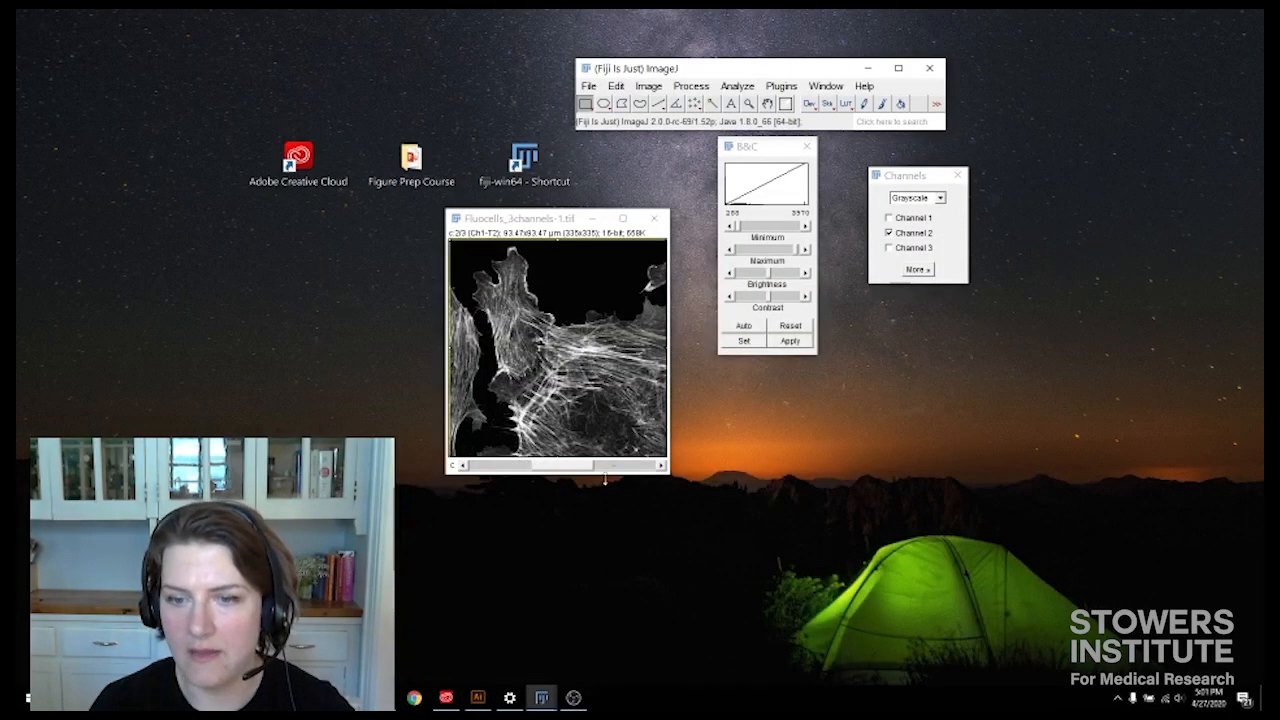
Switch the cropped cell image to Composite mode with channels 1, 2 and 3 overlaid in colour.
left_click(936, 198)
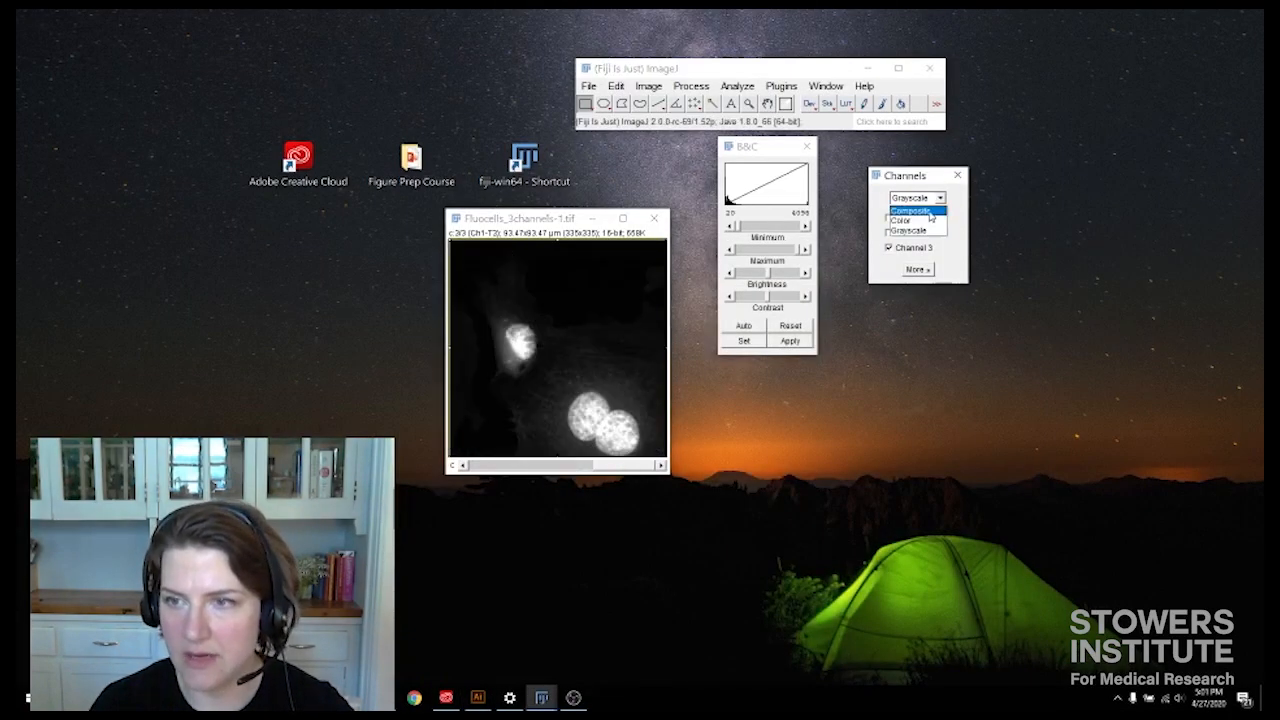
left_click(908, 210)
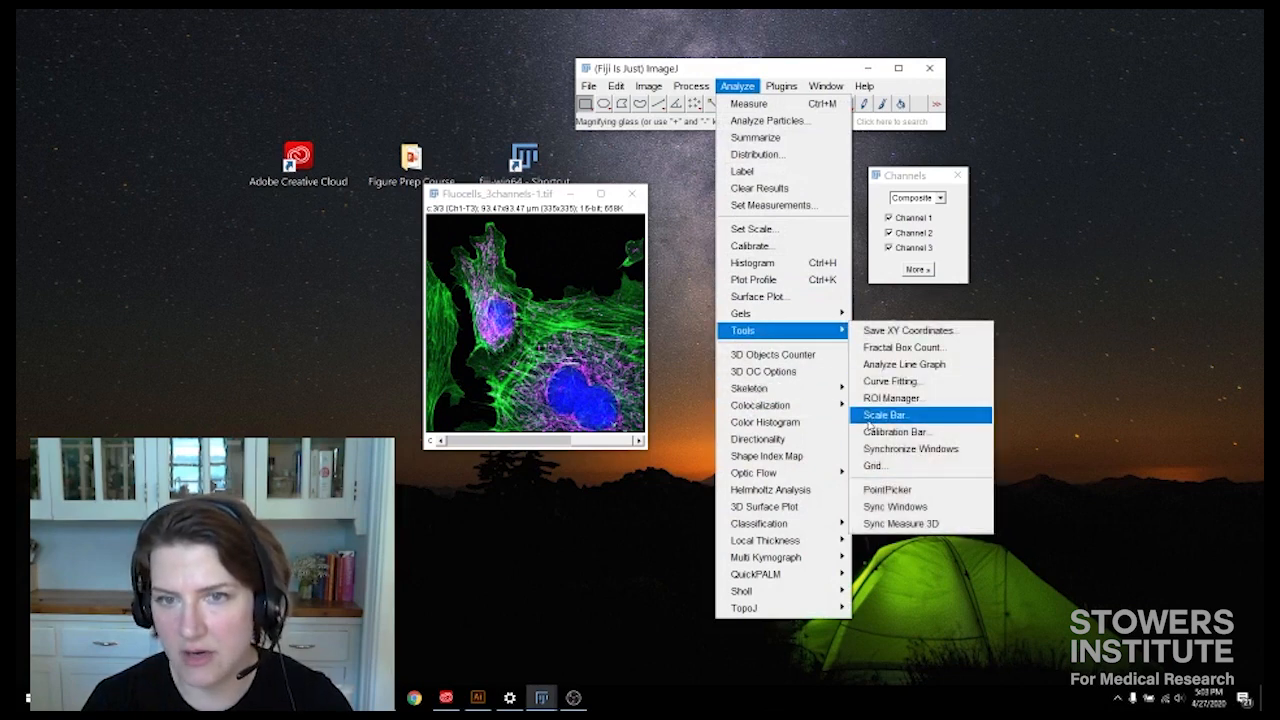
Add a white 20 µm scale bar with Hide Text ticked to the composite's lower right.
left_click(886, 414)
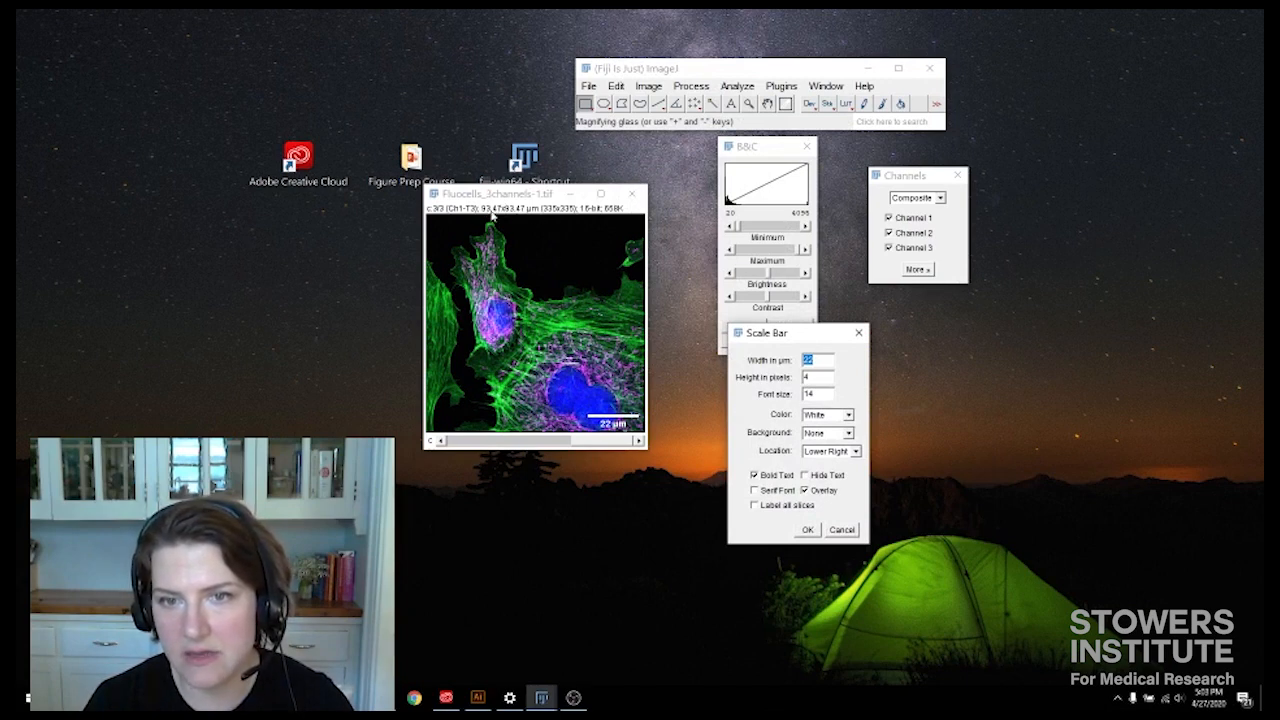
mouse_move(568, 210)
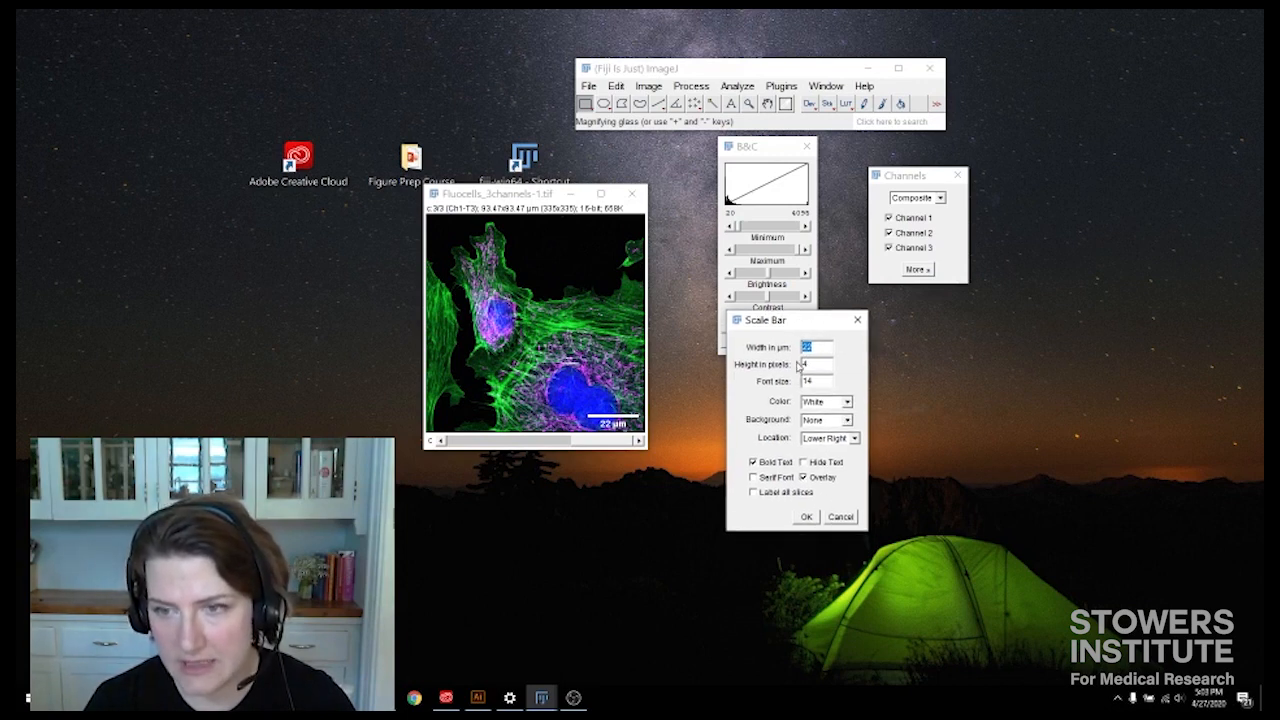
type("20")
left_click(816, 364)
type("10")
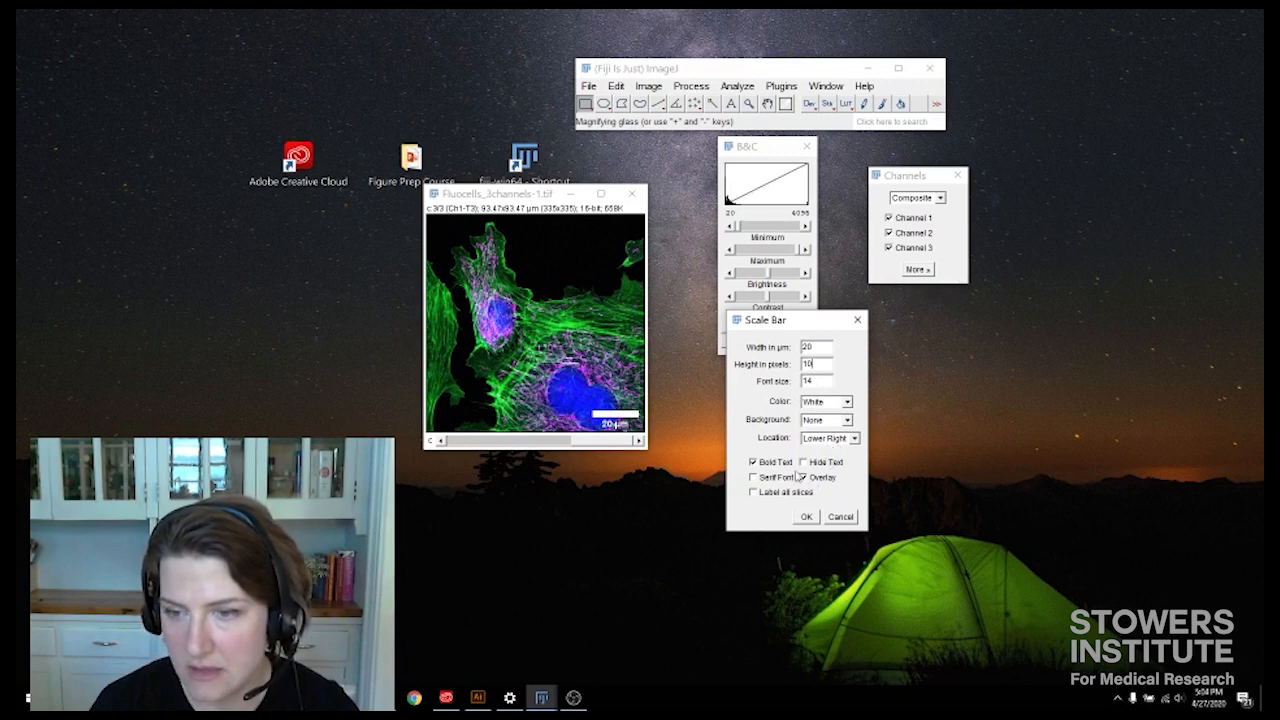
left_click(804, 460)
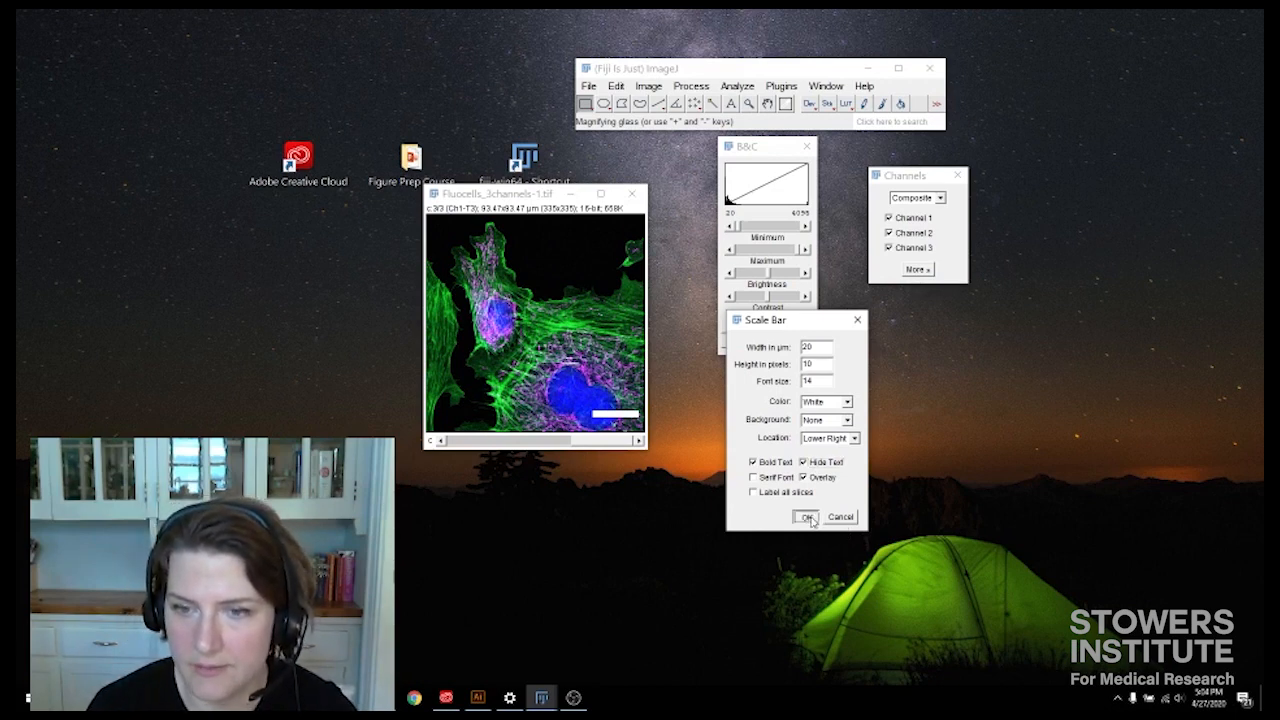
left_click(808, 516)
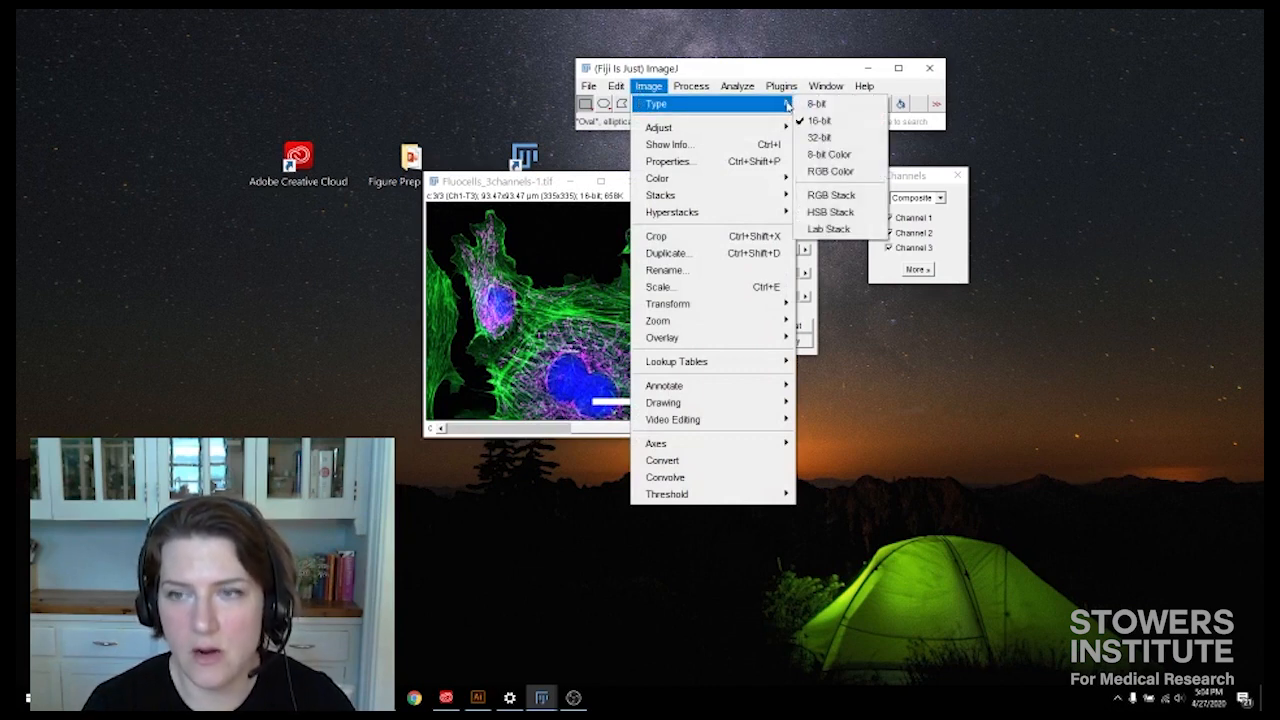
mouse_move(668, 144)
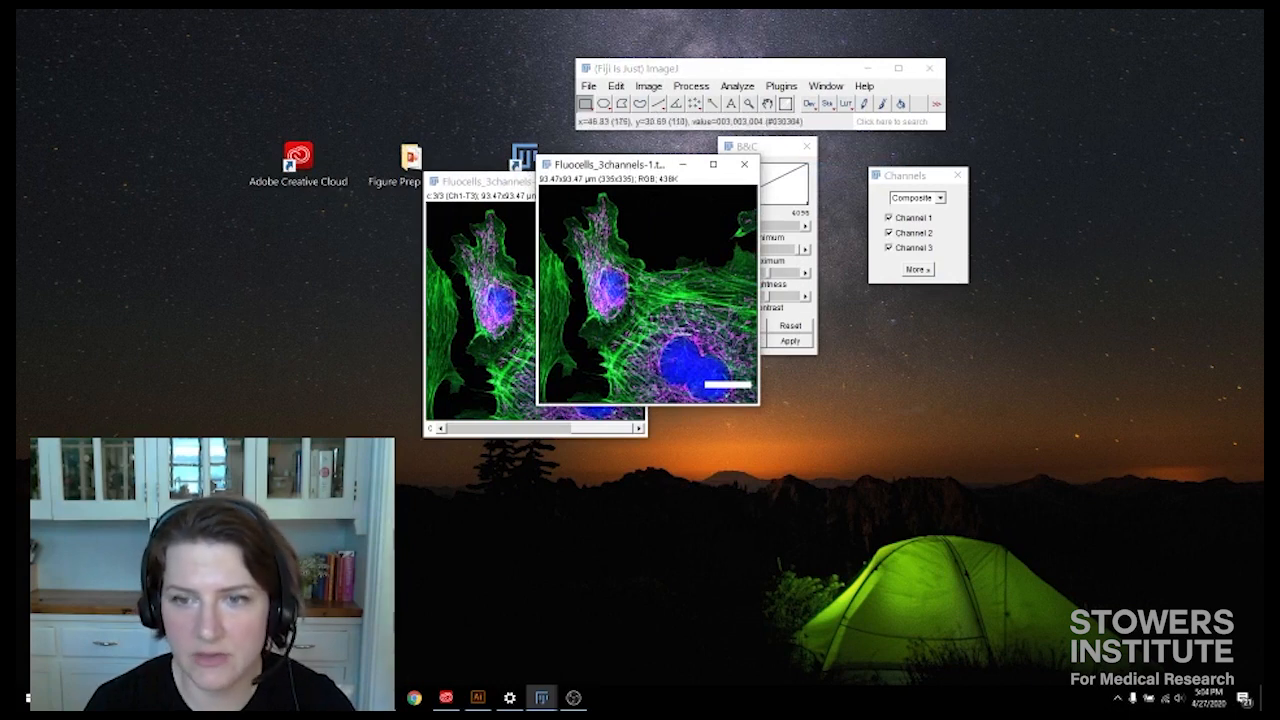
mouse_move(596, 216)
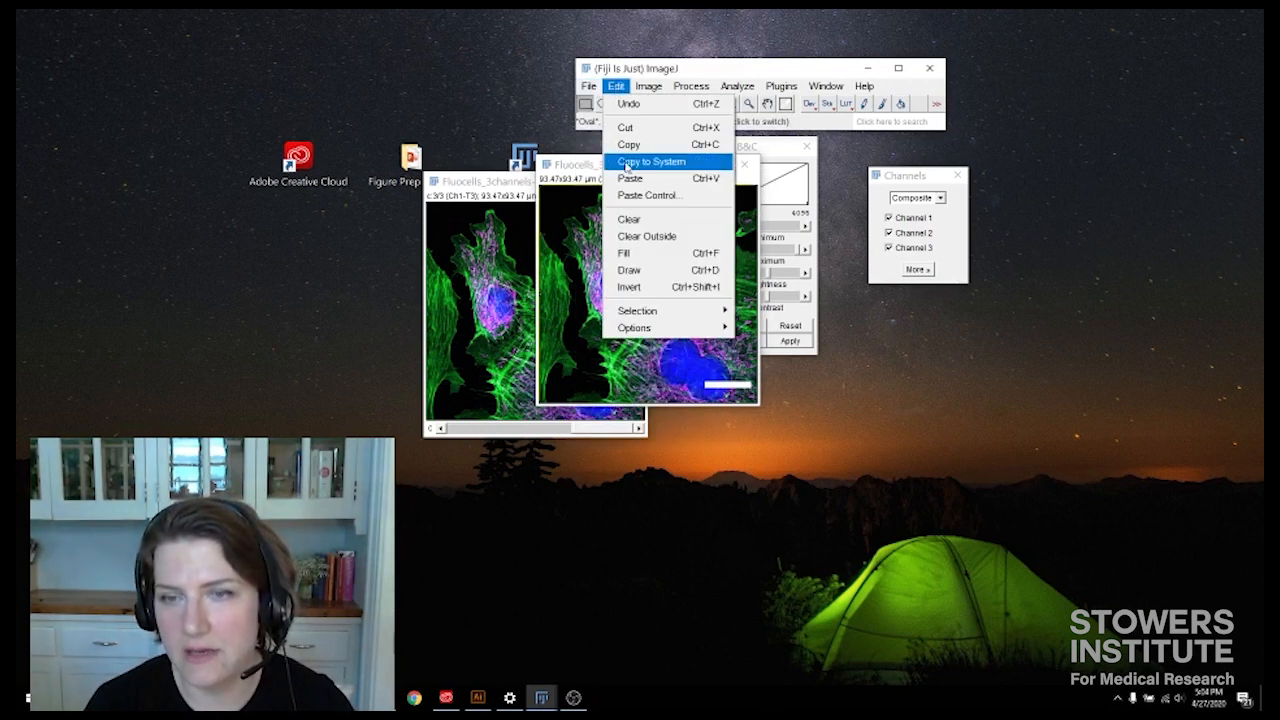
Copy the RGB composite with its scale bar to the system clipboard.
left_click(652, 160)
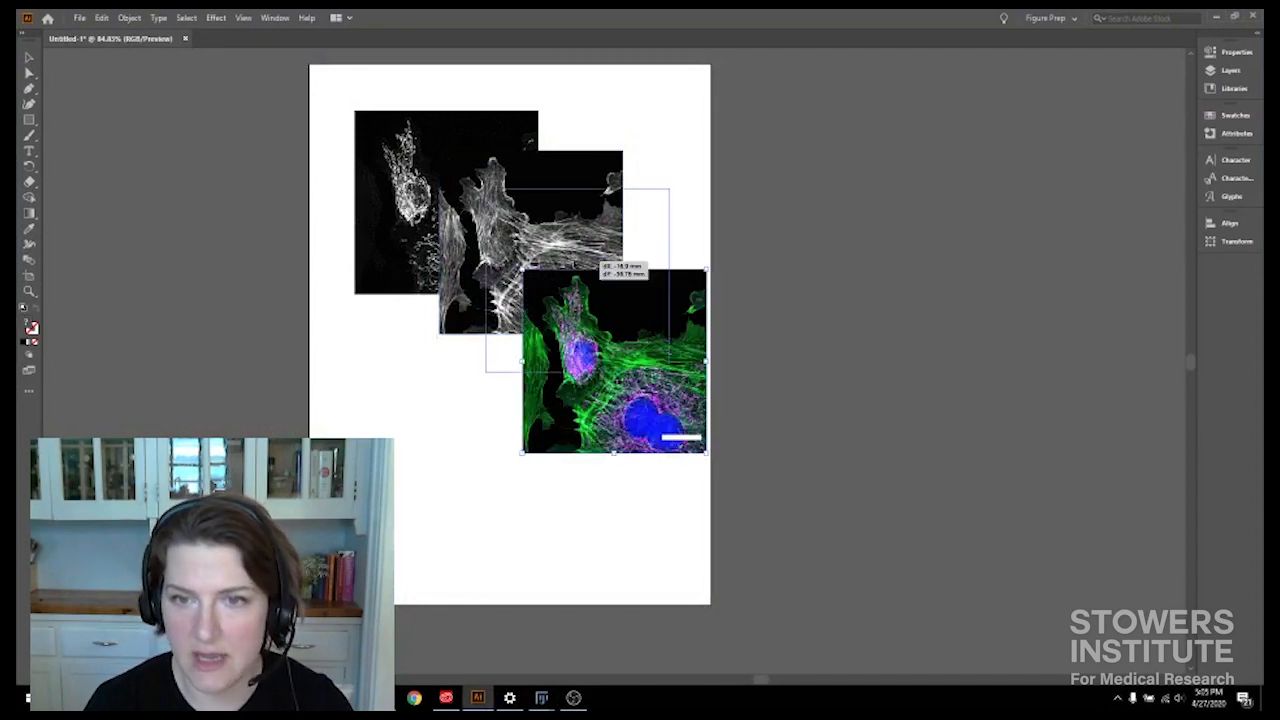
Position the pasted colour composite beside the two grayscale channels on the figure page.
left_click_drag(616, 360, 578, 284)
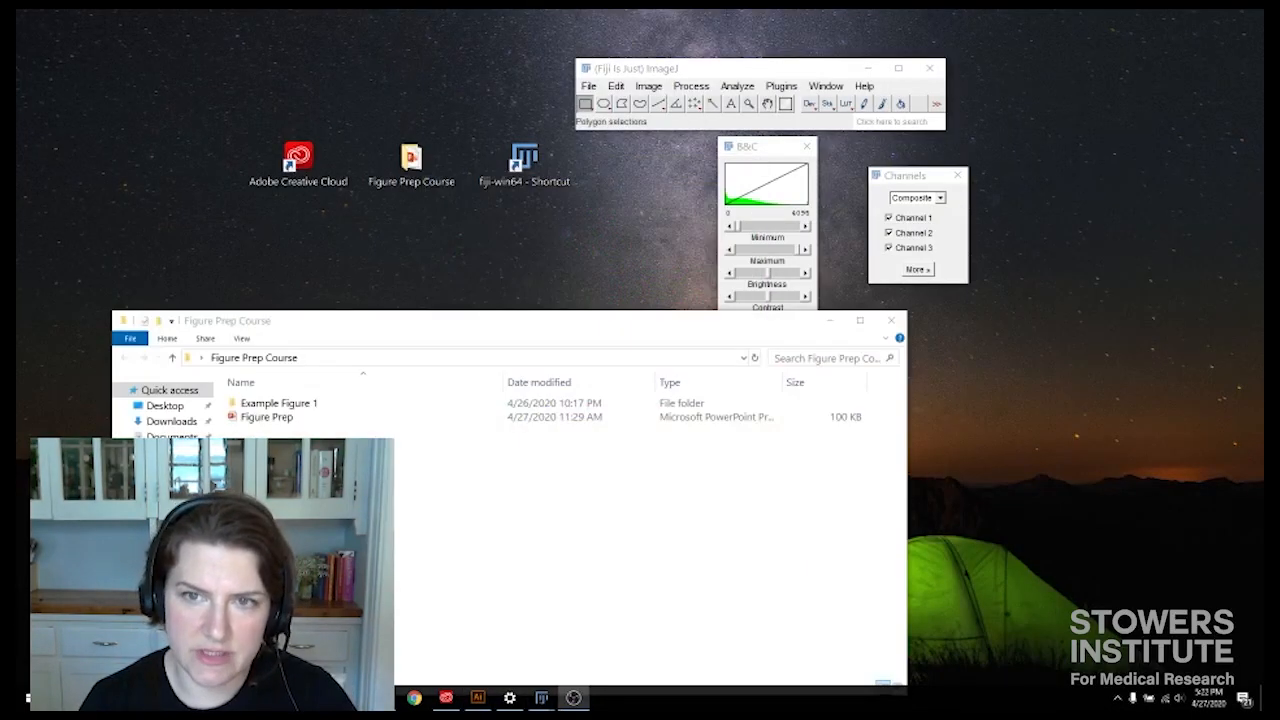
Navigate into Example Figure 1 > Figure 1D in File Explorer.
left_click(280, 404)
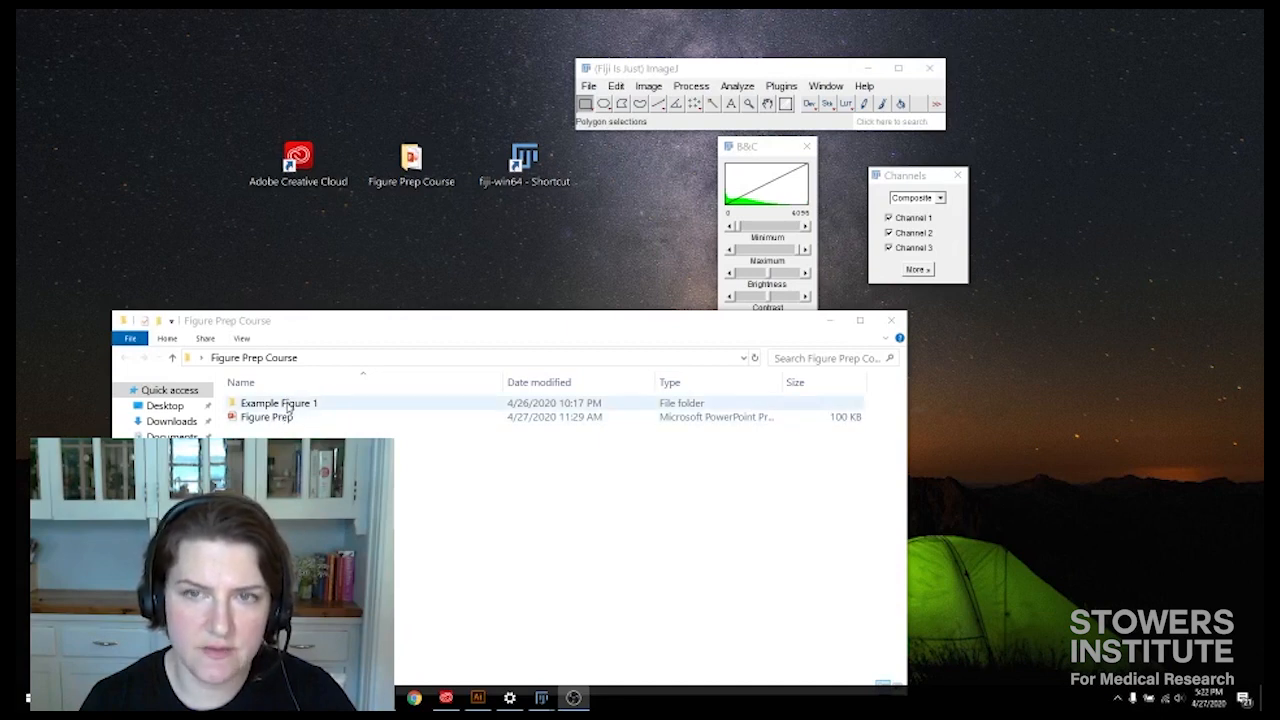
double_click(278, 402)
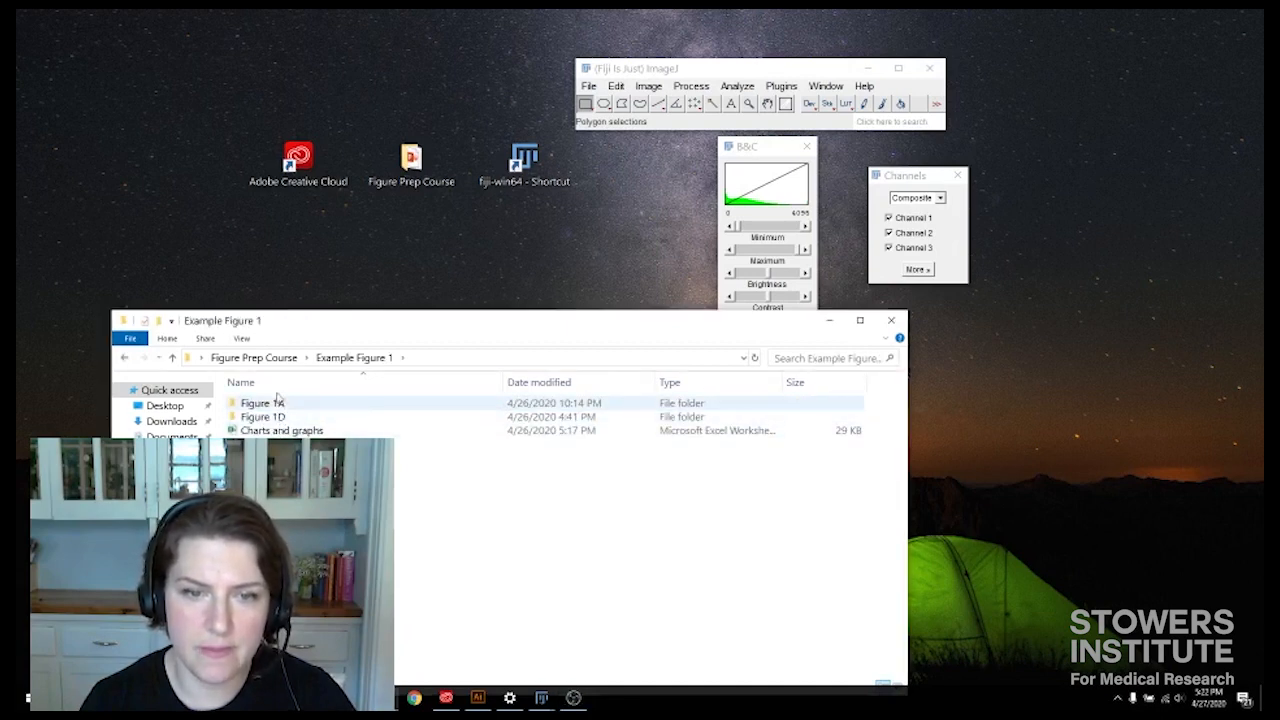
double_click(264, 416)
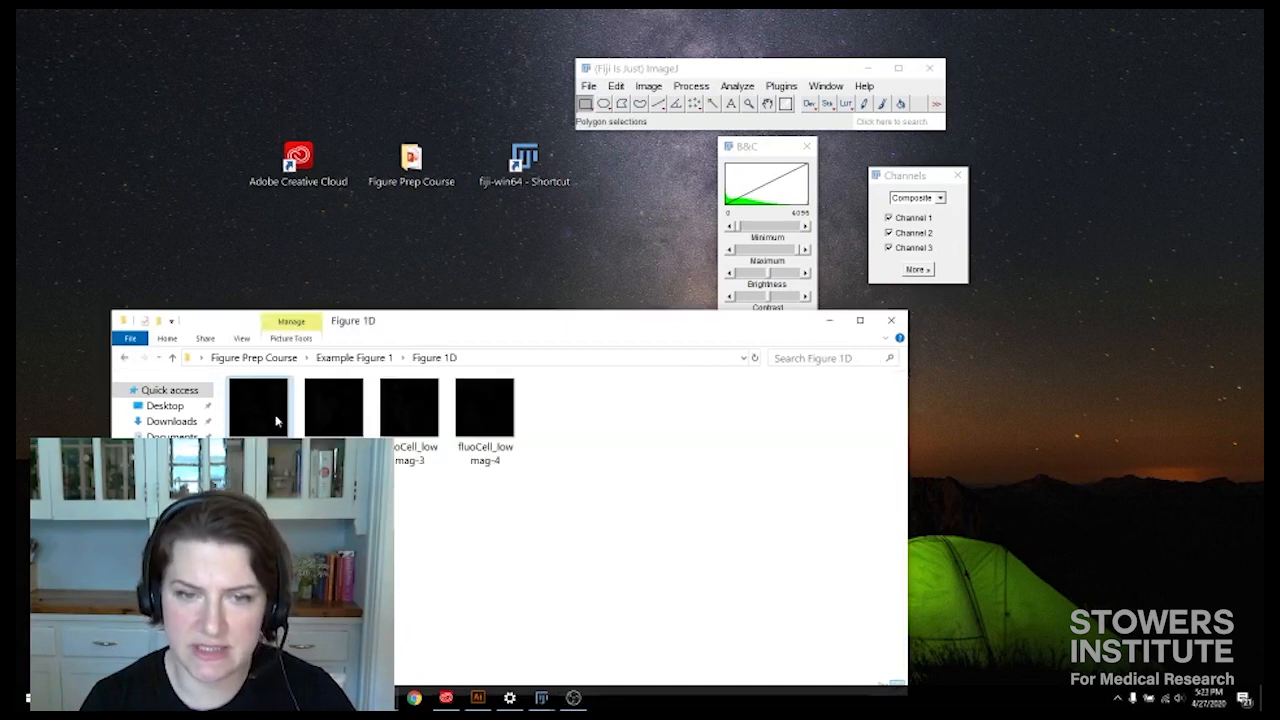
mouse_move(258, 408)
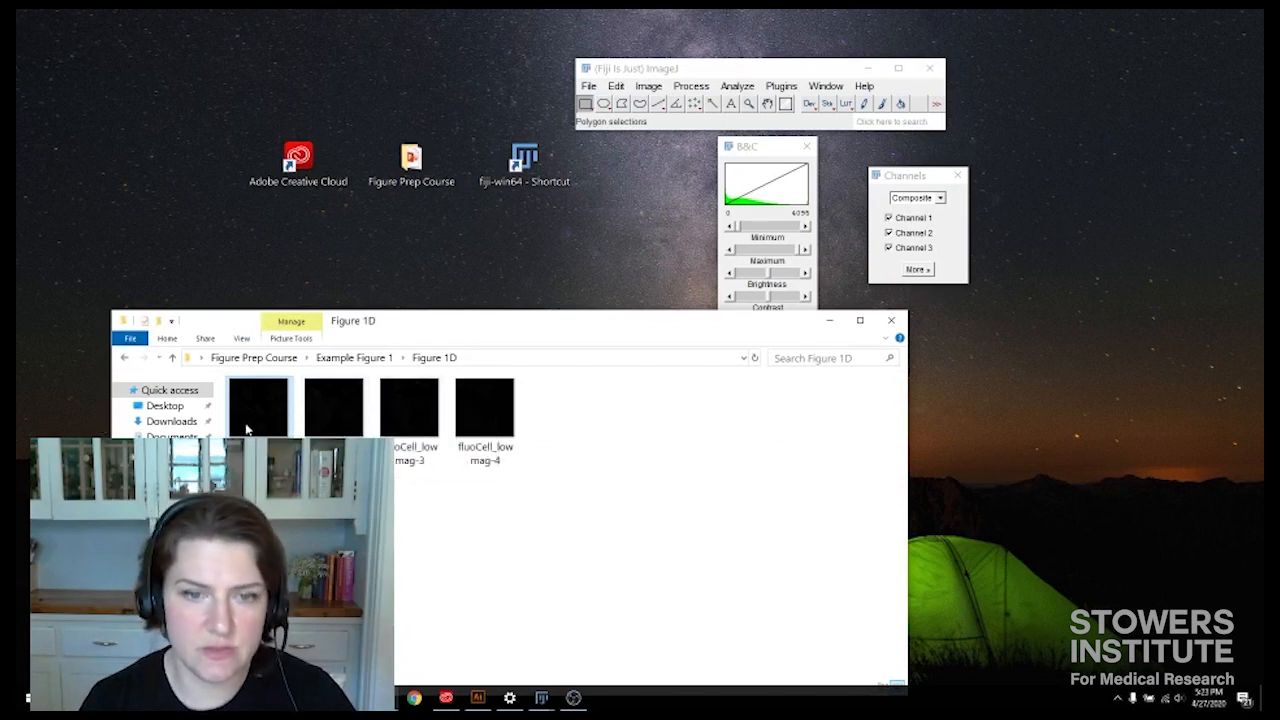
mouse_move(332, 408)
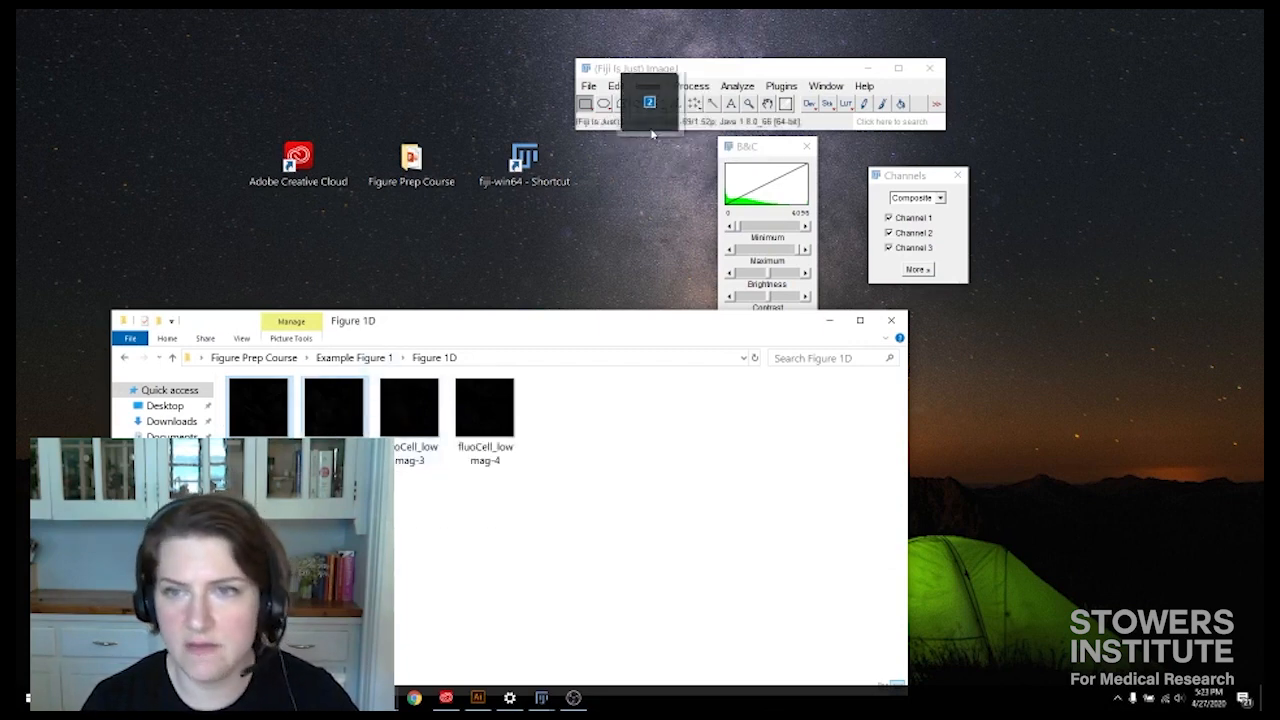
Open the two fluoCell_lowmag TIFFs in Fiji and outline a square region around a central cell.
double_click(484, 408)
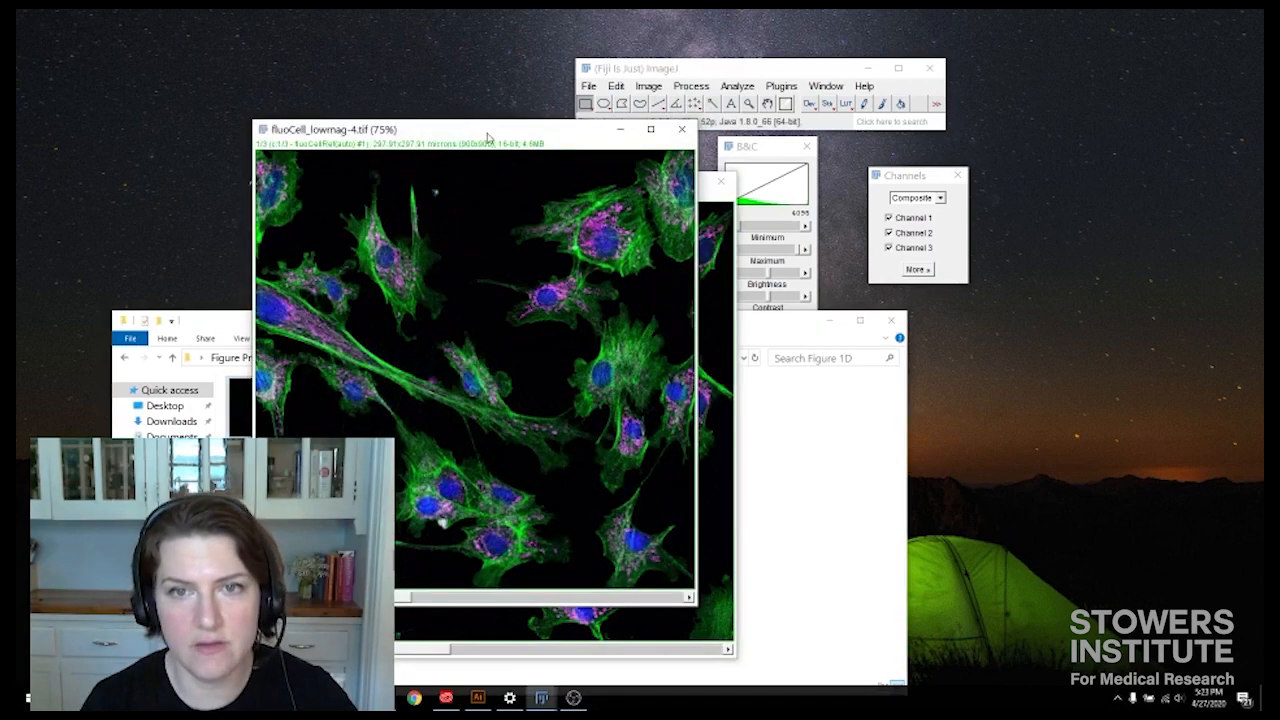
left_click_drag(478, 128, 324, 98)
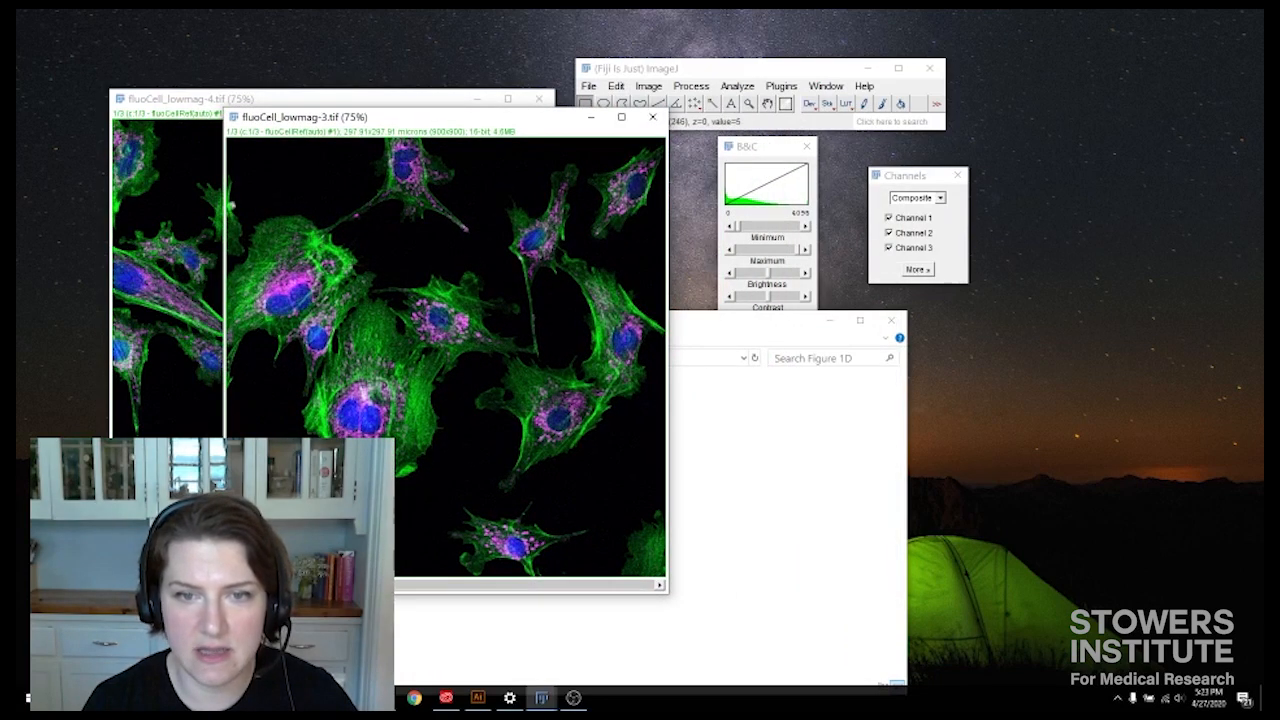
left_click_drag(356, 258, 536, 390)
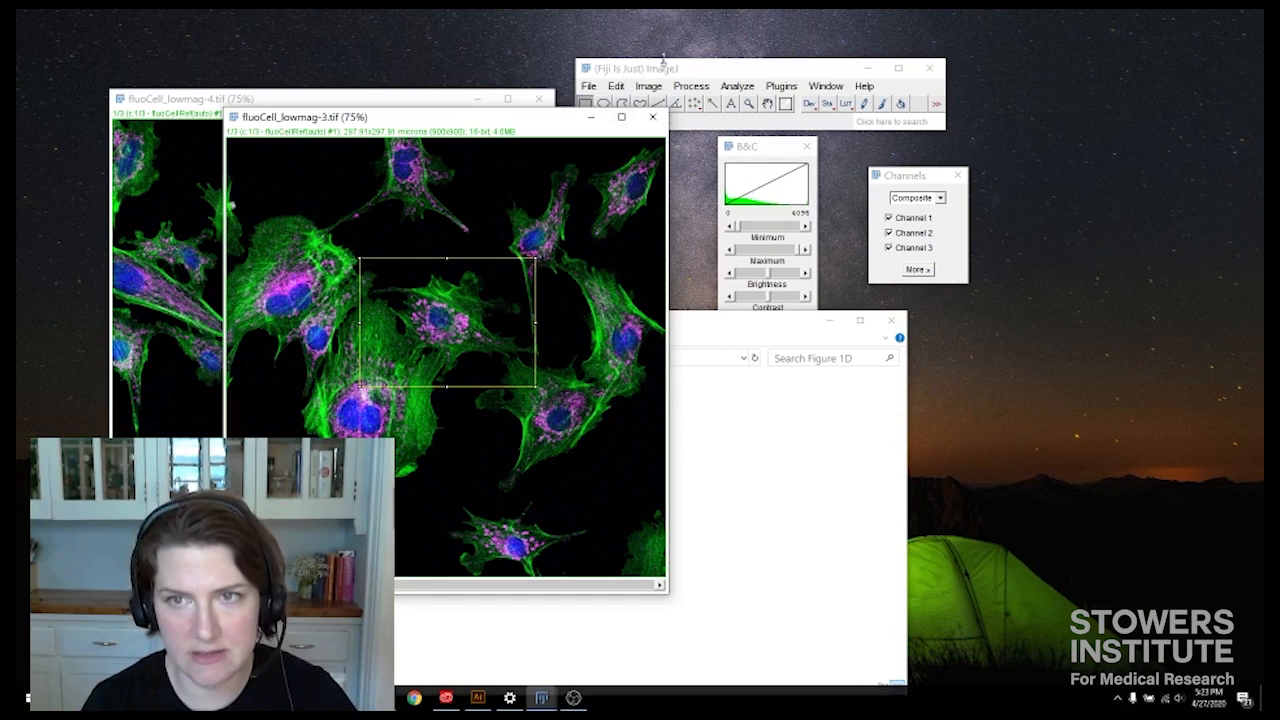
mouse_move(422, 378)
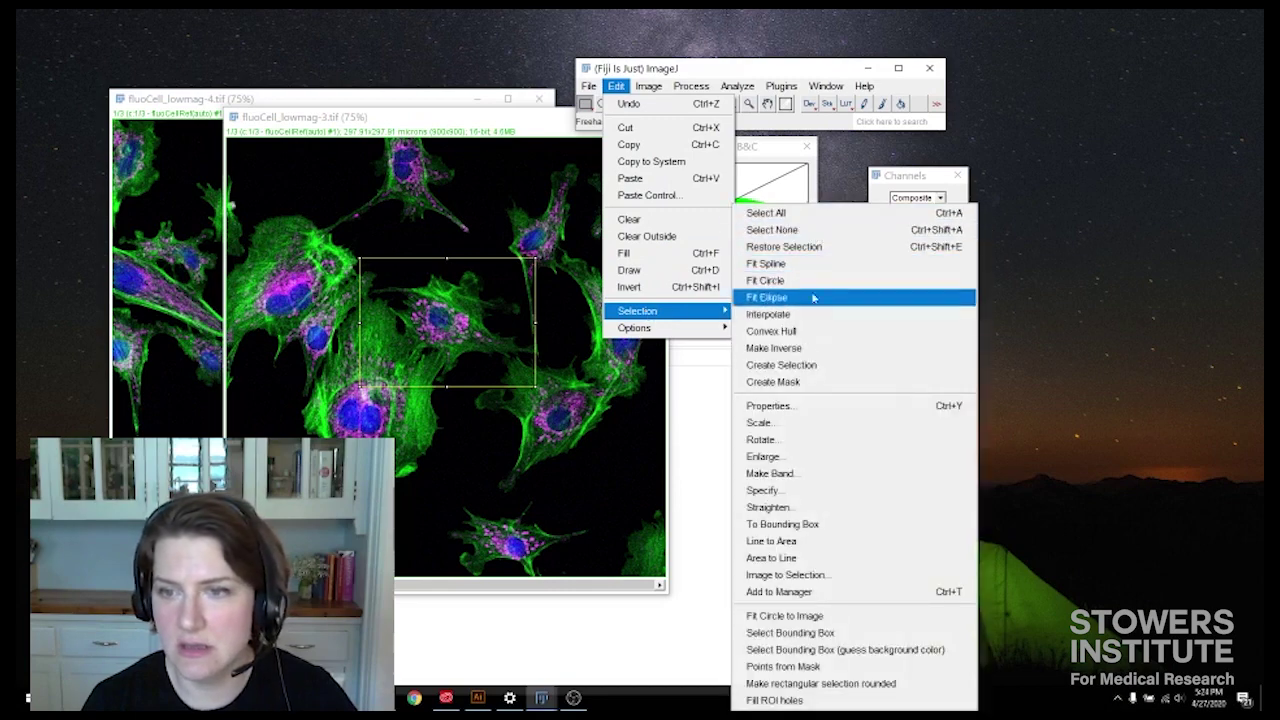
mouse_move(780, 592)
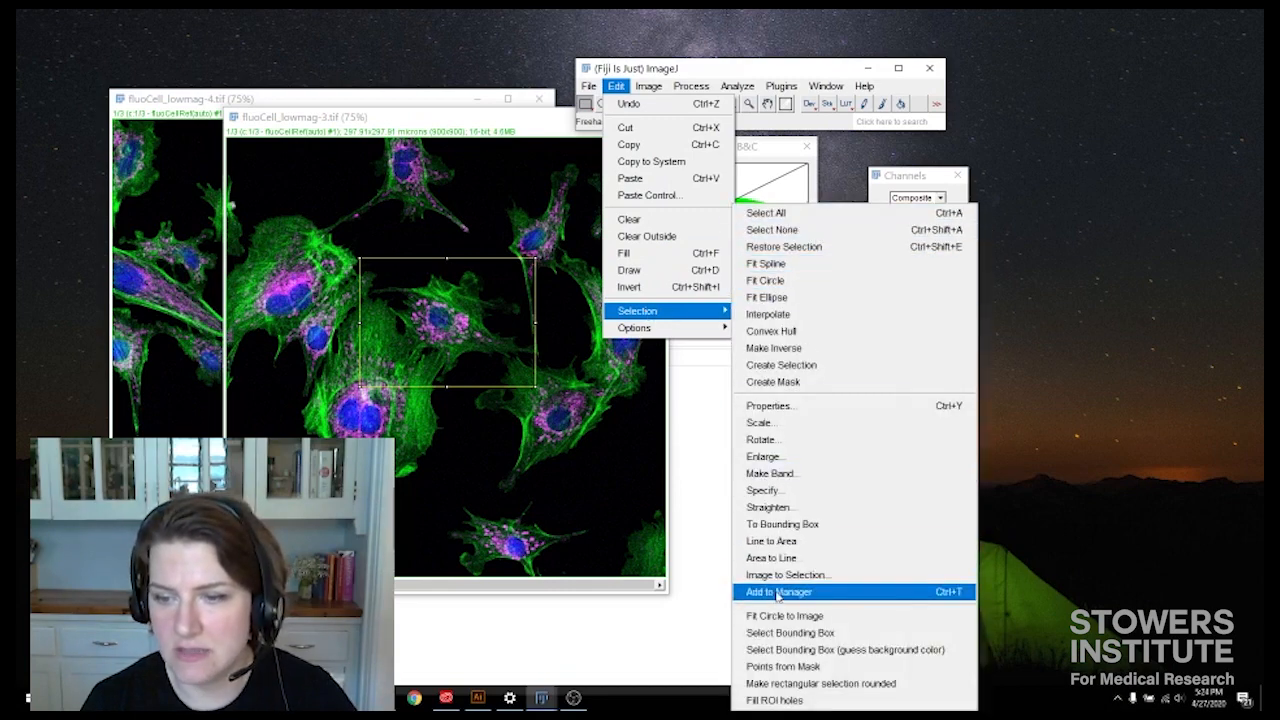
Store the square region in the ROI Manager and move its window aside.
left_click(780, 592)
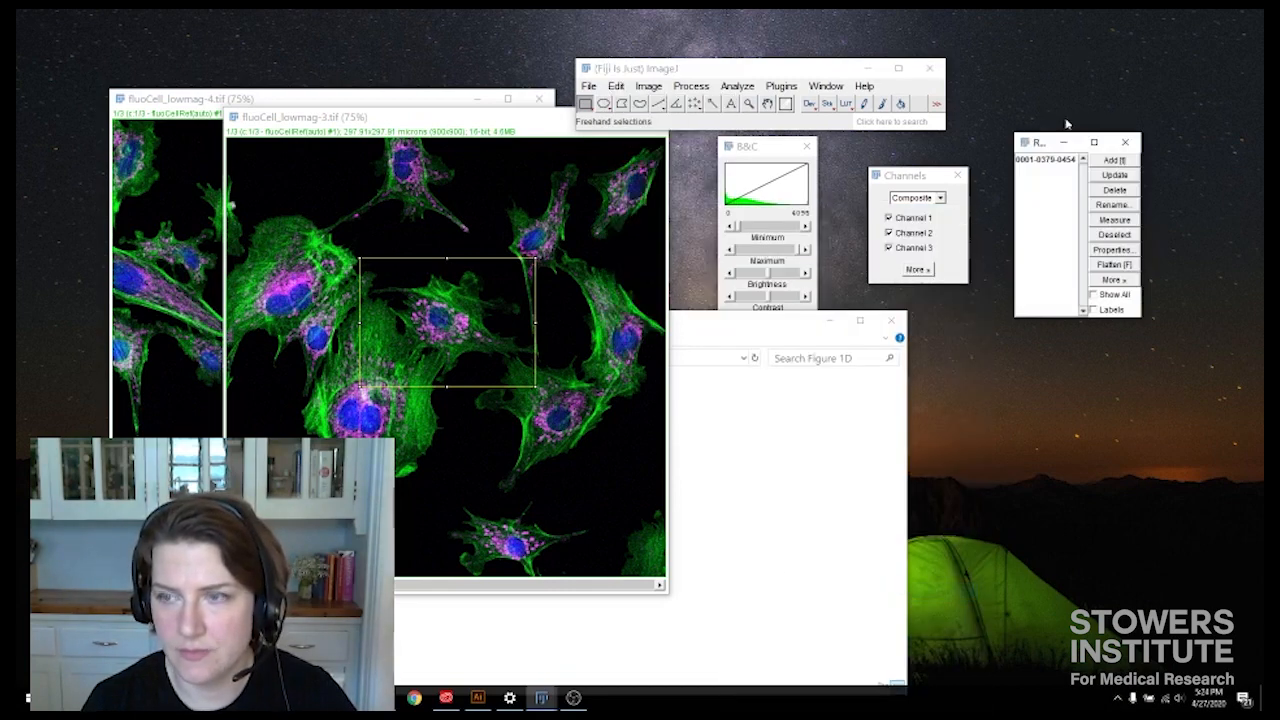
left_click_drag(1076, 142, 1004, 152)
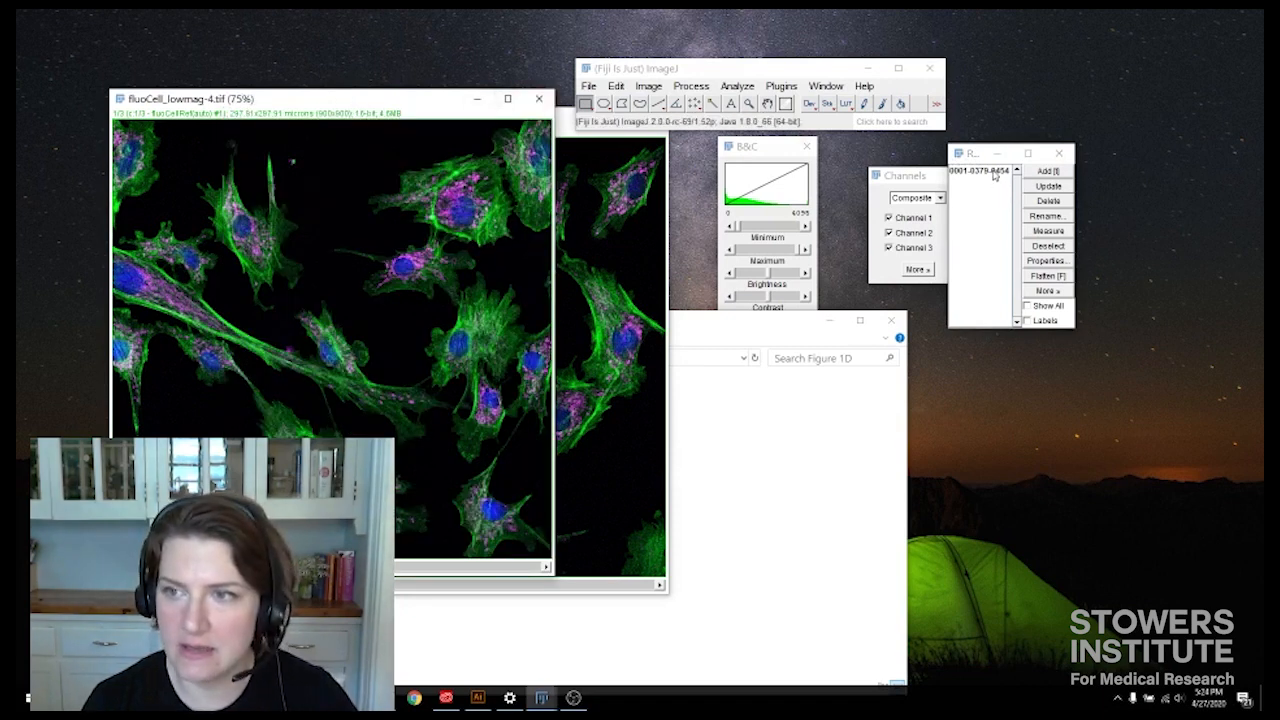
Place the same-size rectangle on the second image, outlining a group of cells.
left_click_drag(248, 236, 422, 370)
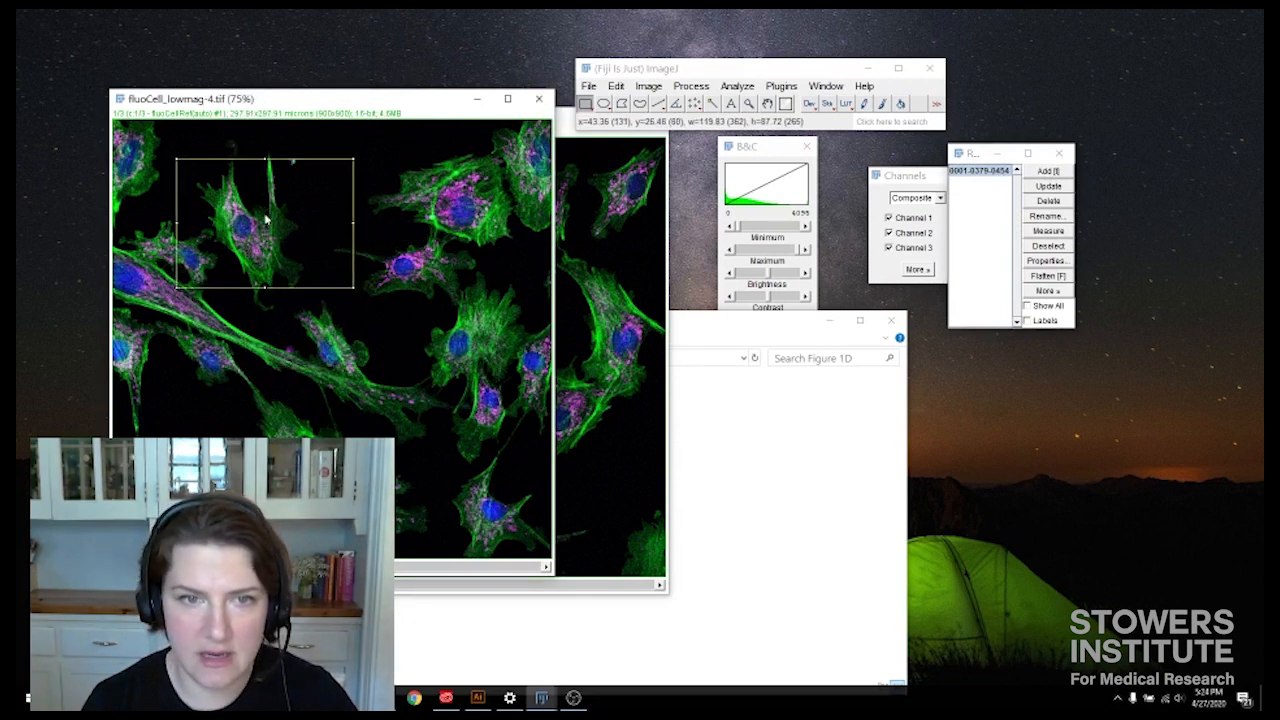
left_click_drag(270, 224, 224, 228)
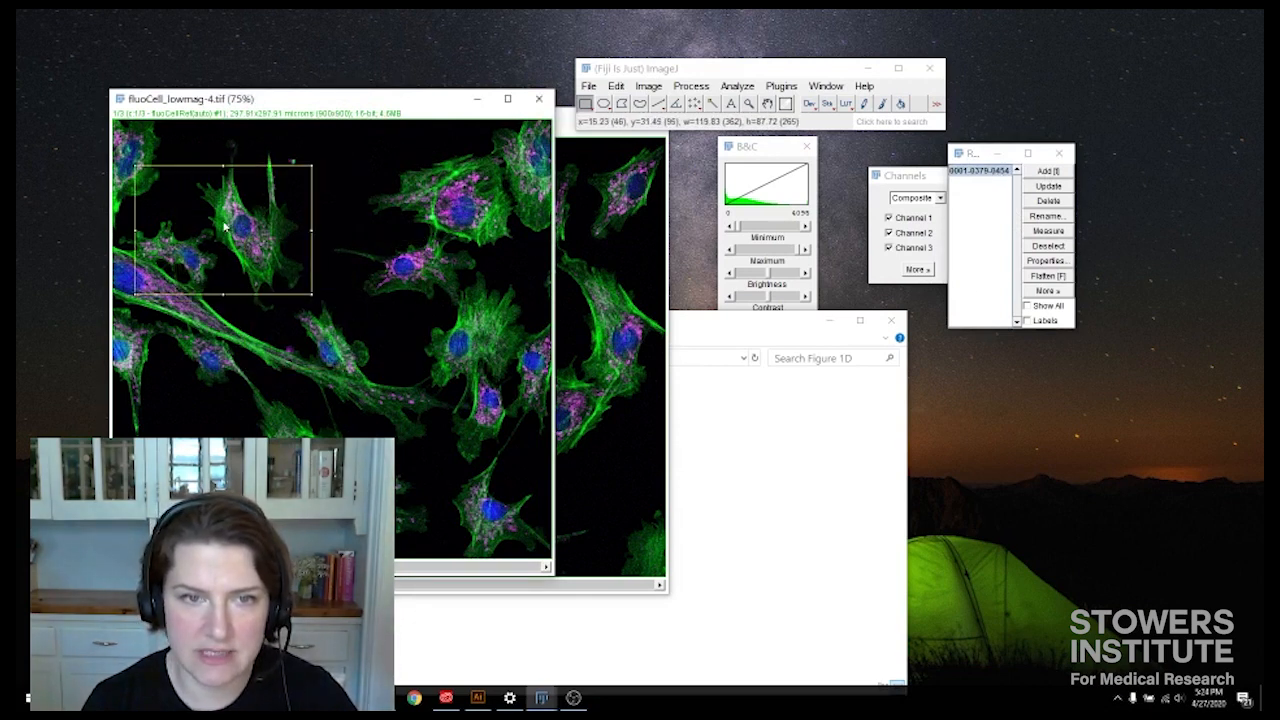
mouse_move(196, 232)
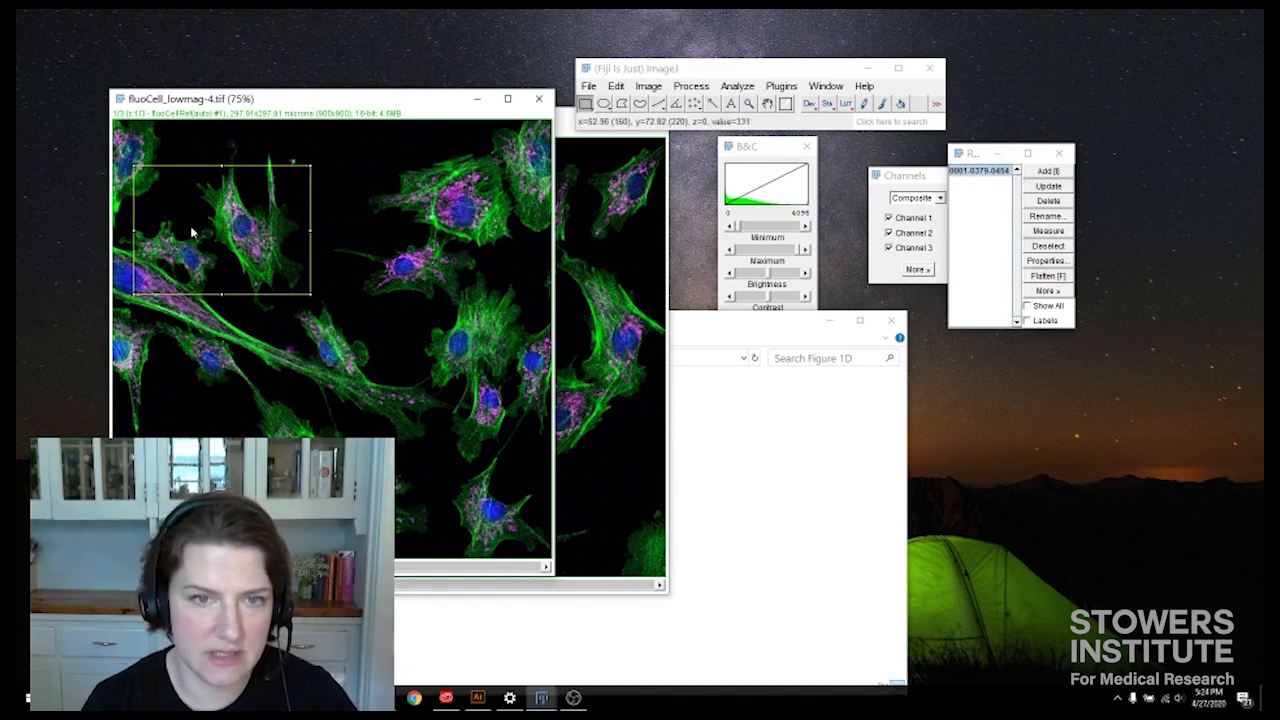
left_click_drag(216, 230, 440, 230)
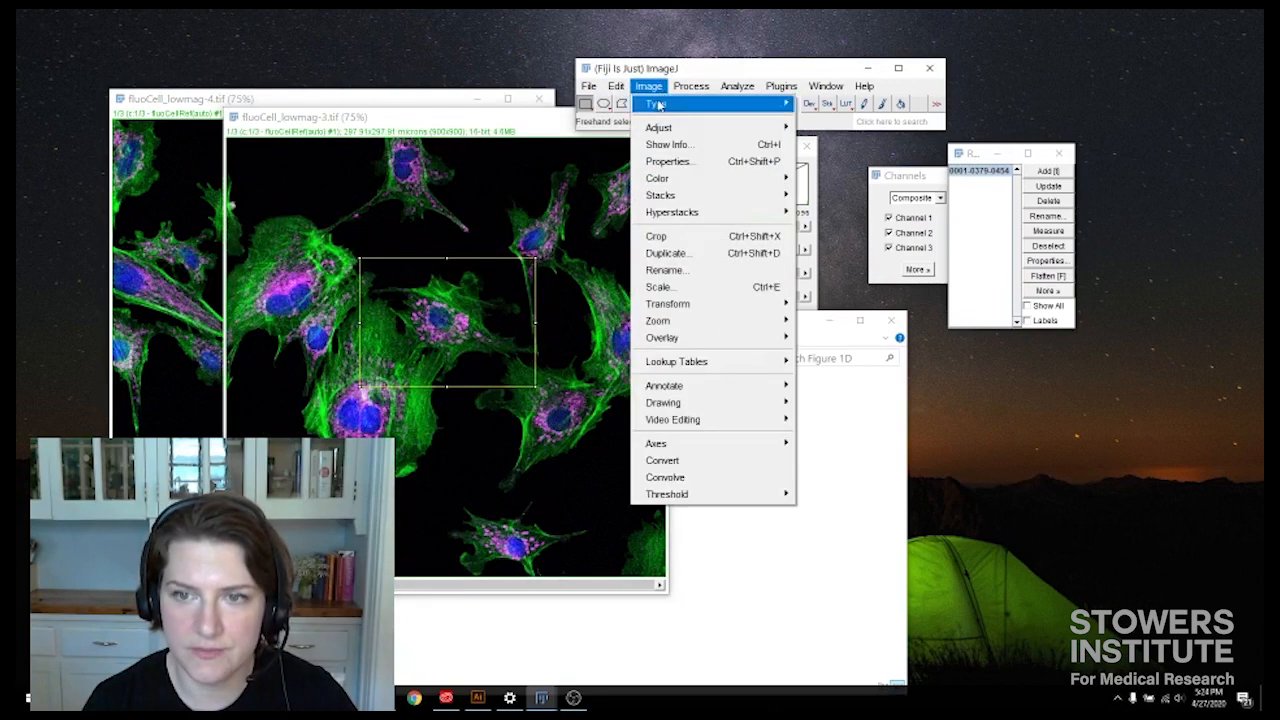
Duplicate both outlined regions as hyperstack crops keeping all three channels.
left_click(668, 252)
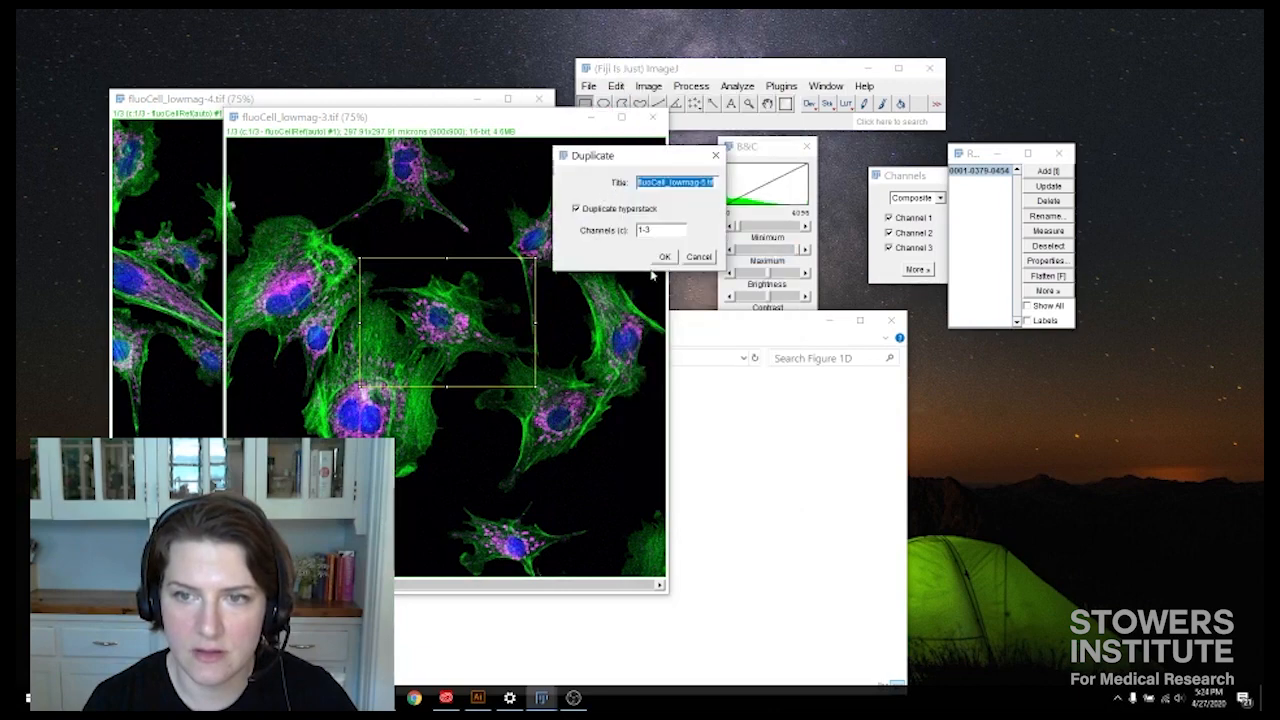
left_click(664, 256)
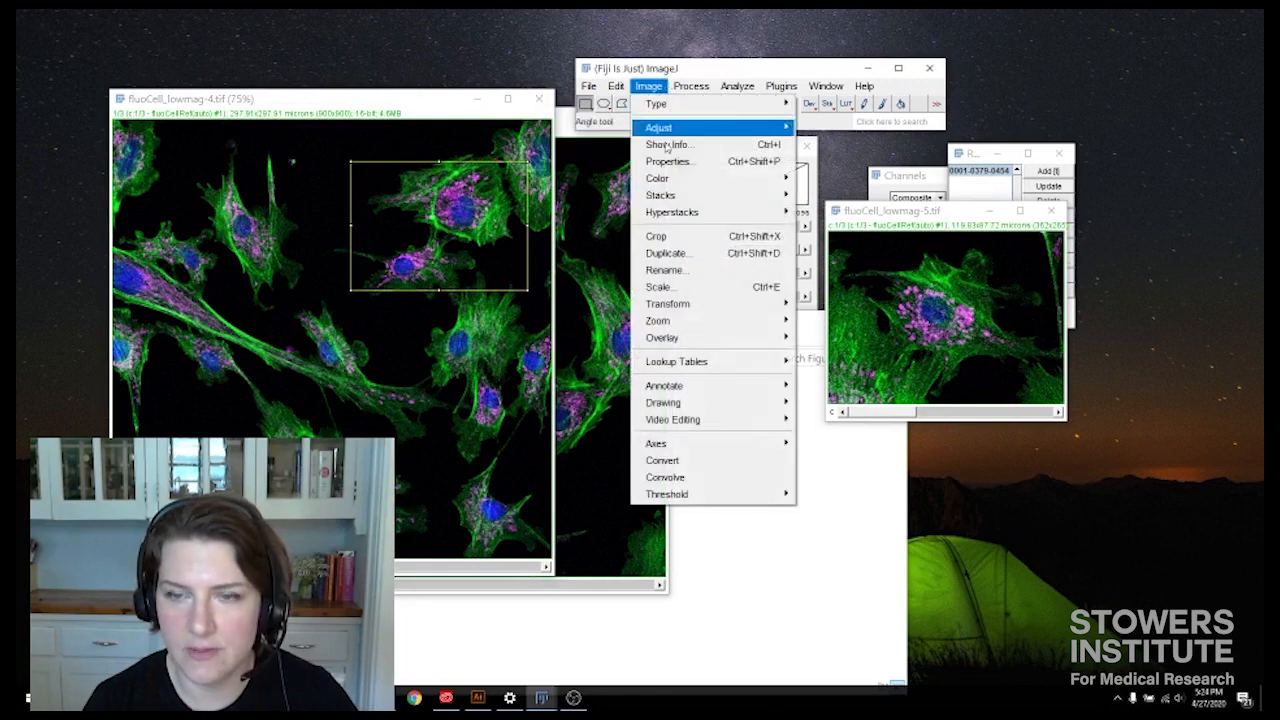
left_click(668, 252)
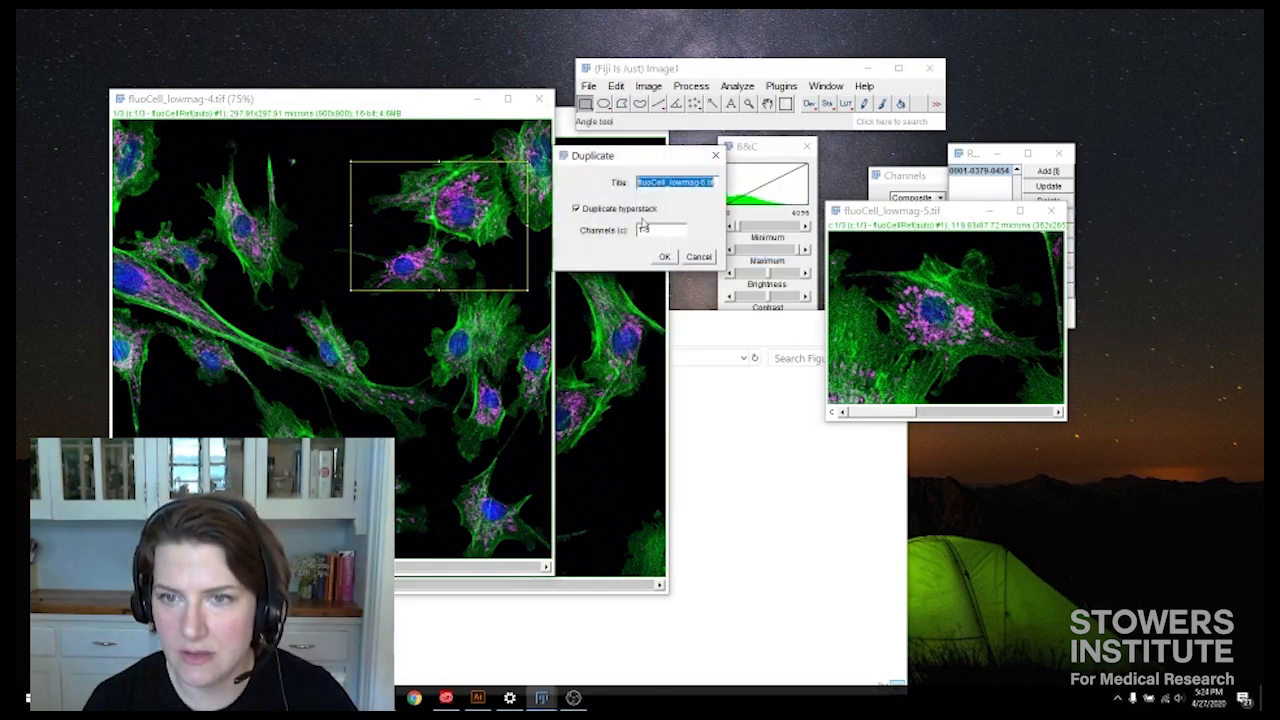
left_click(664, 256)
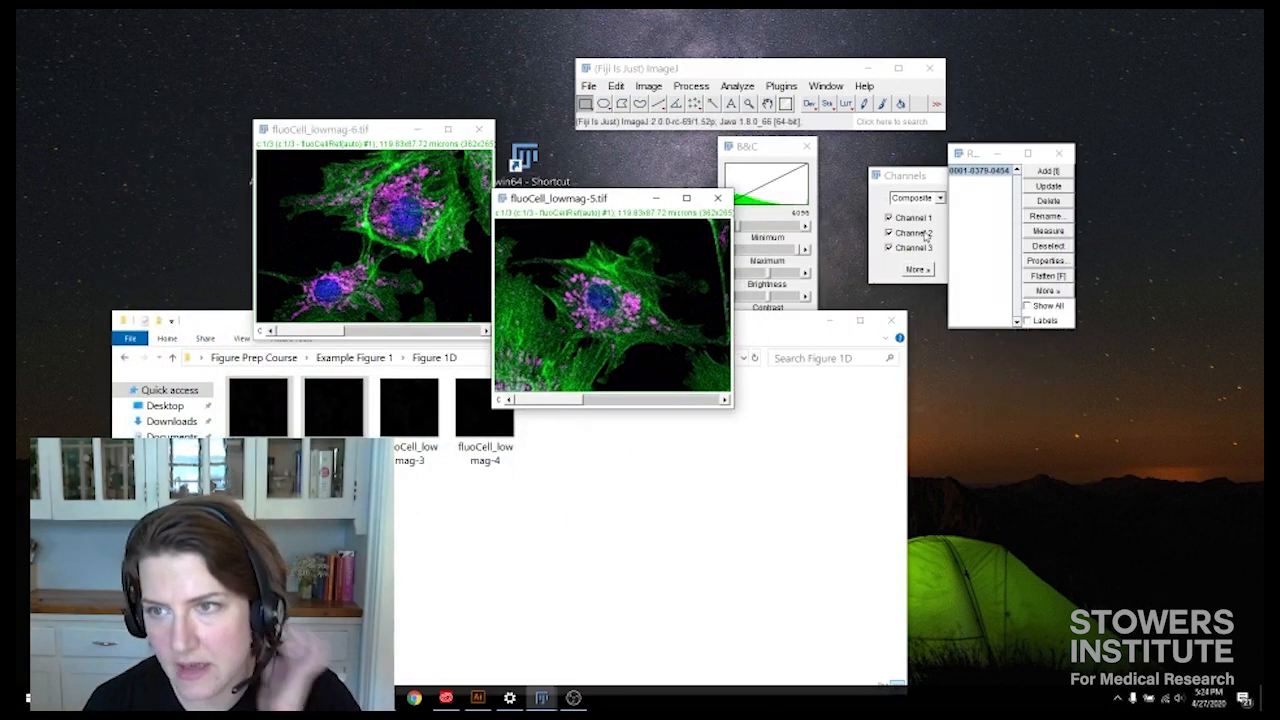
left_click(916, 198)
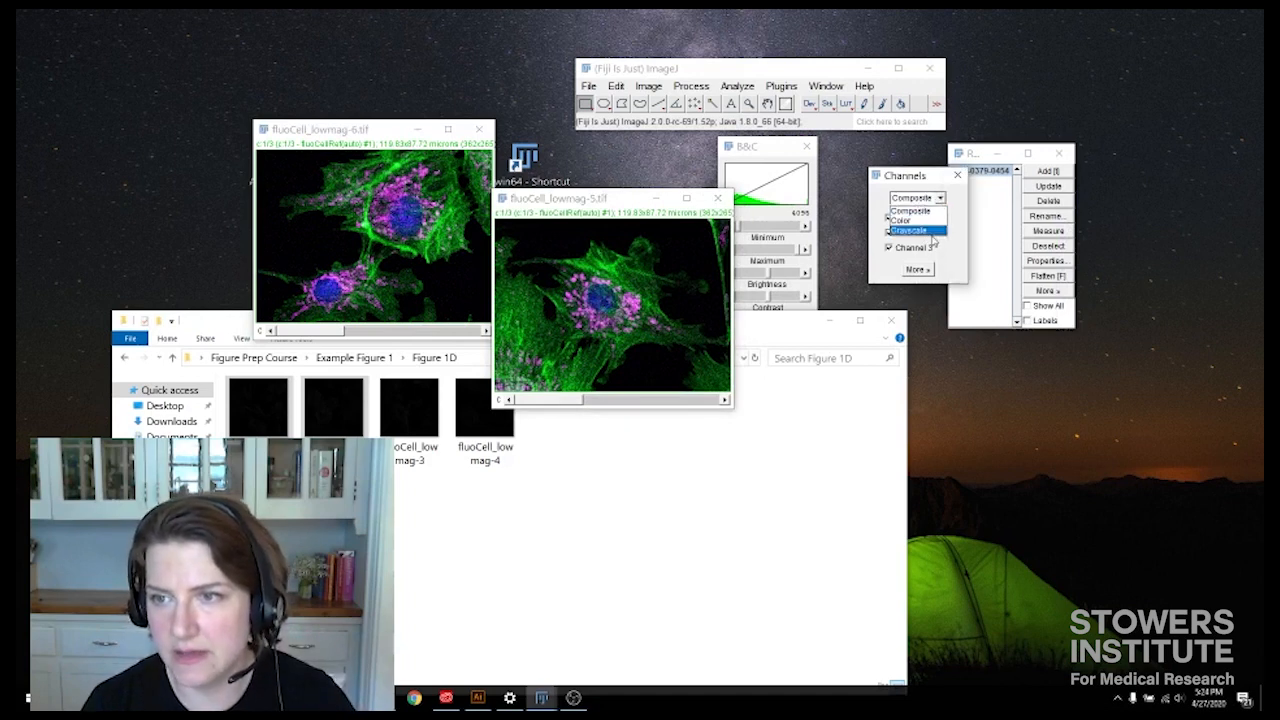
left_click(908, 232)
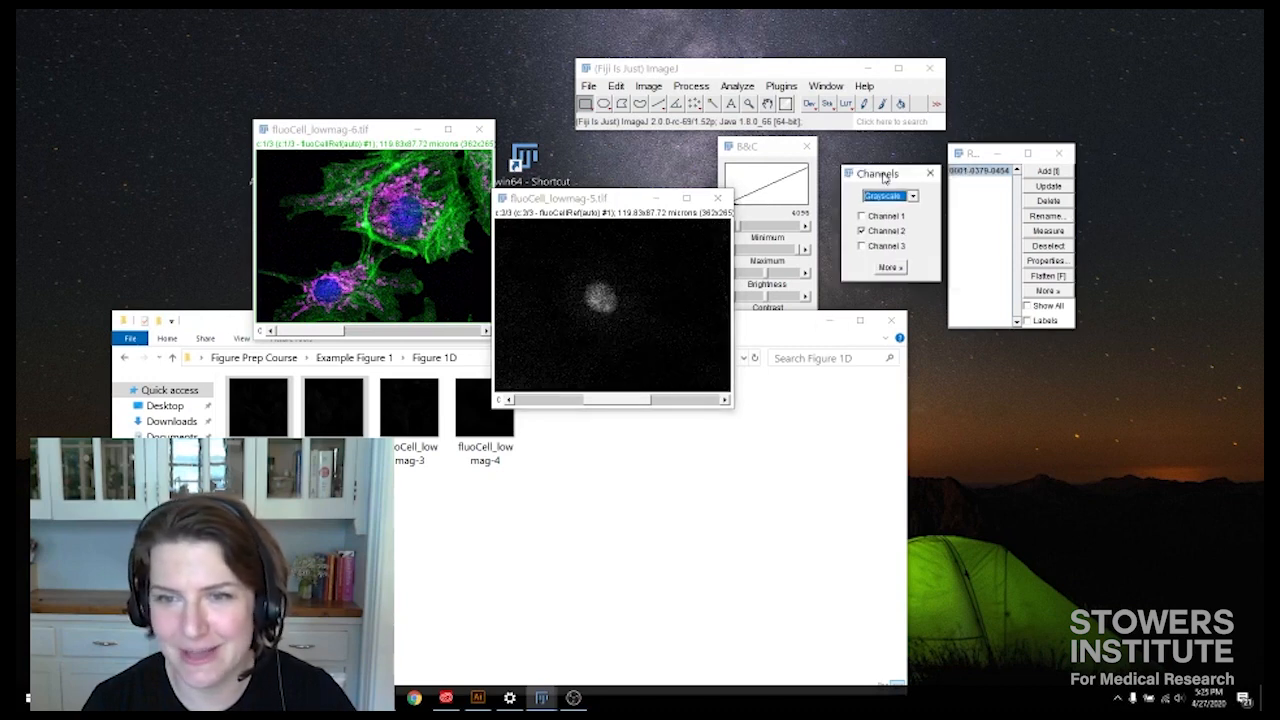
mouse_move(718, 198)
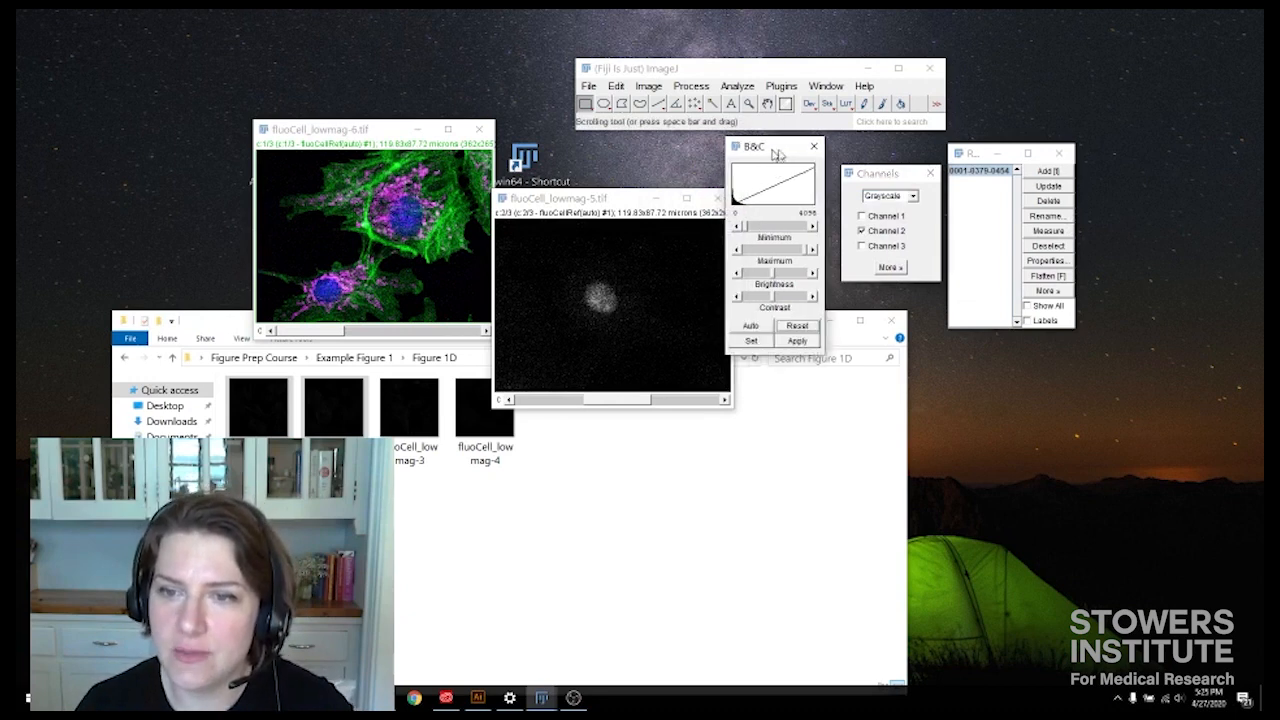
left_click_drag(776, 148, 800, 148)
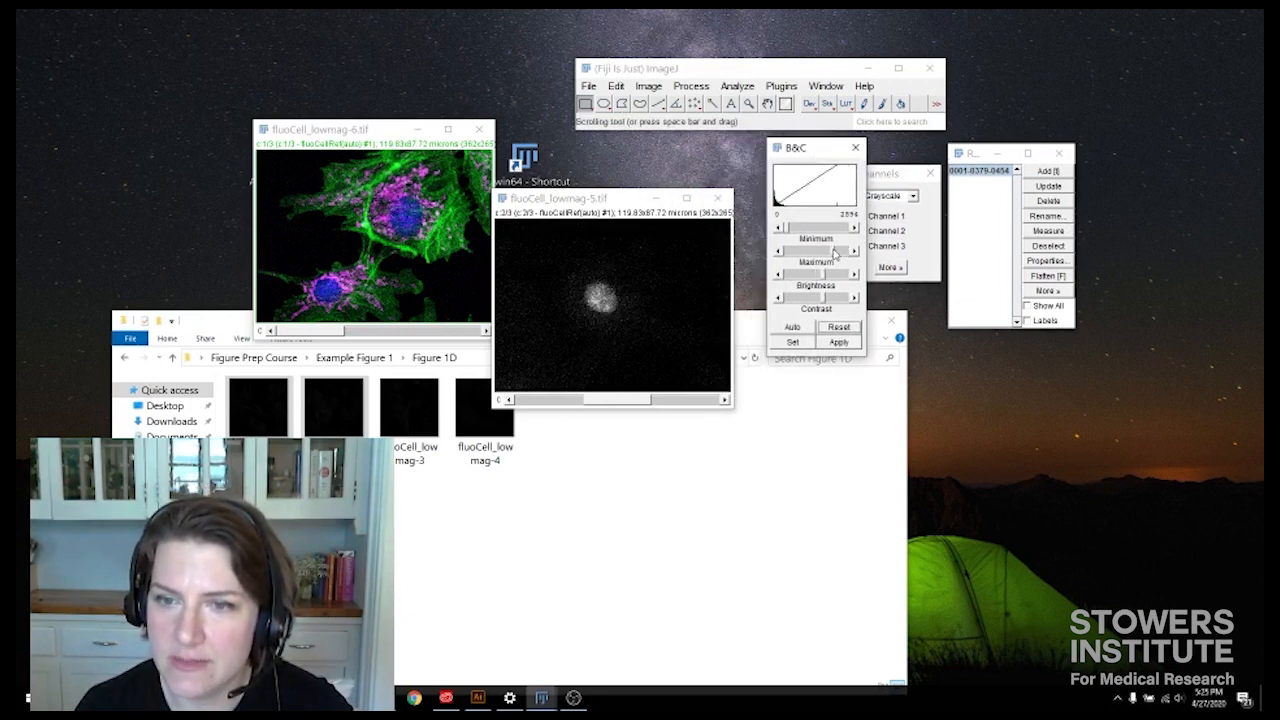
mouse_move(610, 300)
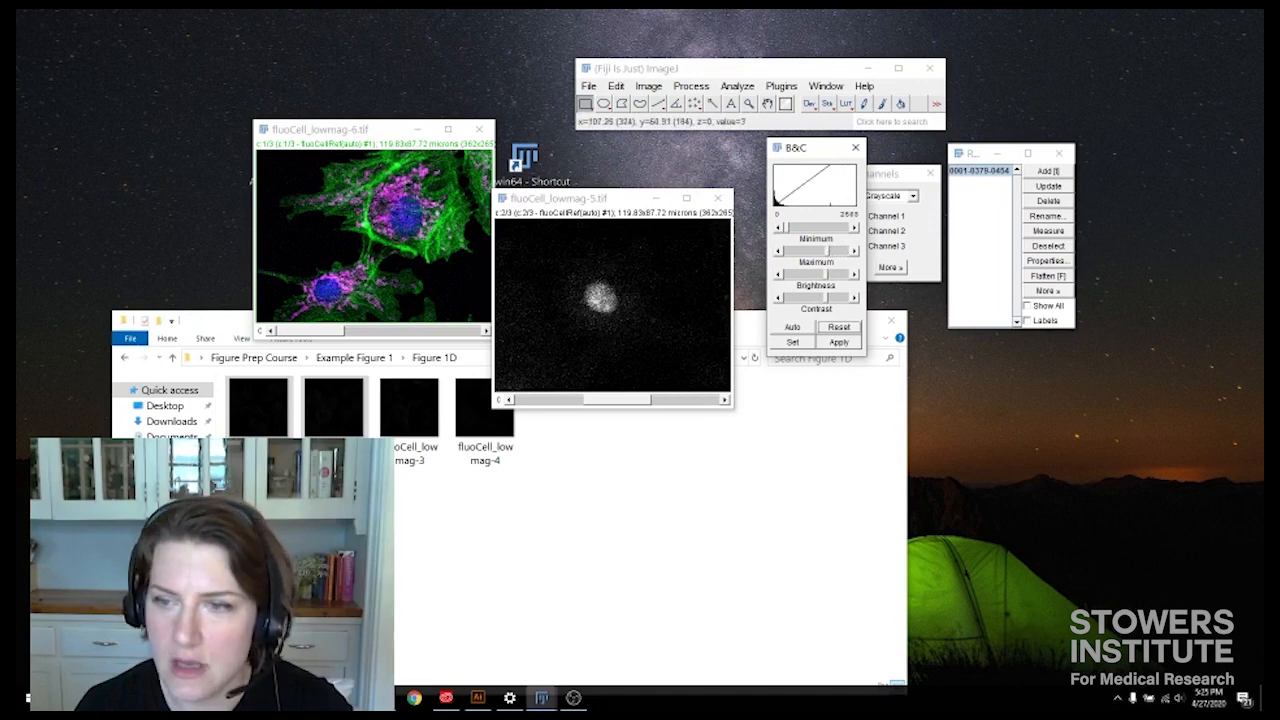
left_click(888, 196)
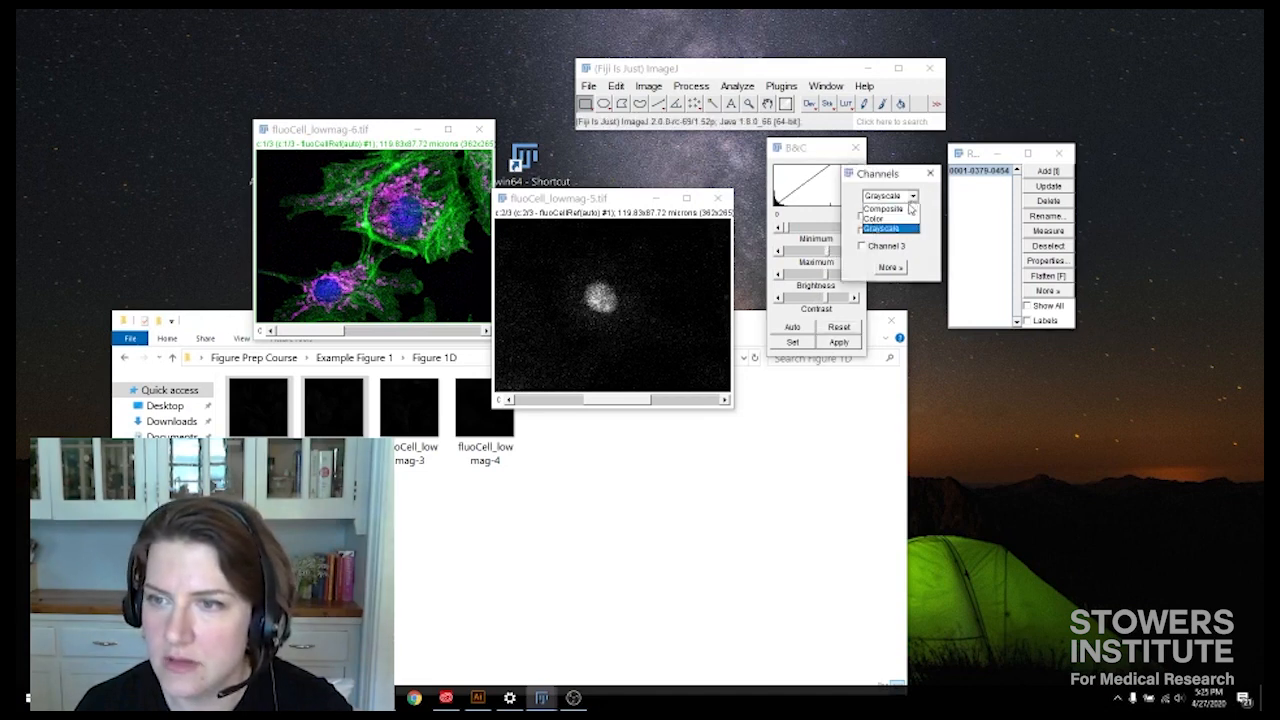
left_click(884, 196)
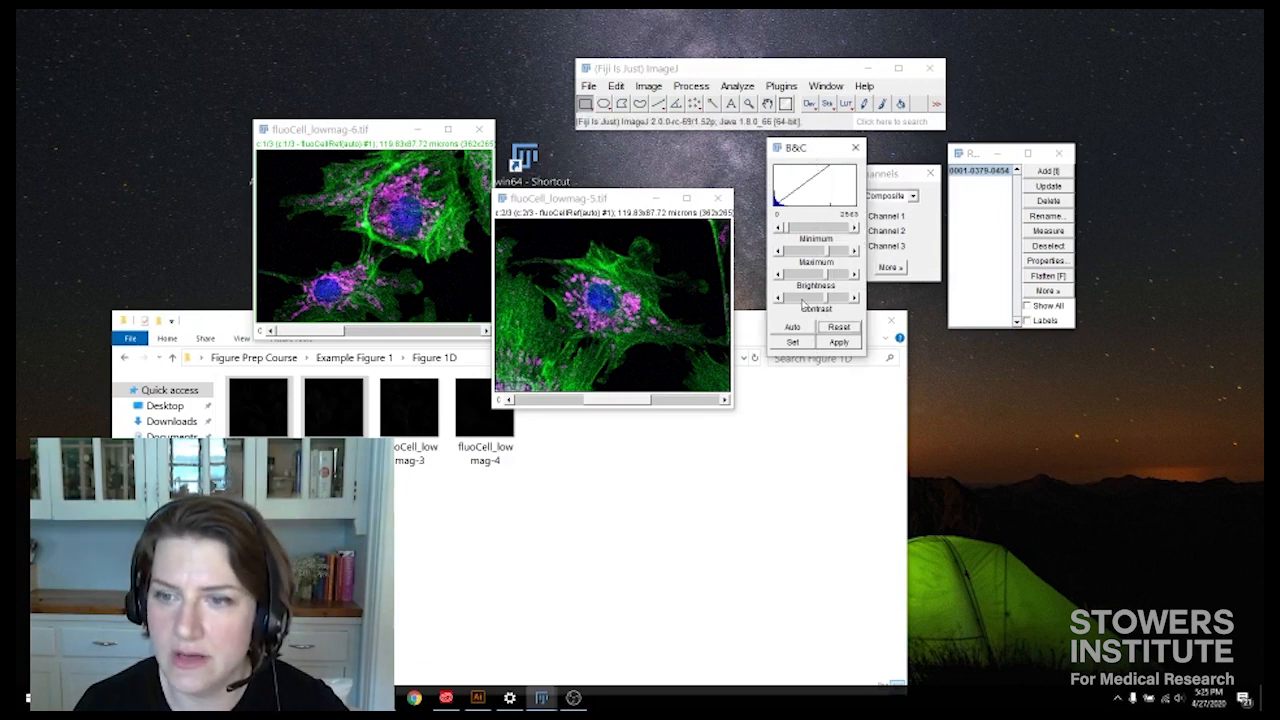
left_click_drag(800, 148, 790, 160)
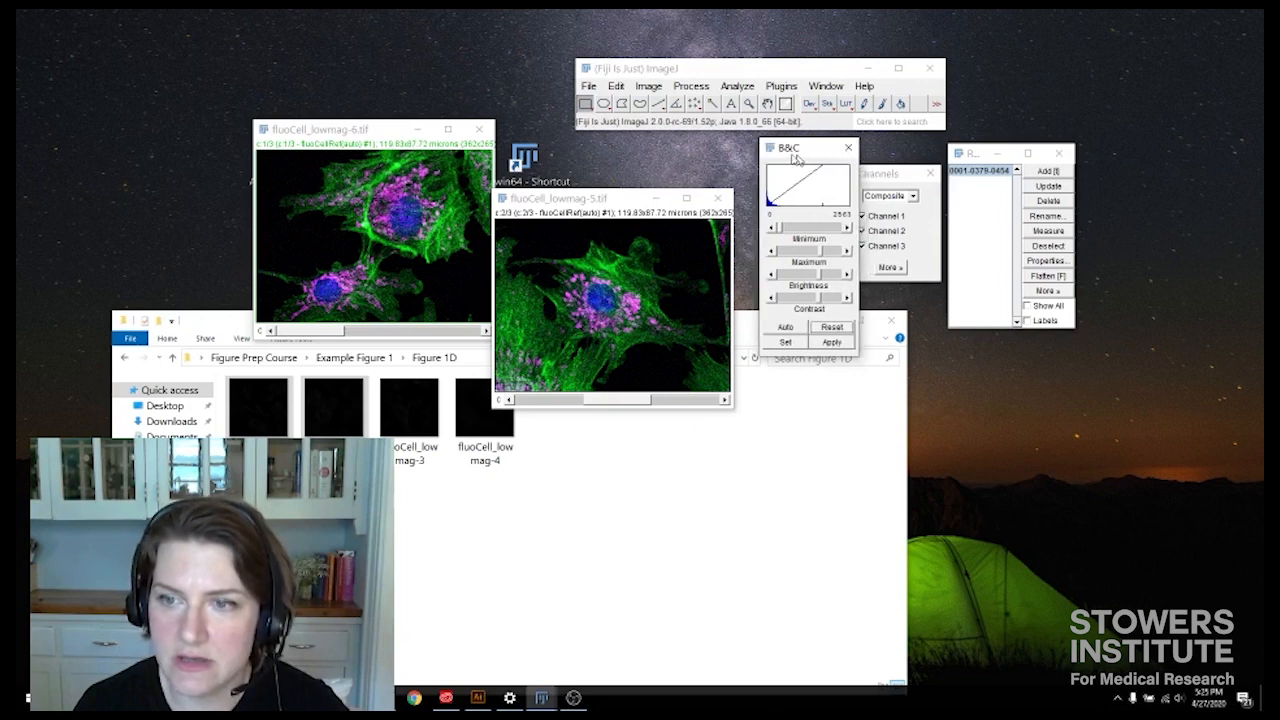
left_click(786, 340)
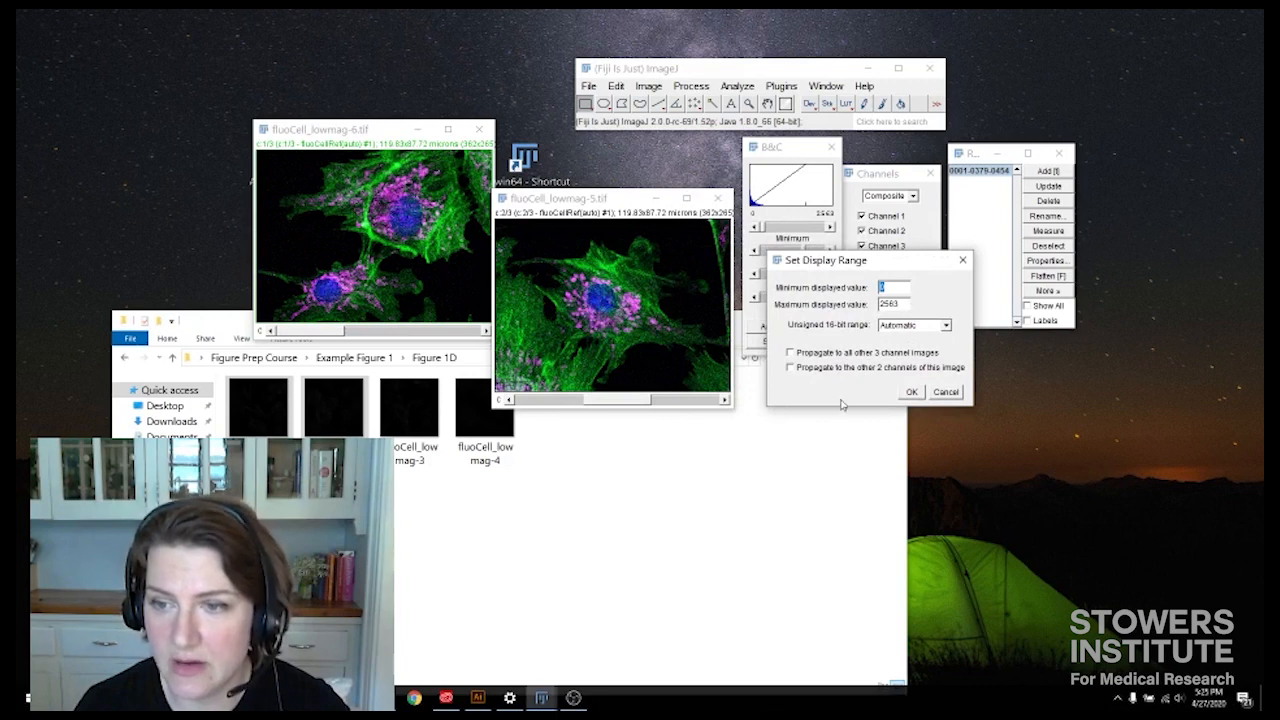
Set the B&C display range with 'Propagate to all other 3 channel images' ticked.
left_click(790, 352)
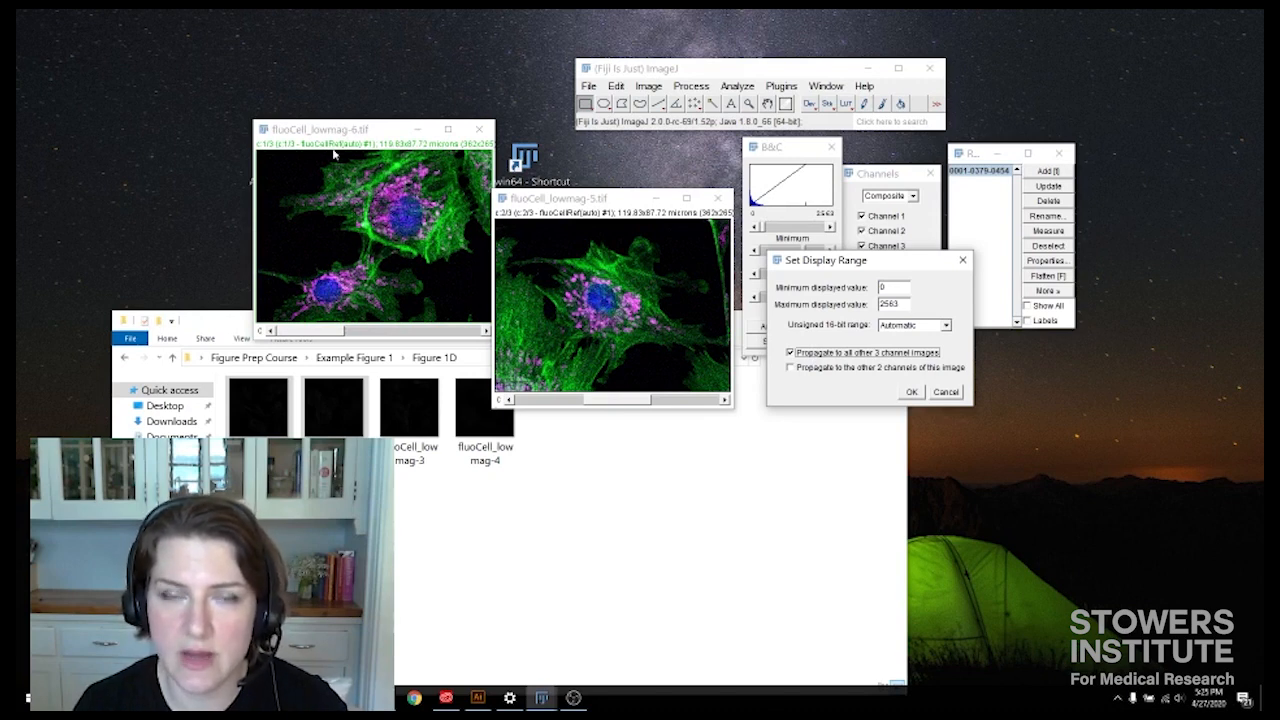
mouse_move(450, 338)
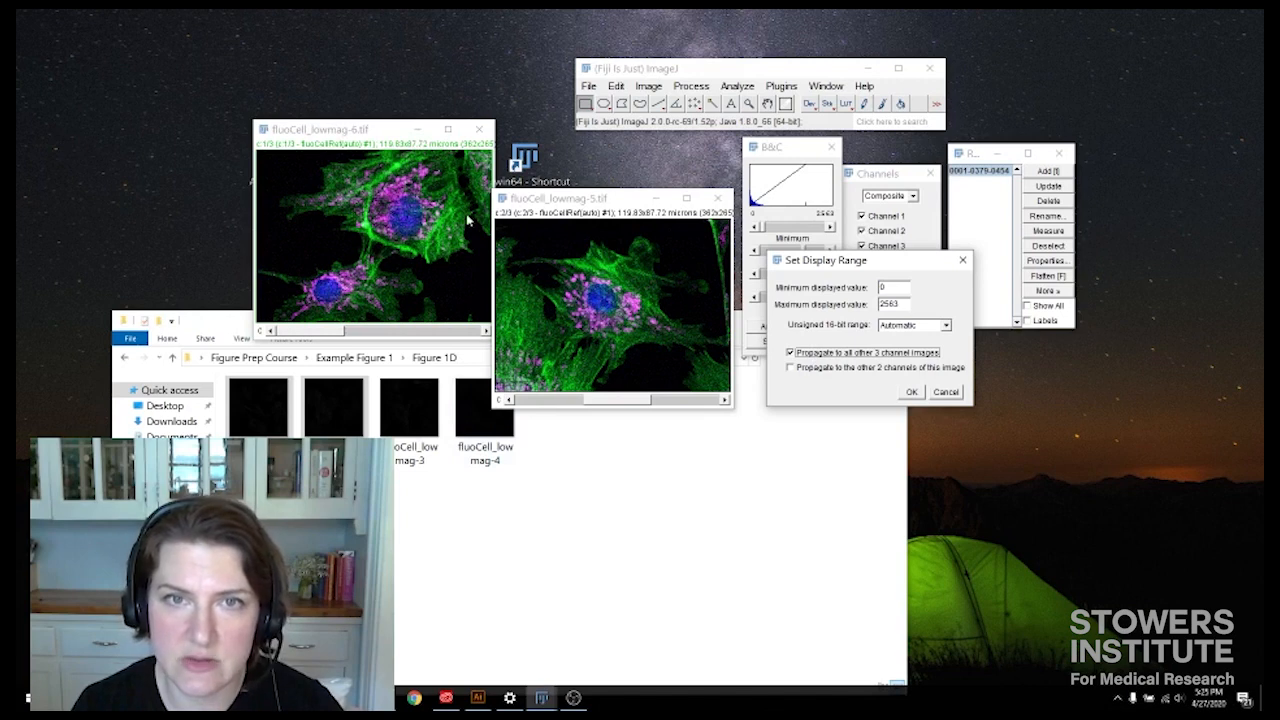
mouse_move(590, 236)
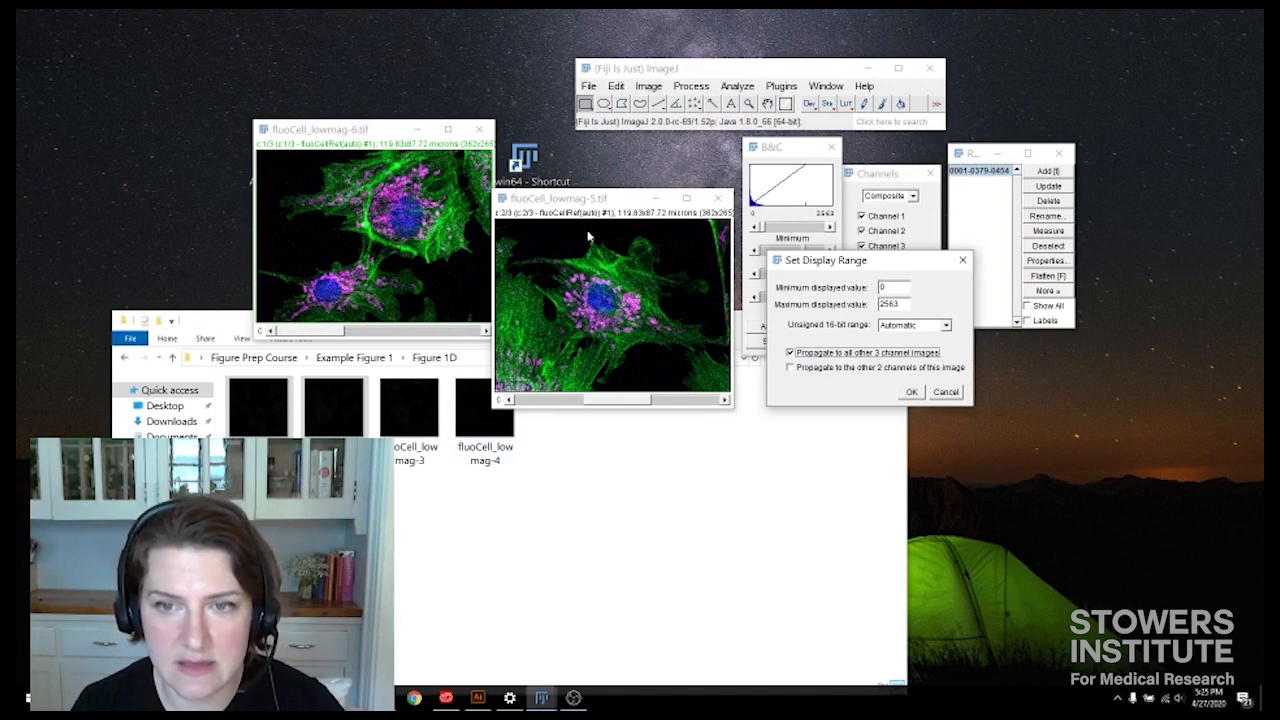
mouse_move(432, 248)
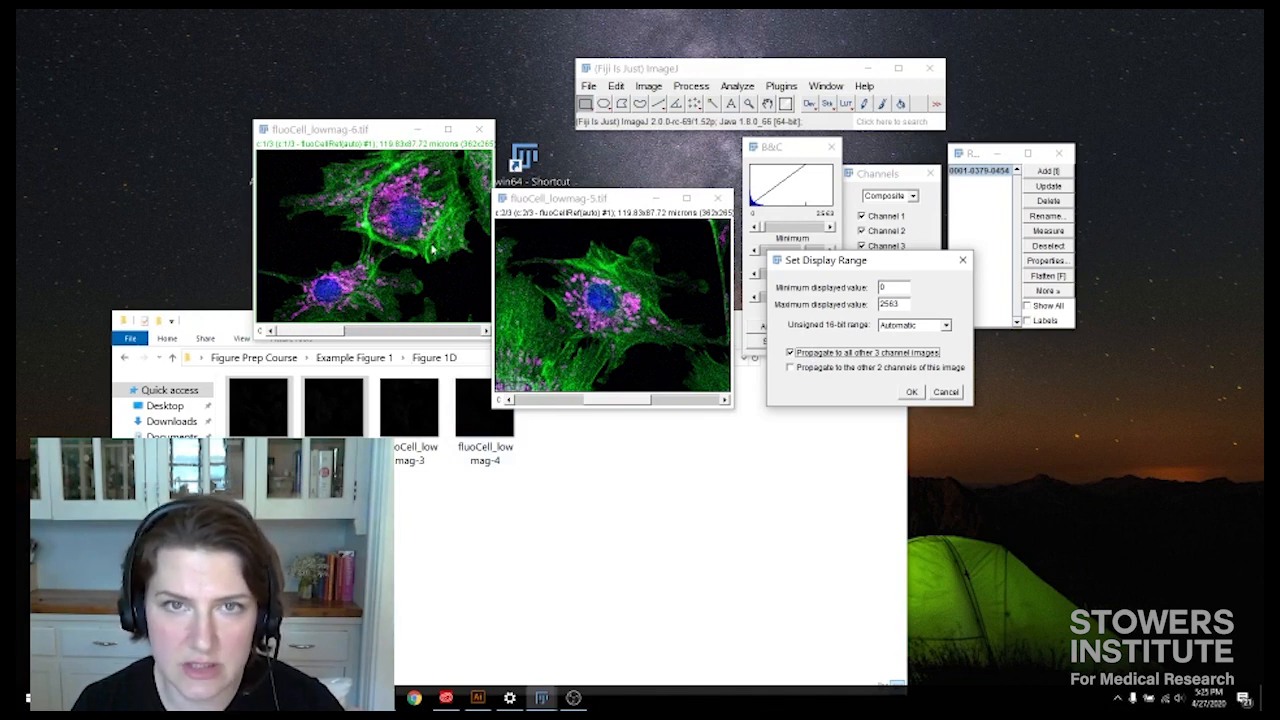
mouse_move(390, 292)
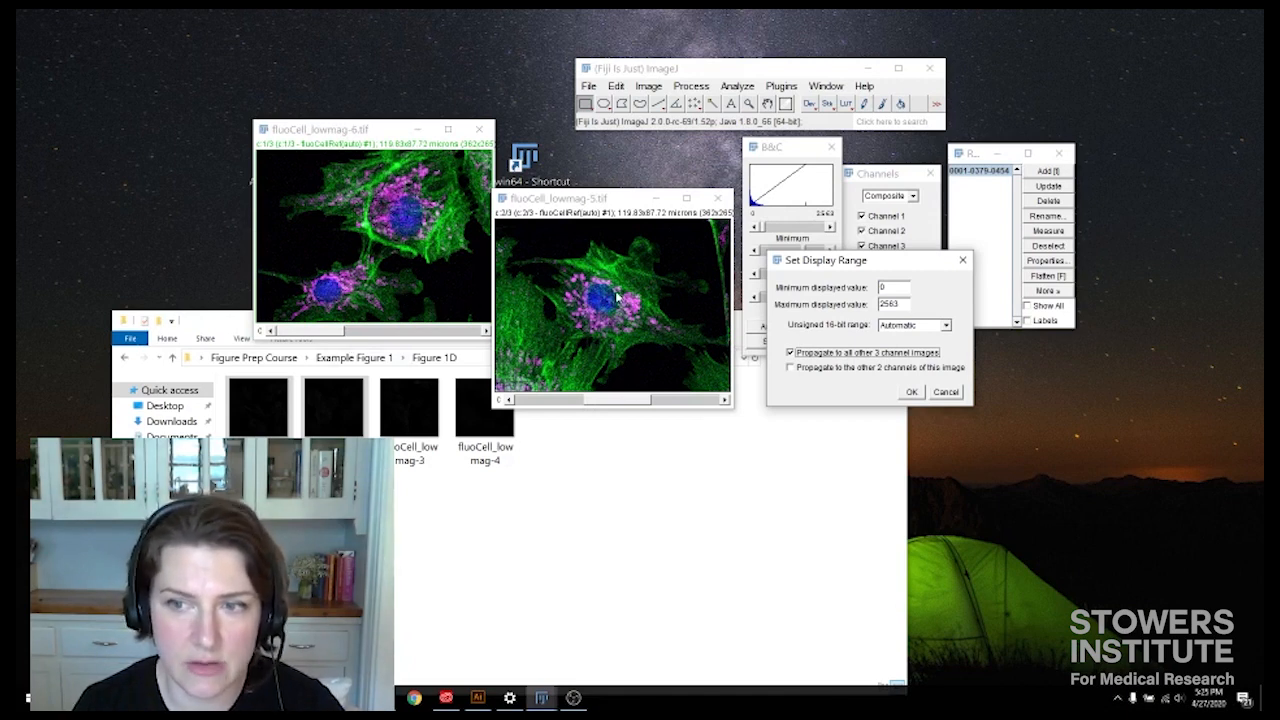
mouse_move(604, 376)
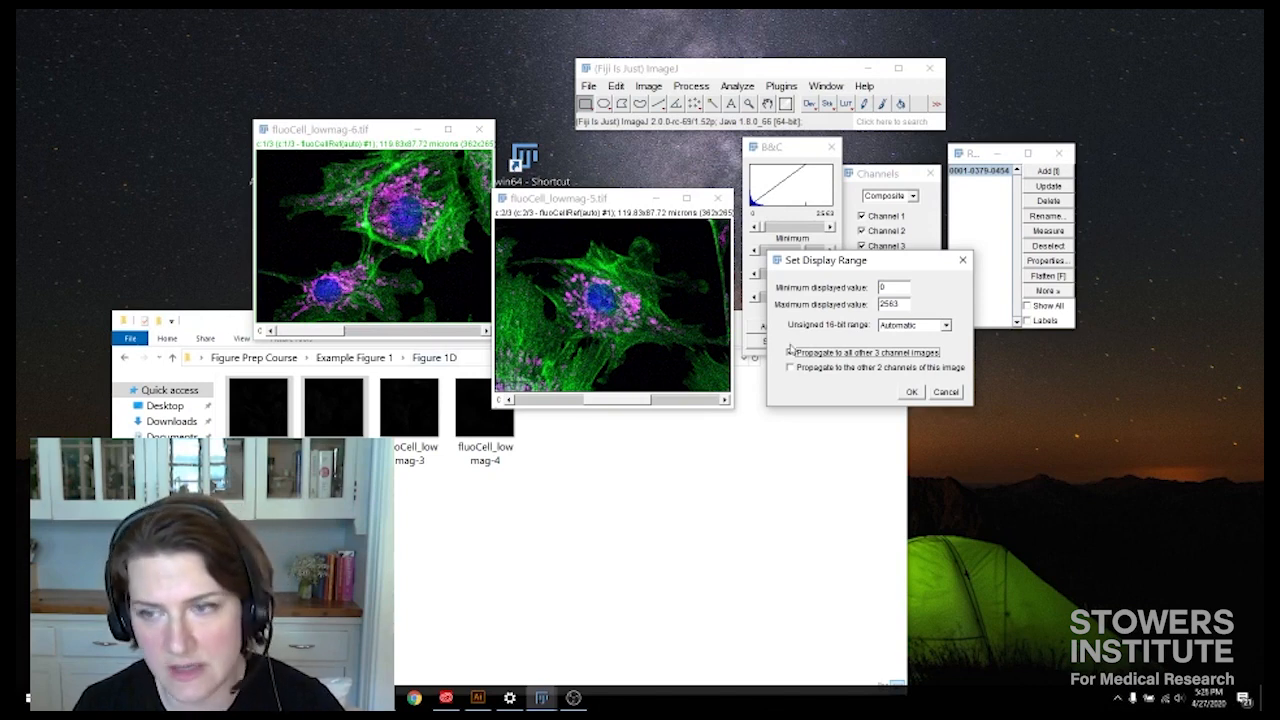
left_click(792, 352)
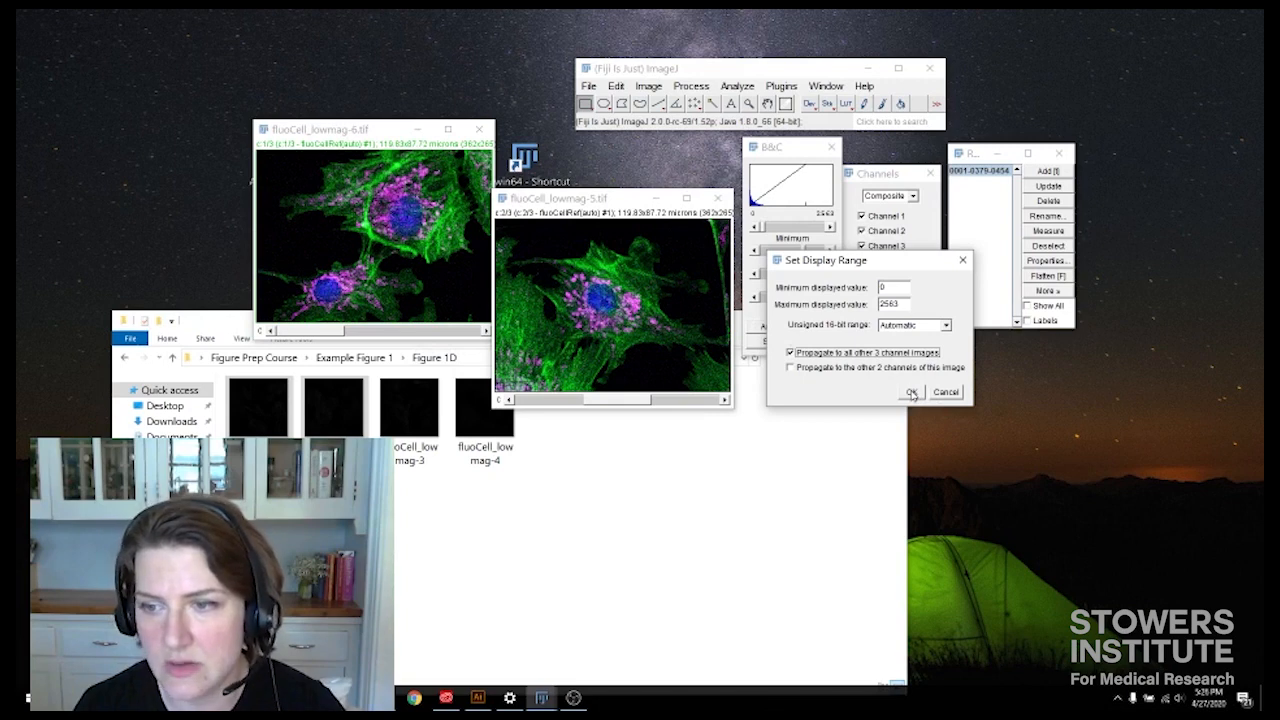
left_click(908, 390)
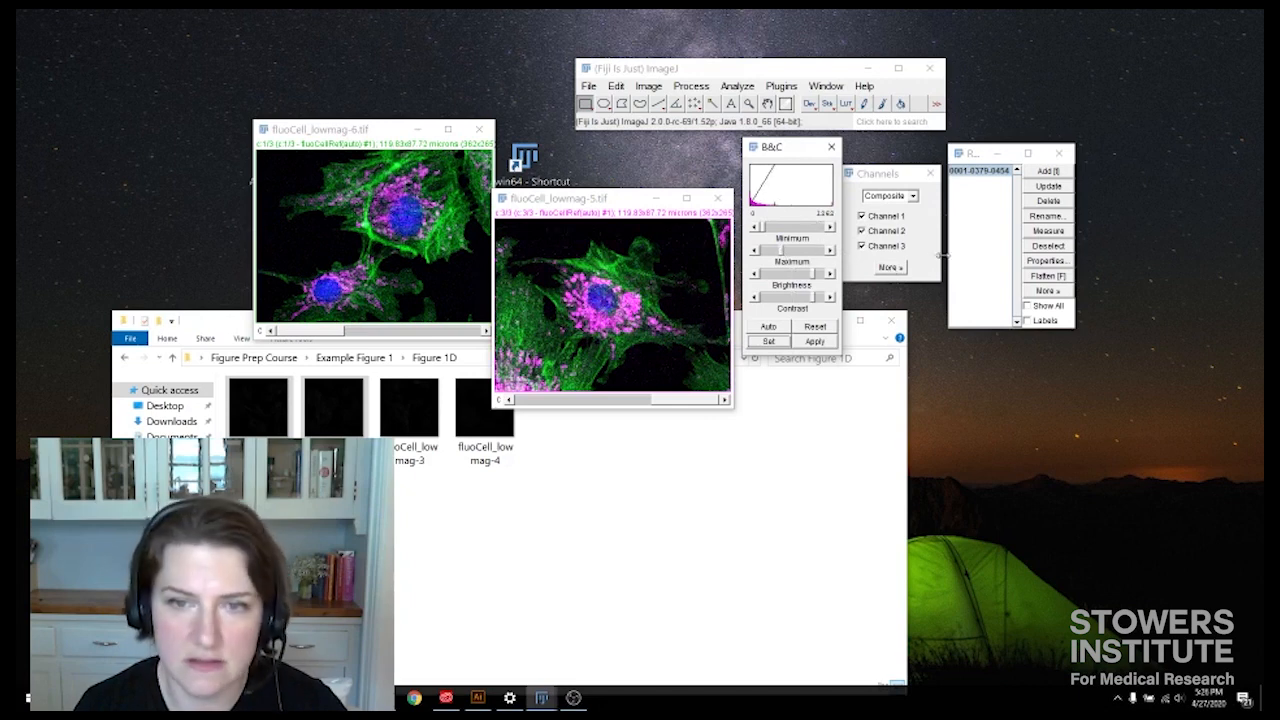
Propagate the brighter magenta channel range to the other crop, then switch to Illustrator.
left_click(888, 268)
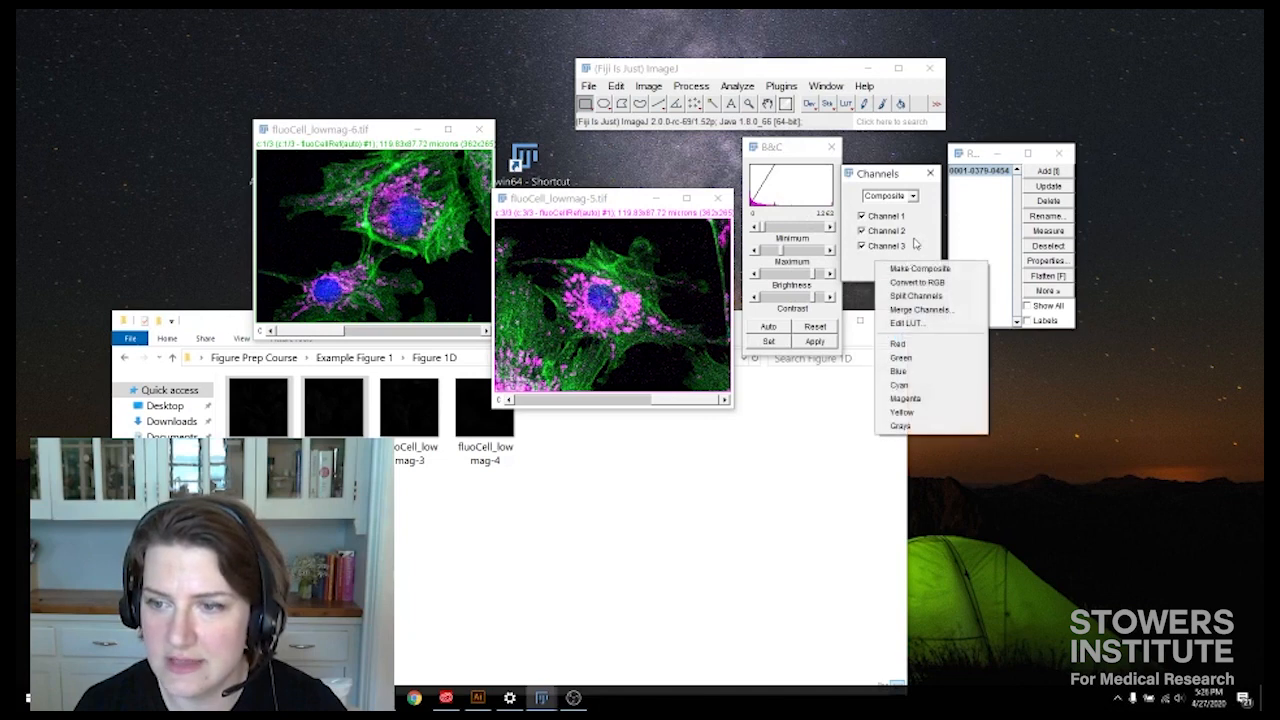
left_click(768, 340)
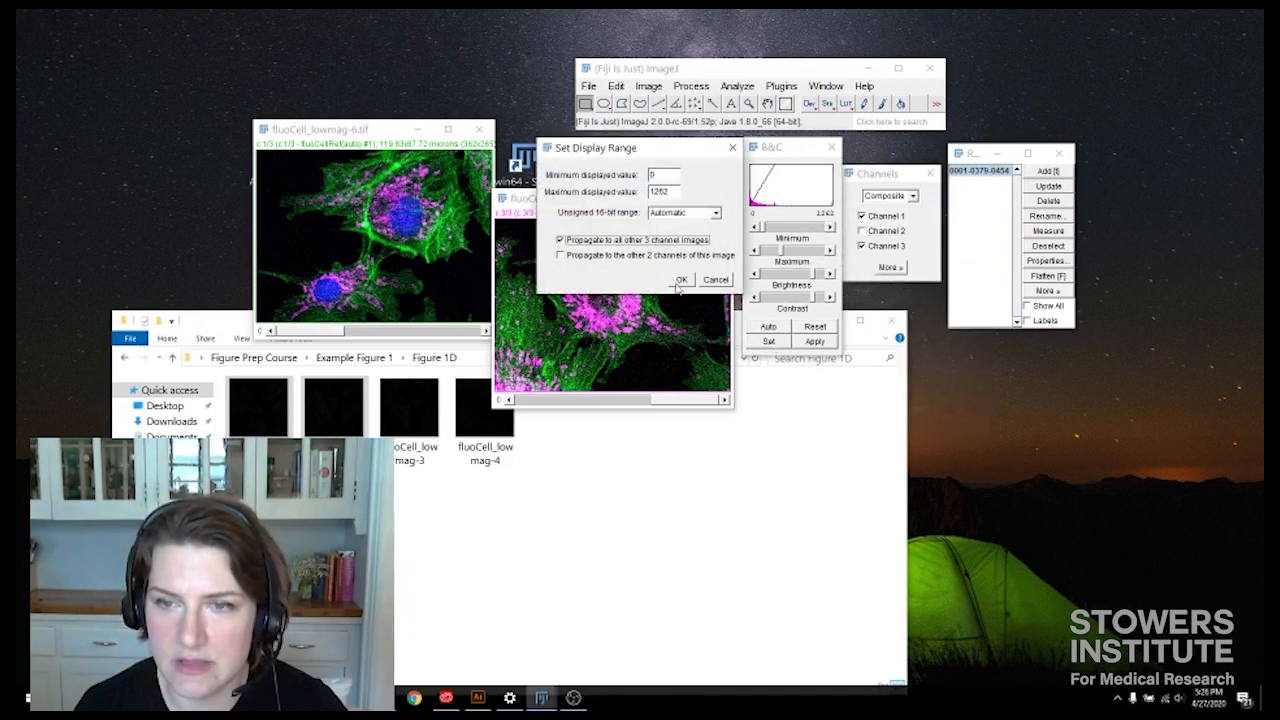
left_click(680, 280)
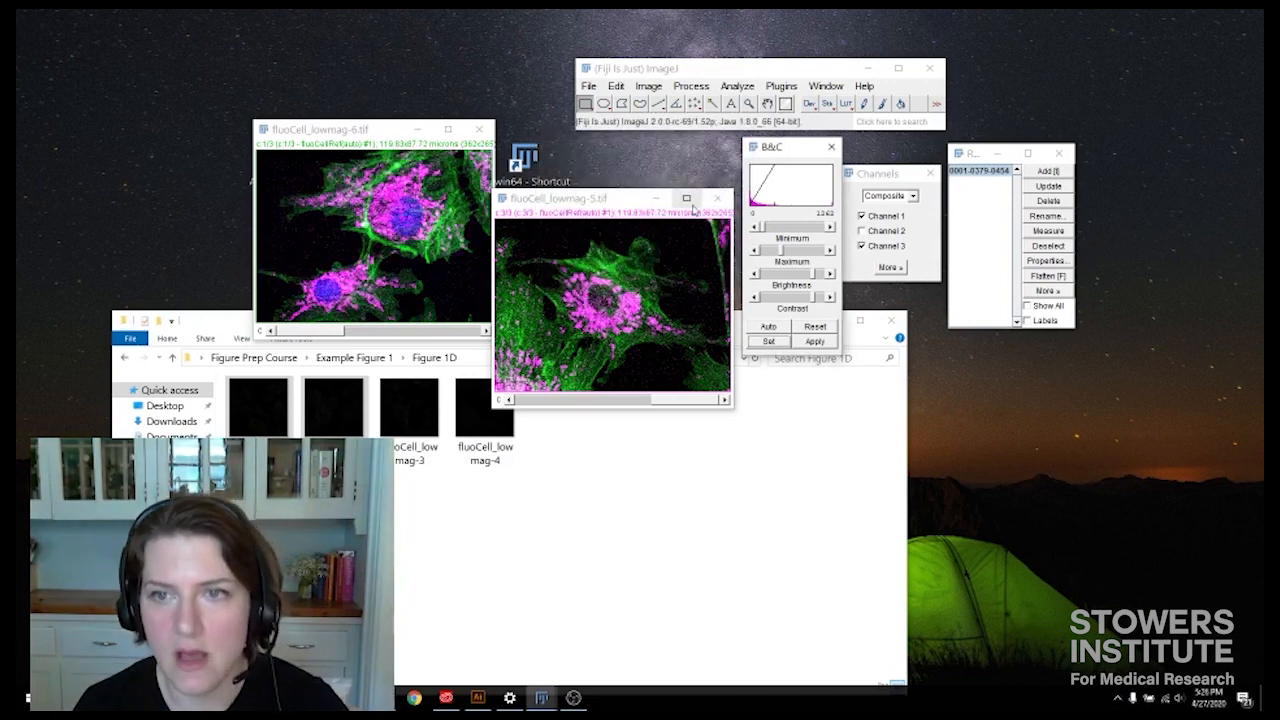
mouse_move(718, 198)
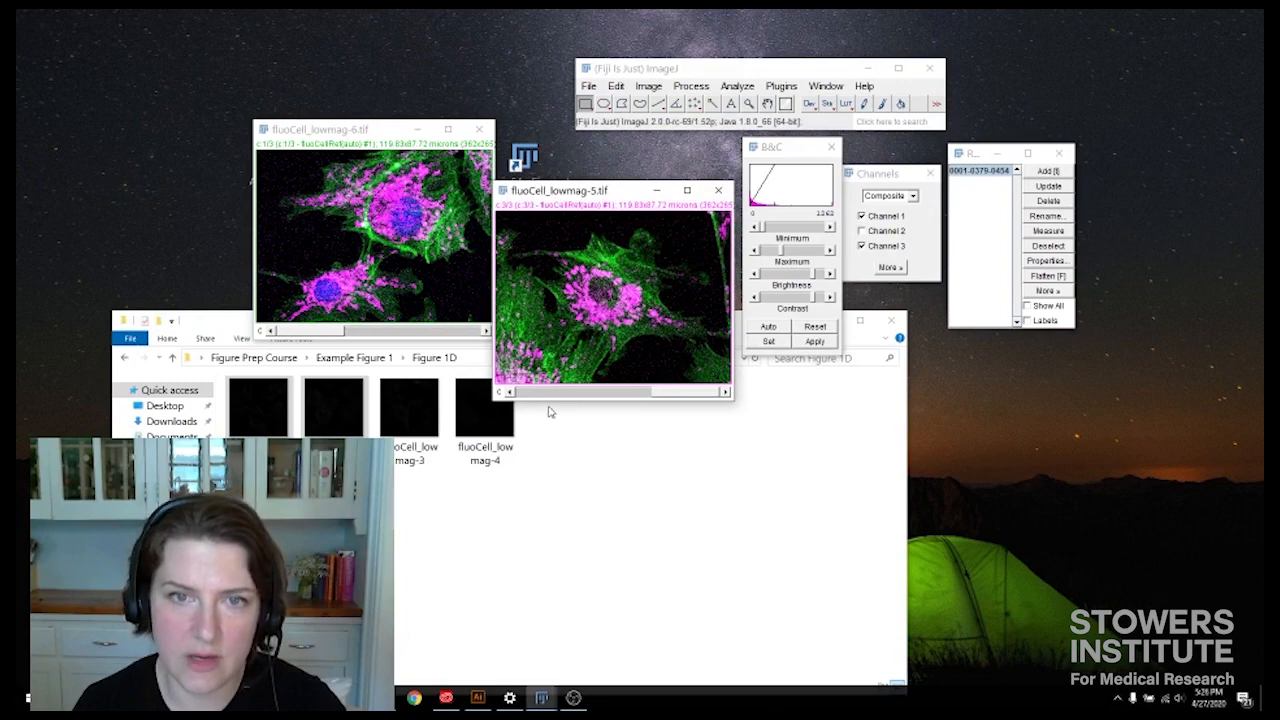
mouse_move(600, 300)
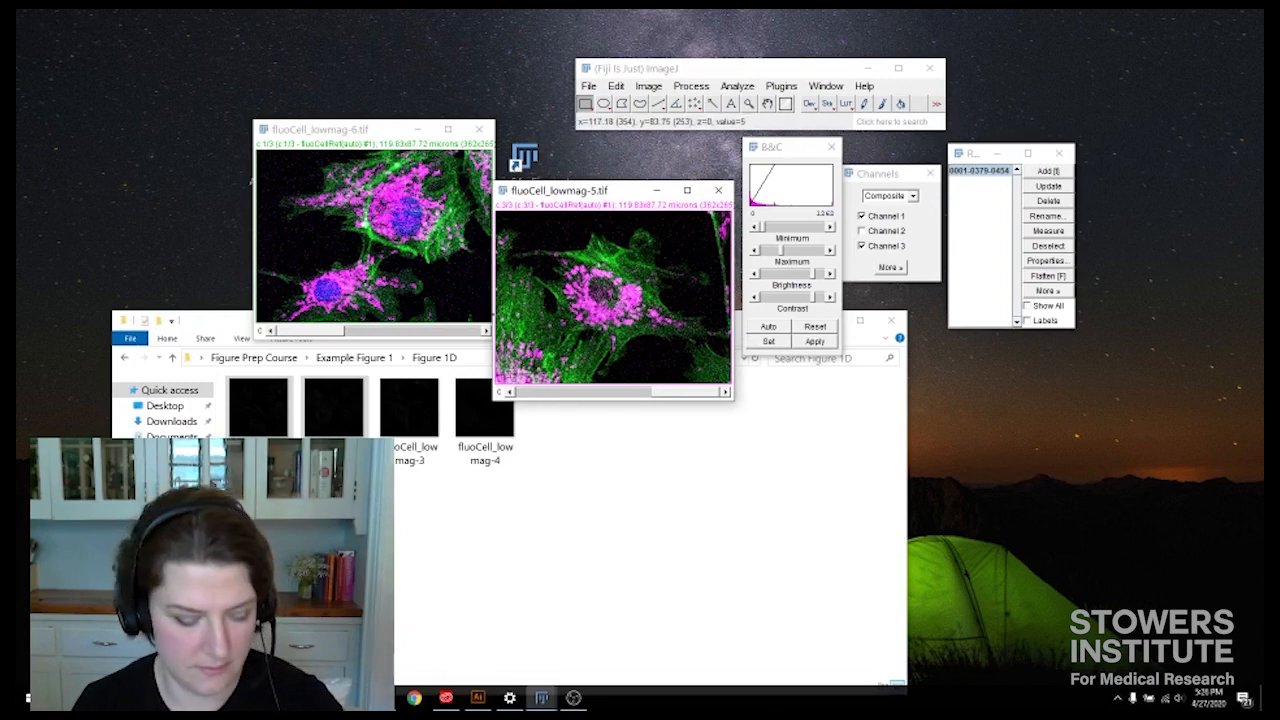
left_click(476, 698)
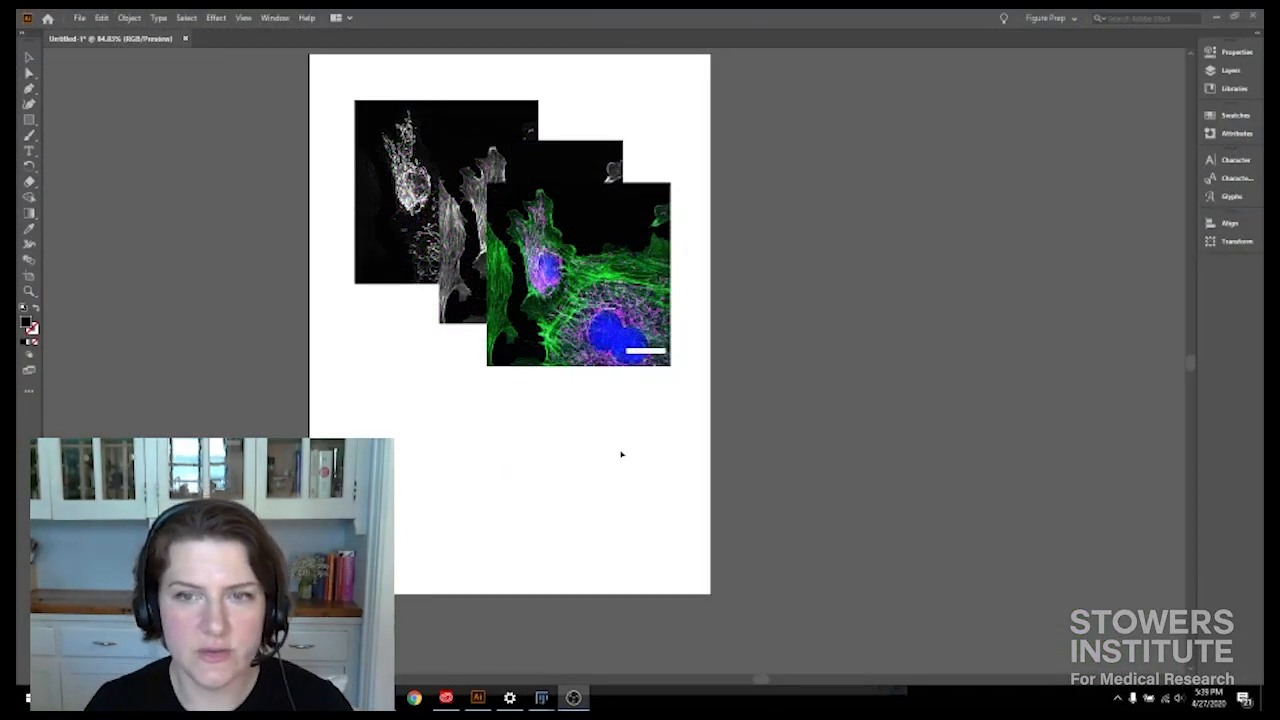